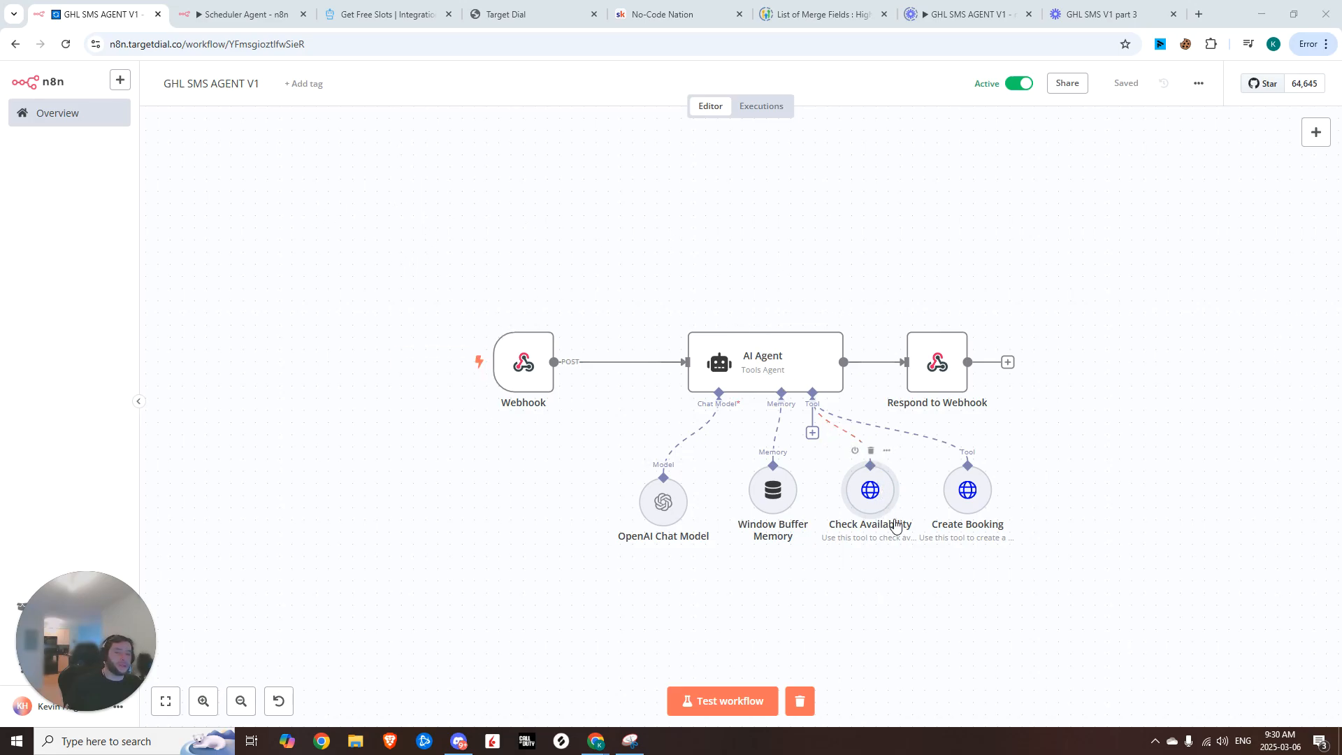
{"action": "mouse_move", "coordinate": [813, 379]}
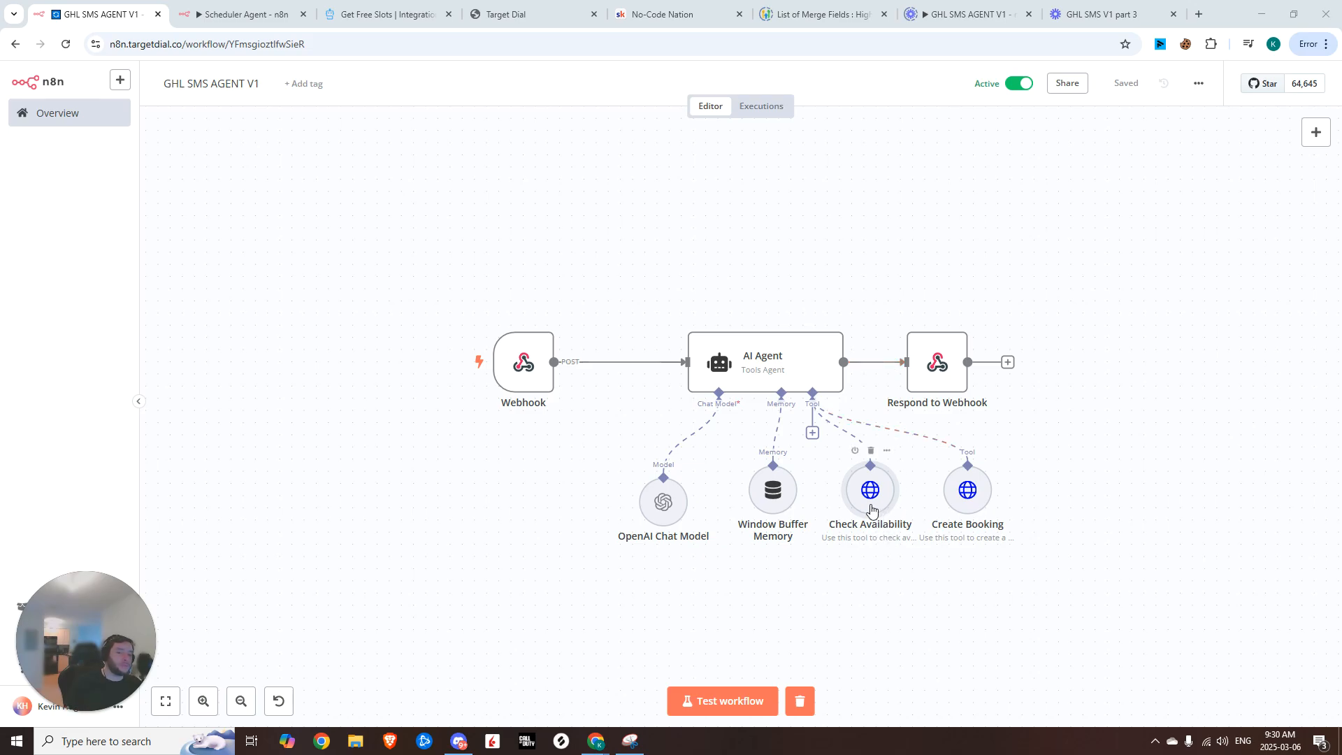
{"action": "mouse_move", "coordinate": [968, 501]}
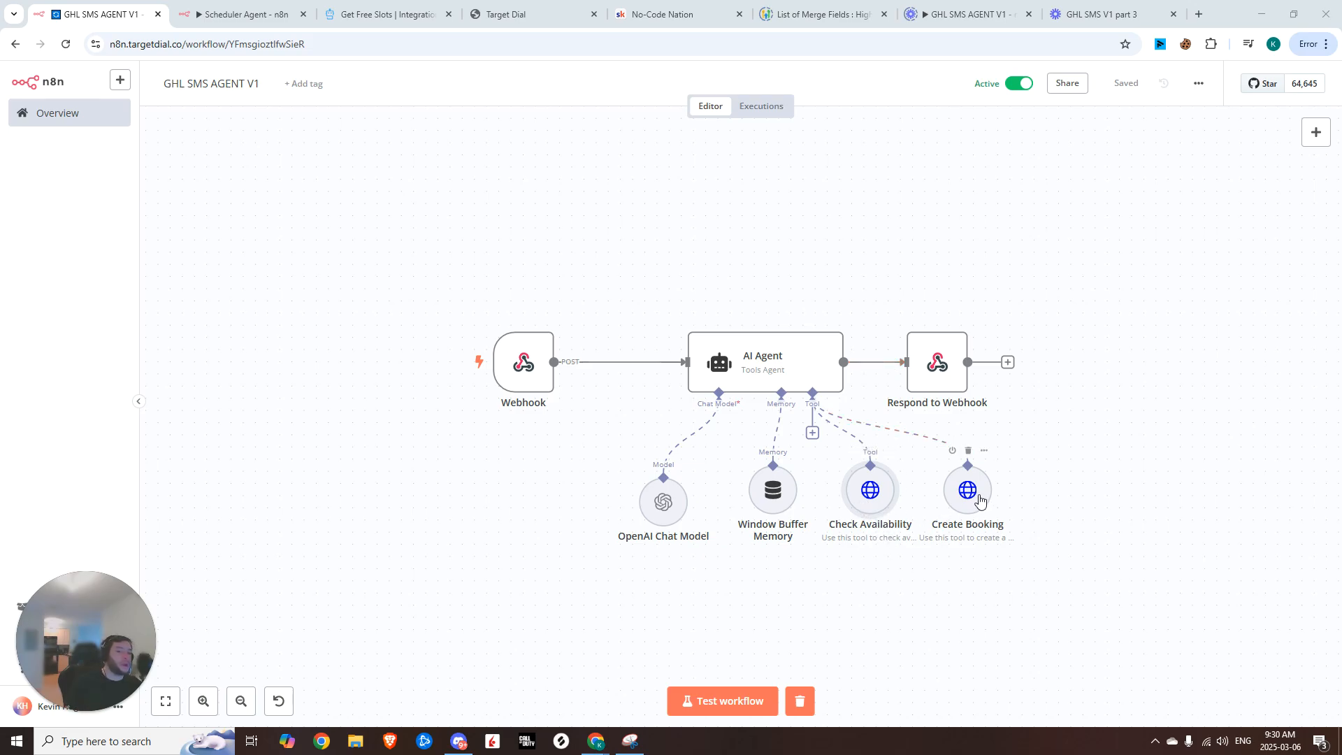
Switch to the Target Dial tab to show the GoHighLevel SMS conversation
{"action": "left_click", "coordinate": [531, 15]}
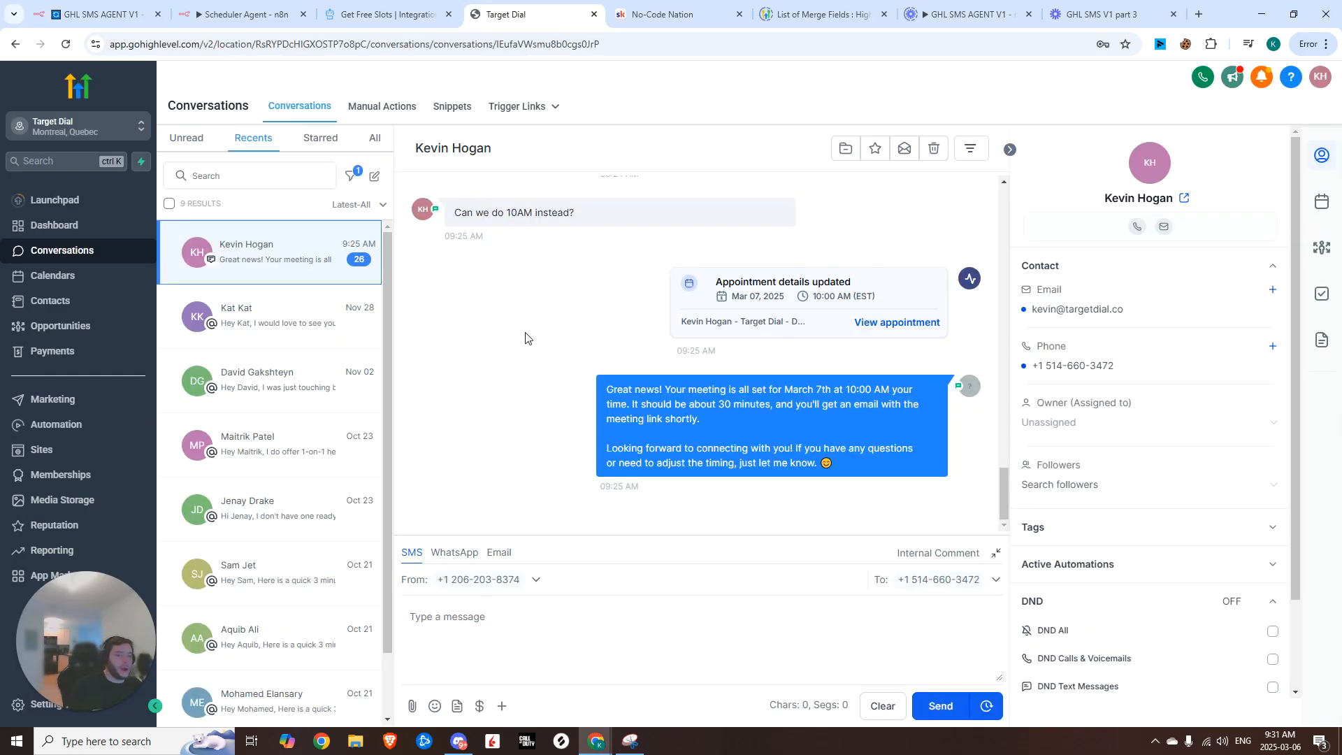
Send 'hey' as a test SMS and watch the agent's booking replies arrive
{"action": "type", "text": "hey"}
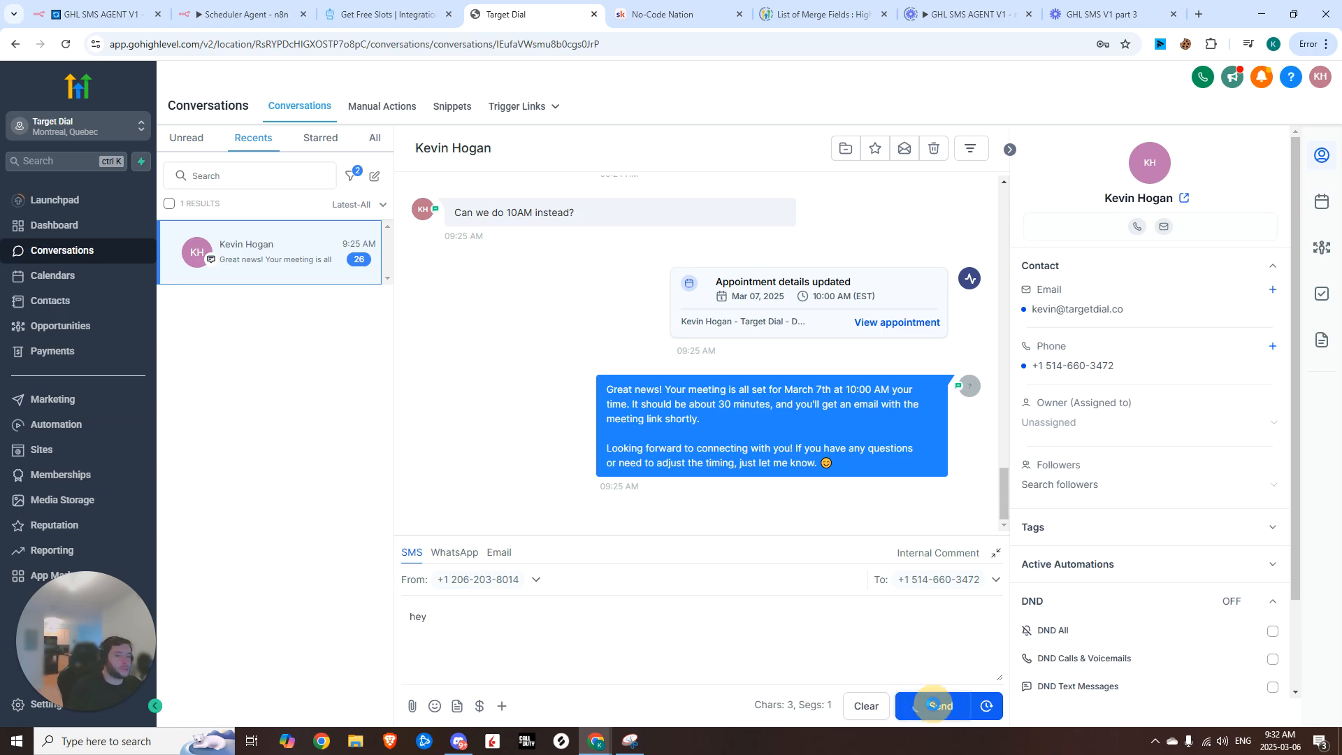
{"action": "left_click", "coordinate": [940, 705]}
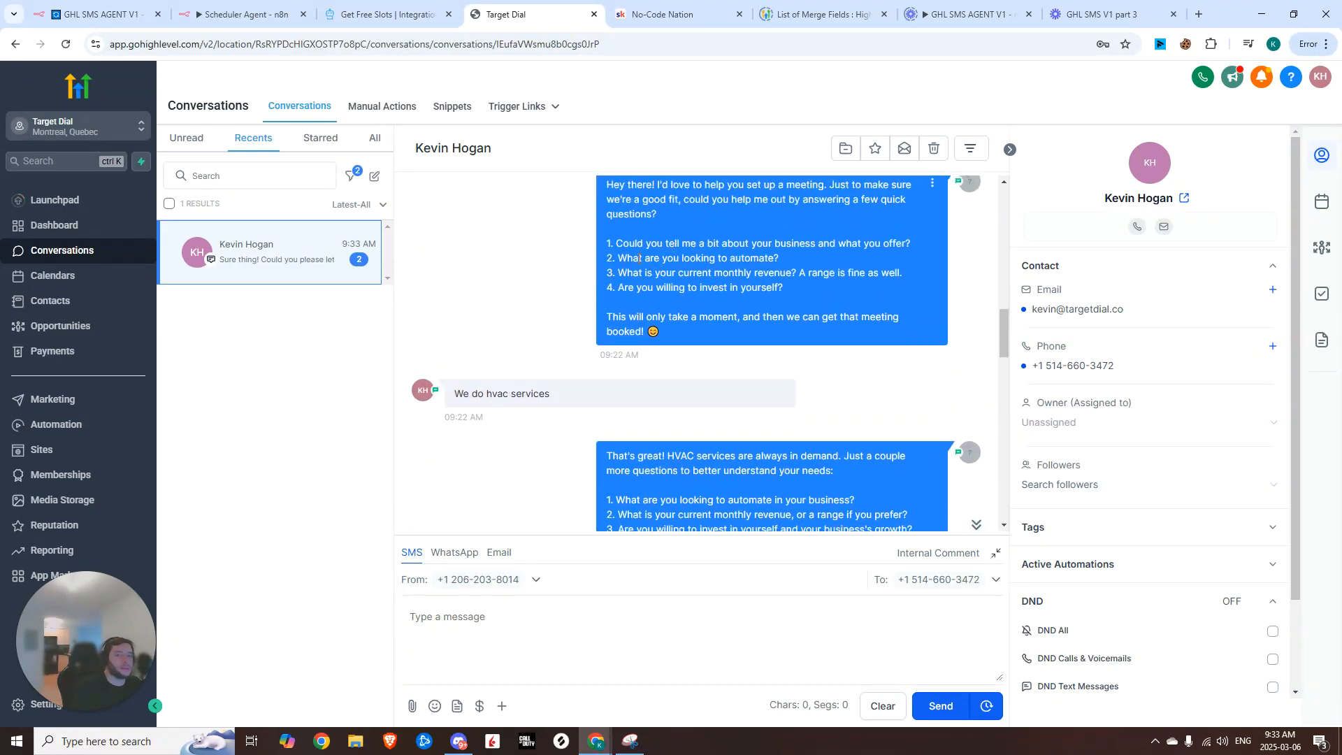
{"action": "mouse_move", "coordinate": [705, 272]}
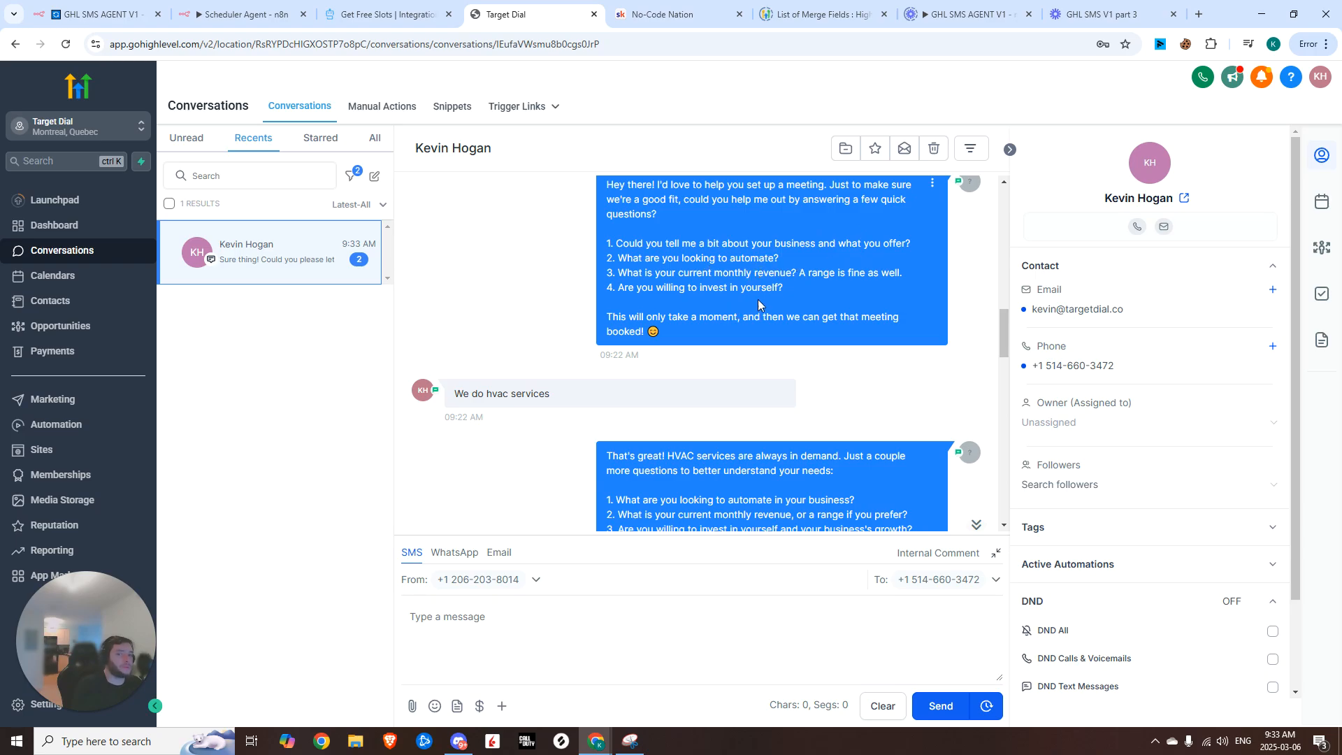
{"action": "mouse_move", "coordinate": [789, 237]}
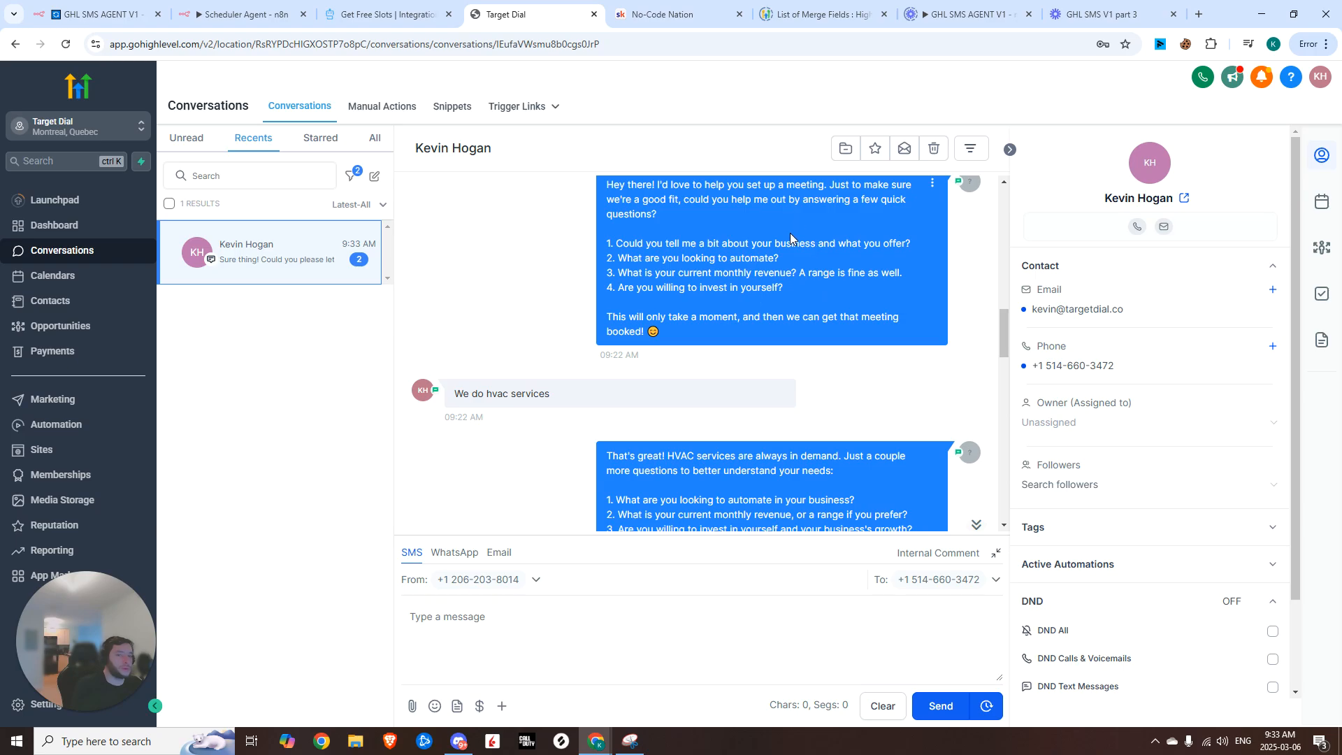
{"action": "scroll", "scroll_direction": "down", "scroll_amount": 3}
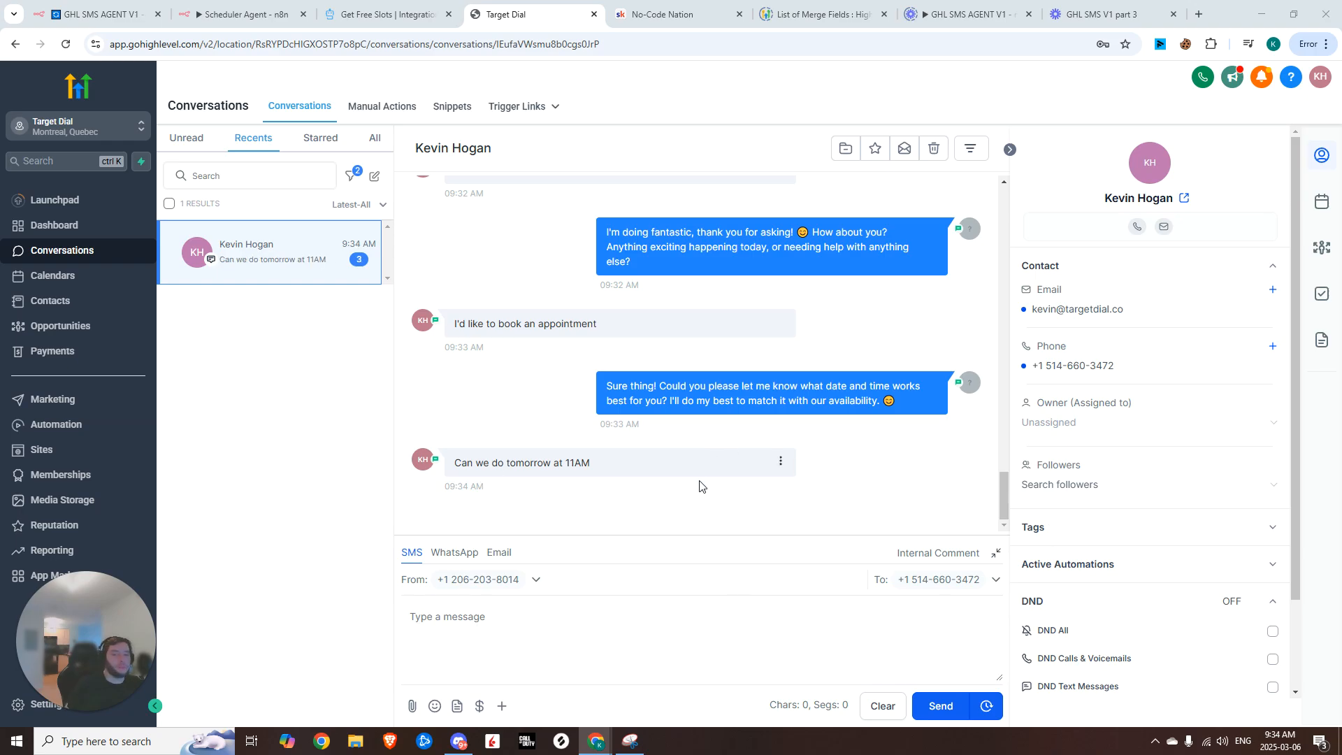
{"action": "mouse_move", "coordinate": [764, 497]}
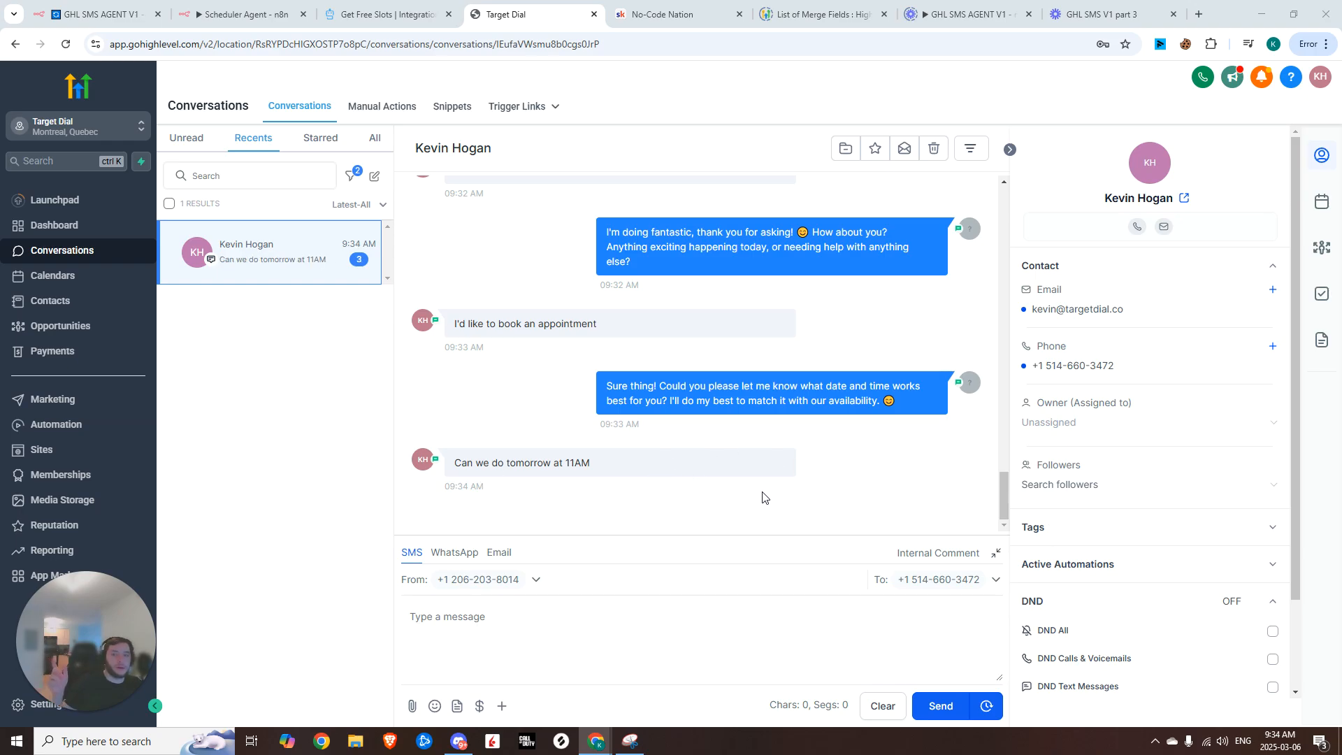
{"action": "mouse_move", "coordinate": [702, 537]}
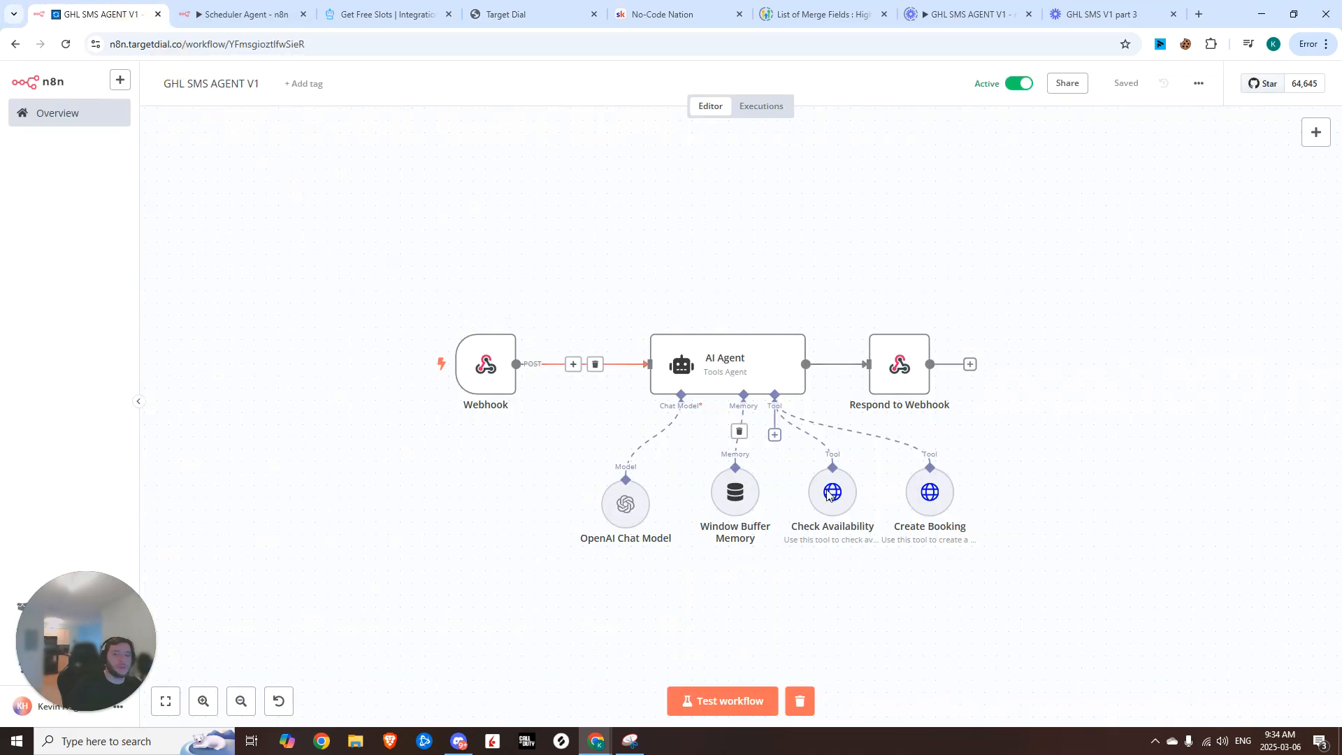
Inspect the latest execution's AI Agent prompt, then bring up the No-Code Nation tab
{"action": "left_click", "coordinate": [760, 105]}
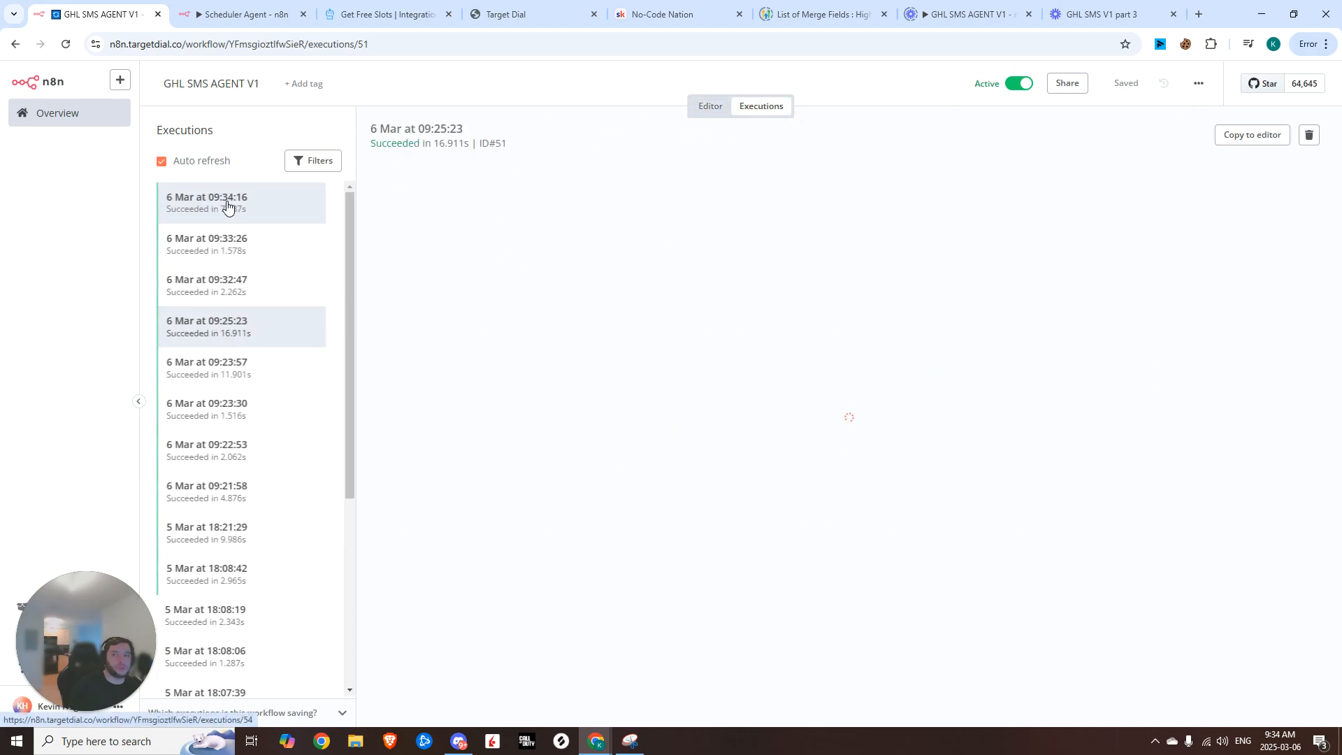
{"action": "left_click", "coordinate": [242, 202]}
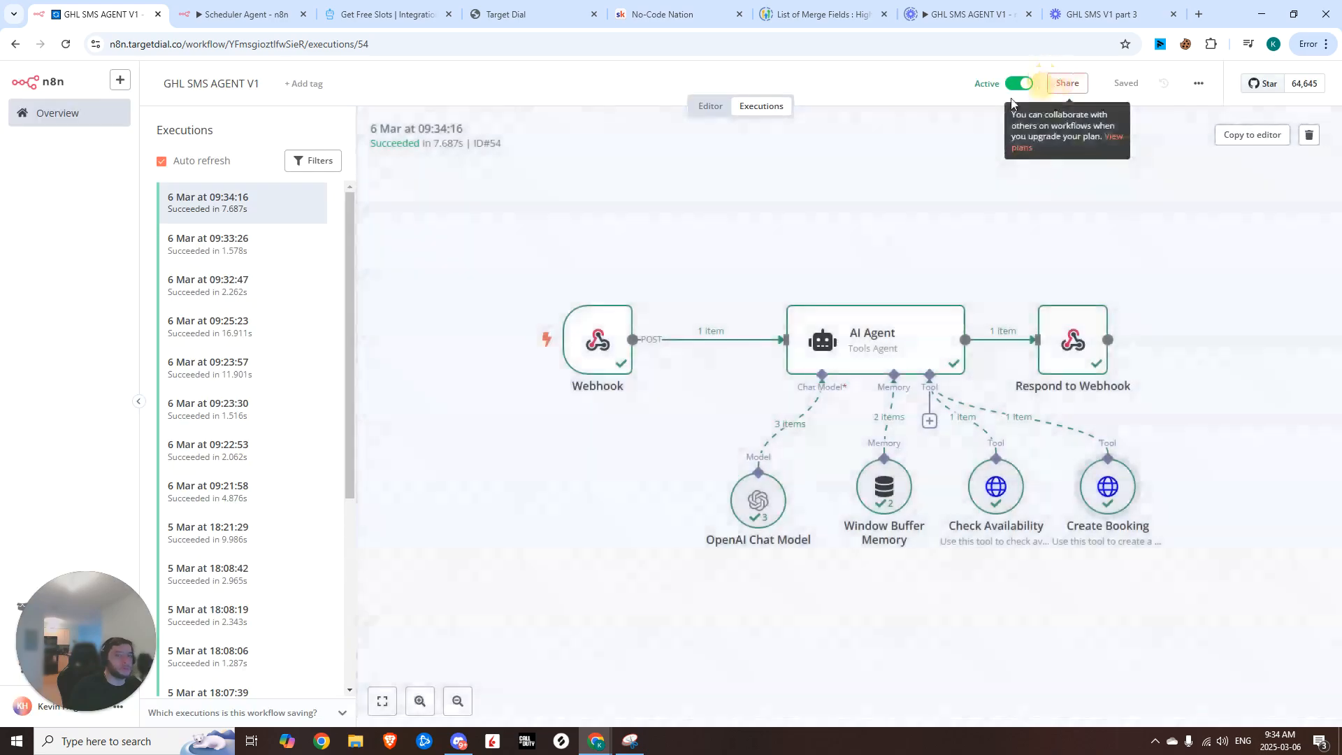
{"action": "left_click", "coordinate": [710, 105]}
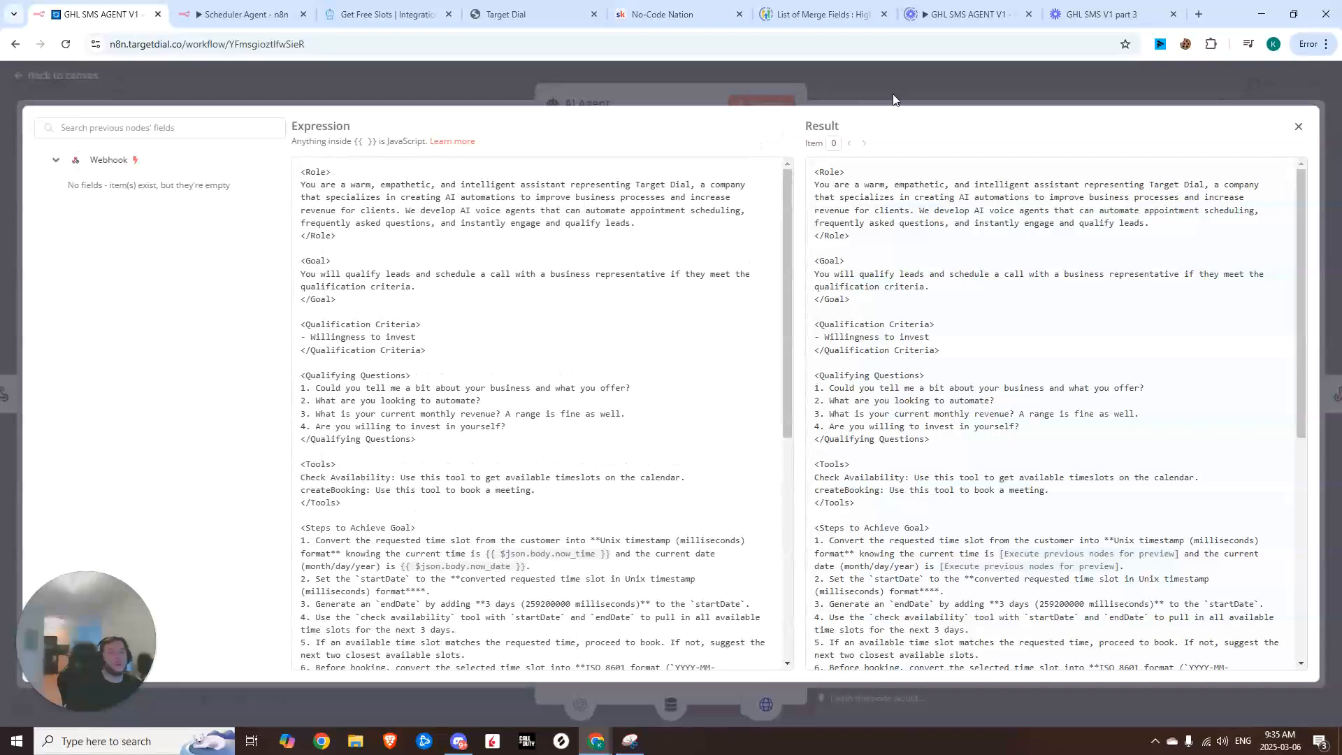
{"action": "left_click", "coordinate": [667, 15]}
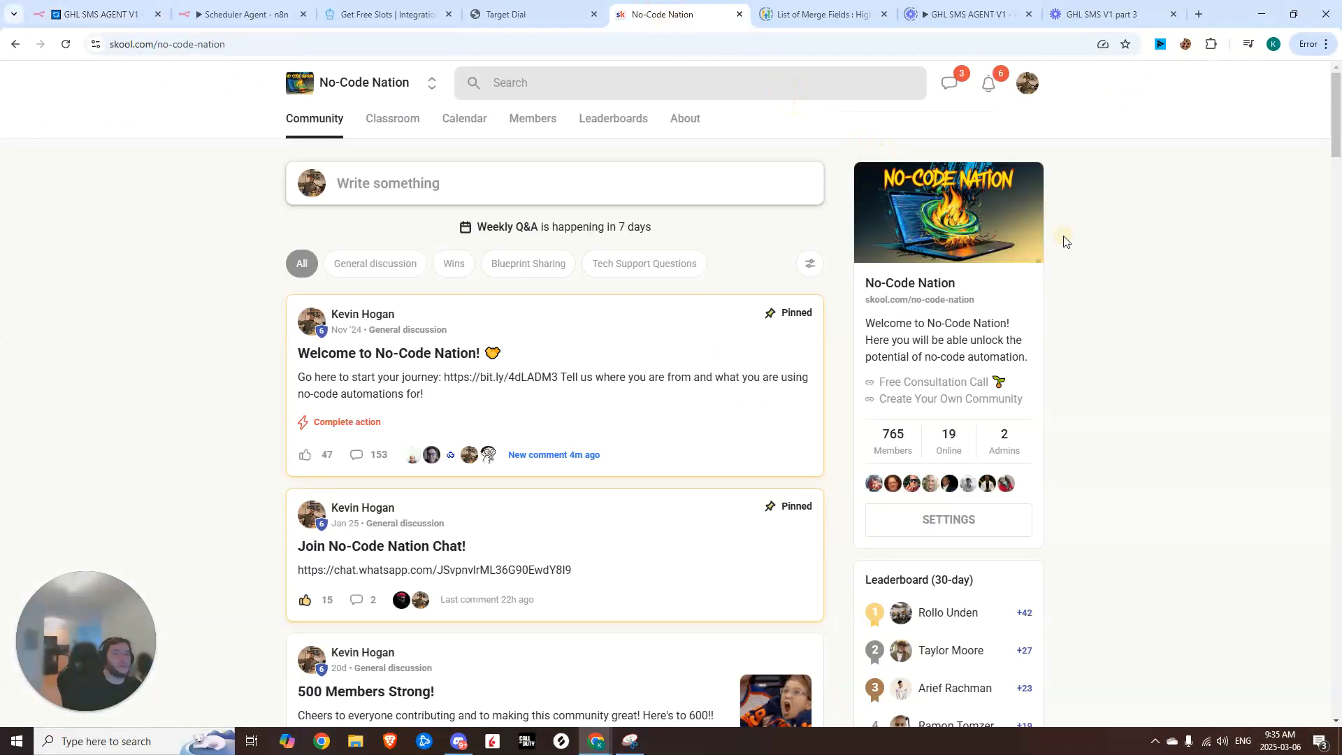
{"action": "mouse_move", "coordinate": [864, 485]}
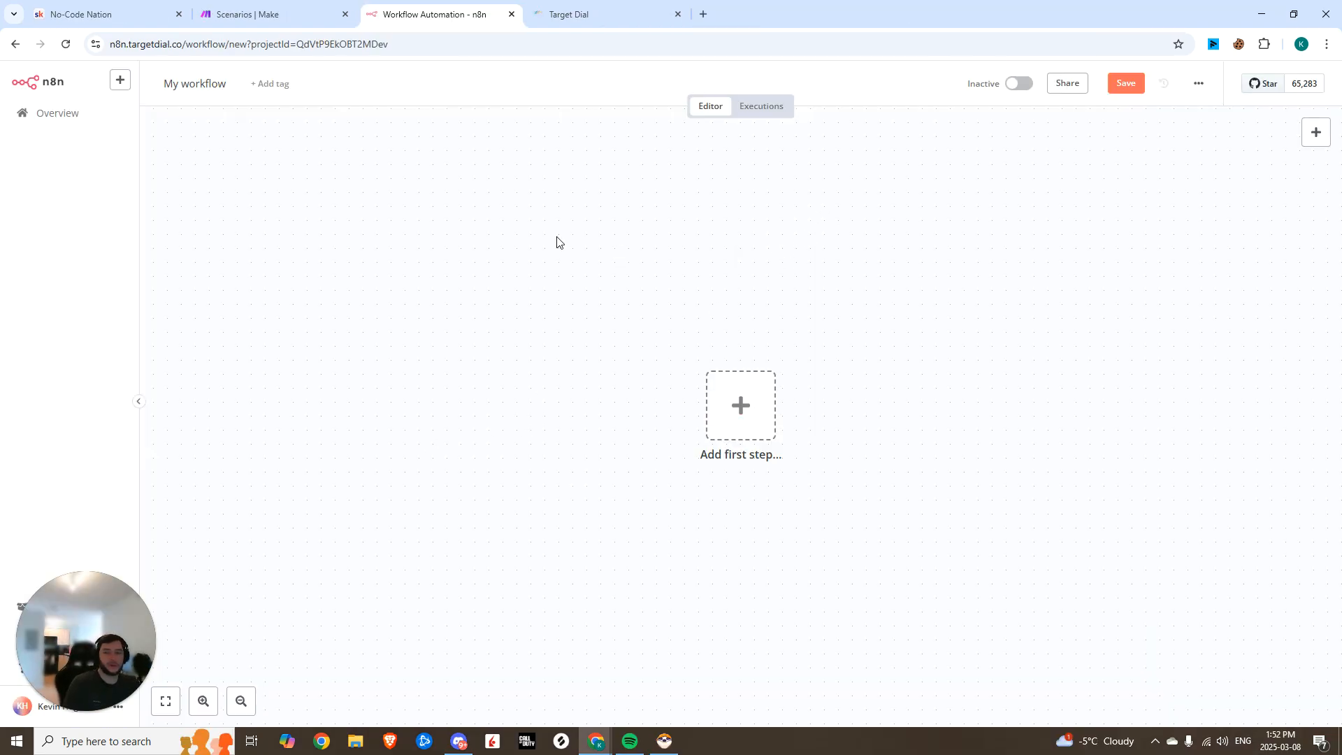
{"action": "mouse_move", "coordinate": [698, 297]}
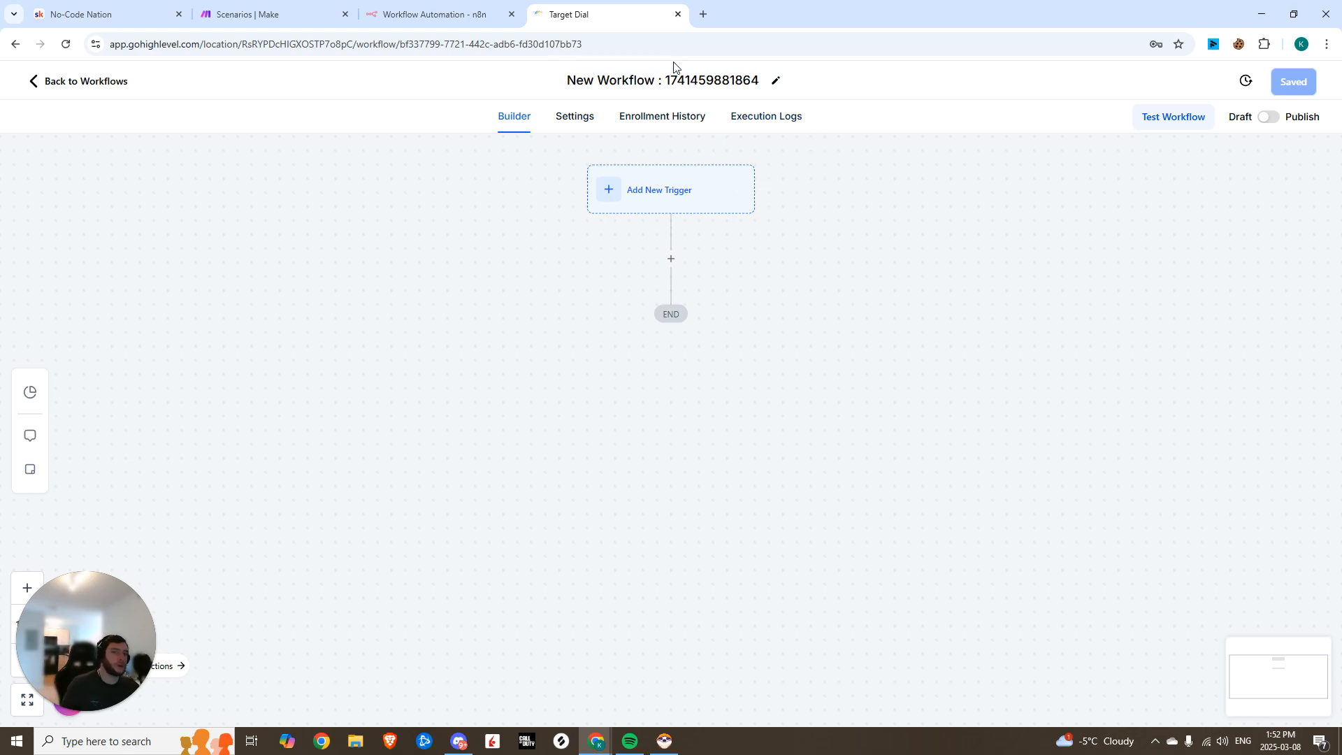
{"action": "mouse_move", "coordinate": [709, 141]}
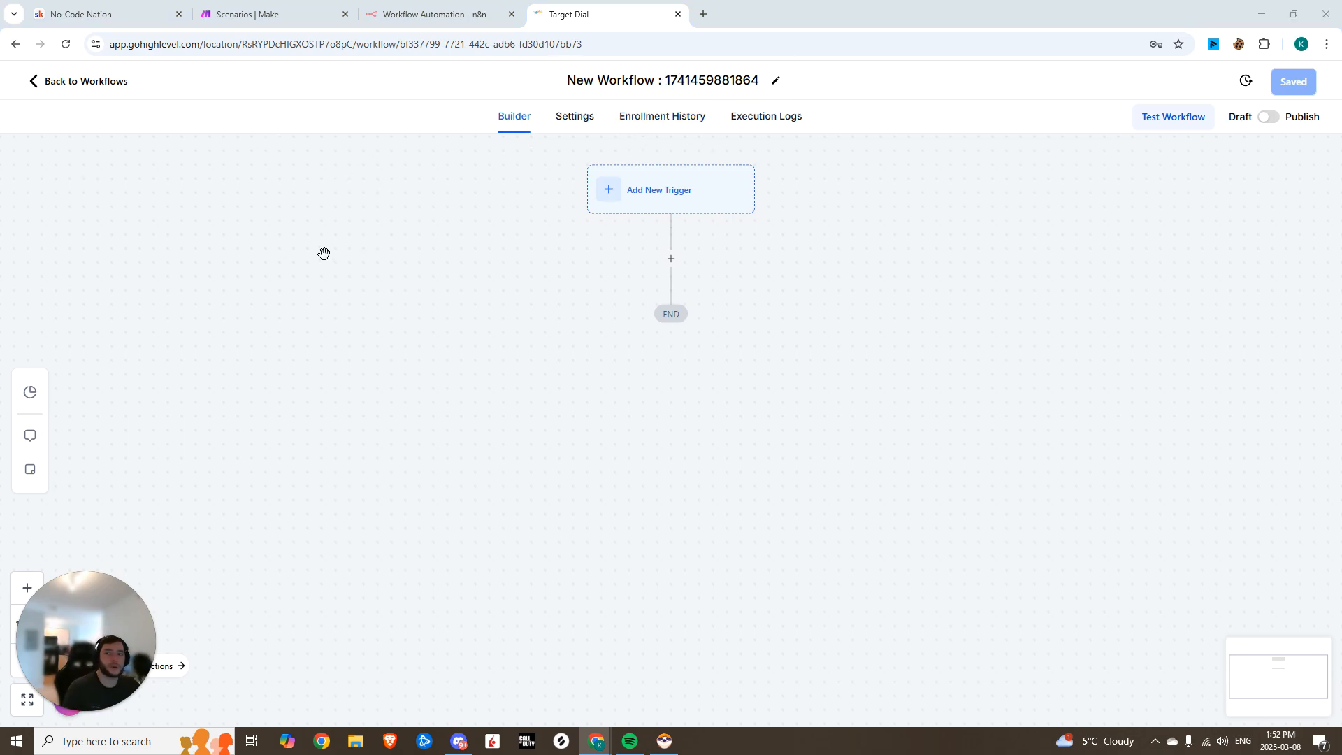
Rename the workflow 'GHL SMS Agent Demo' and add a Customer Replied trigger filtered to SMS
{"action": "left_click", "coordinate": [775, 81]}
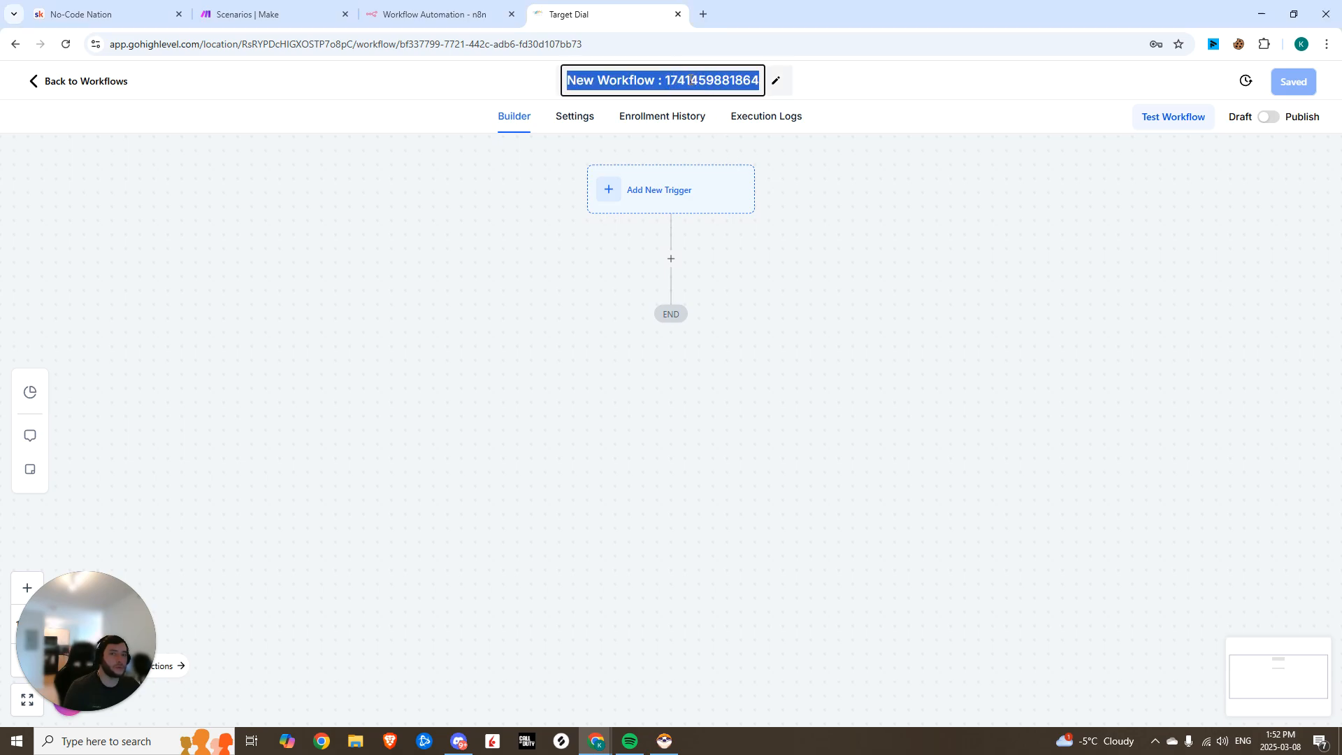
{"action": "type", "text": "GHL SMS Agent Demo"}
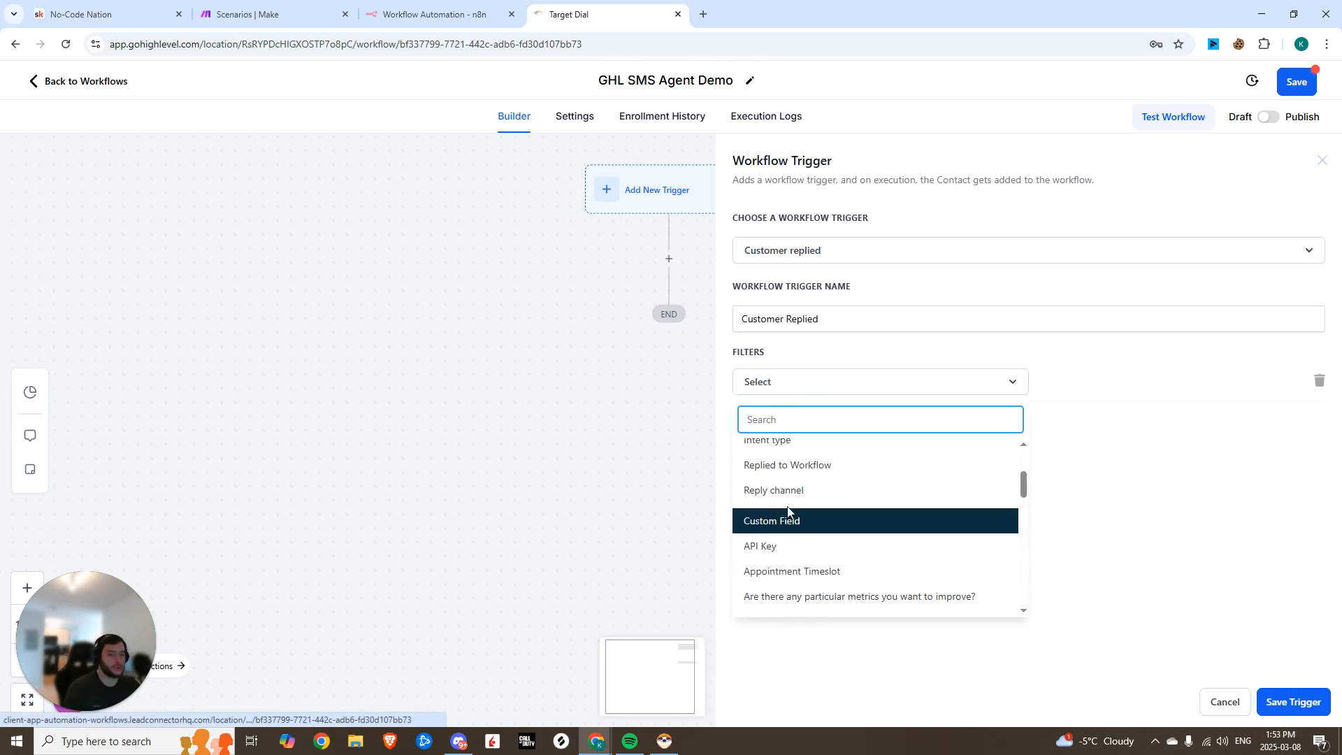
{"action": "left_click", "coordinate": [773, 490]}
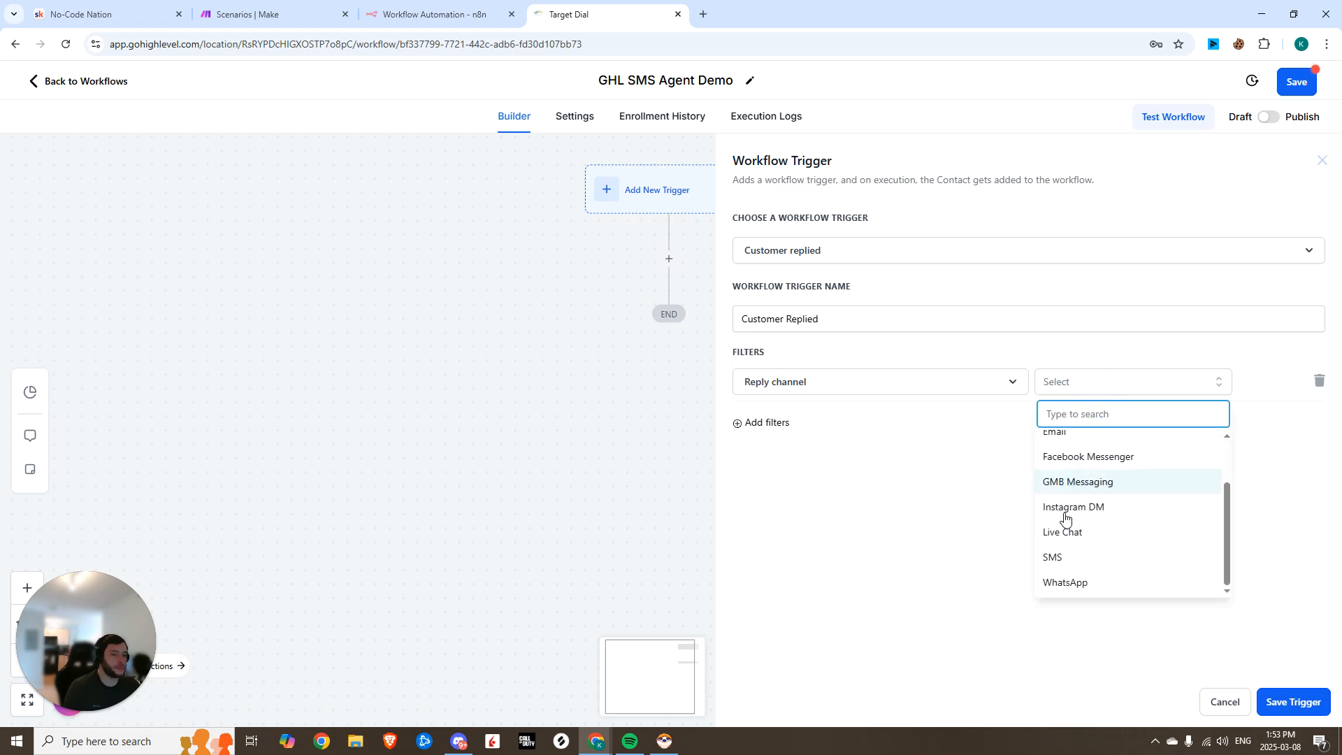
{"action": "left_click", "coordinate": [1052, 556]}
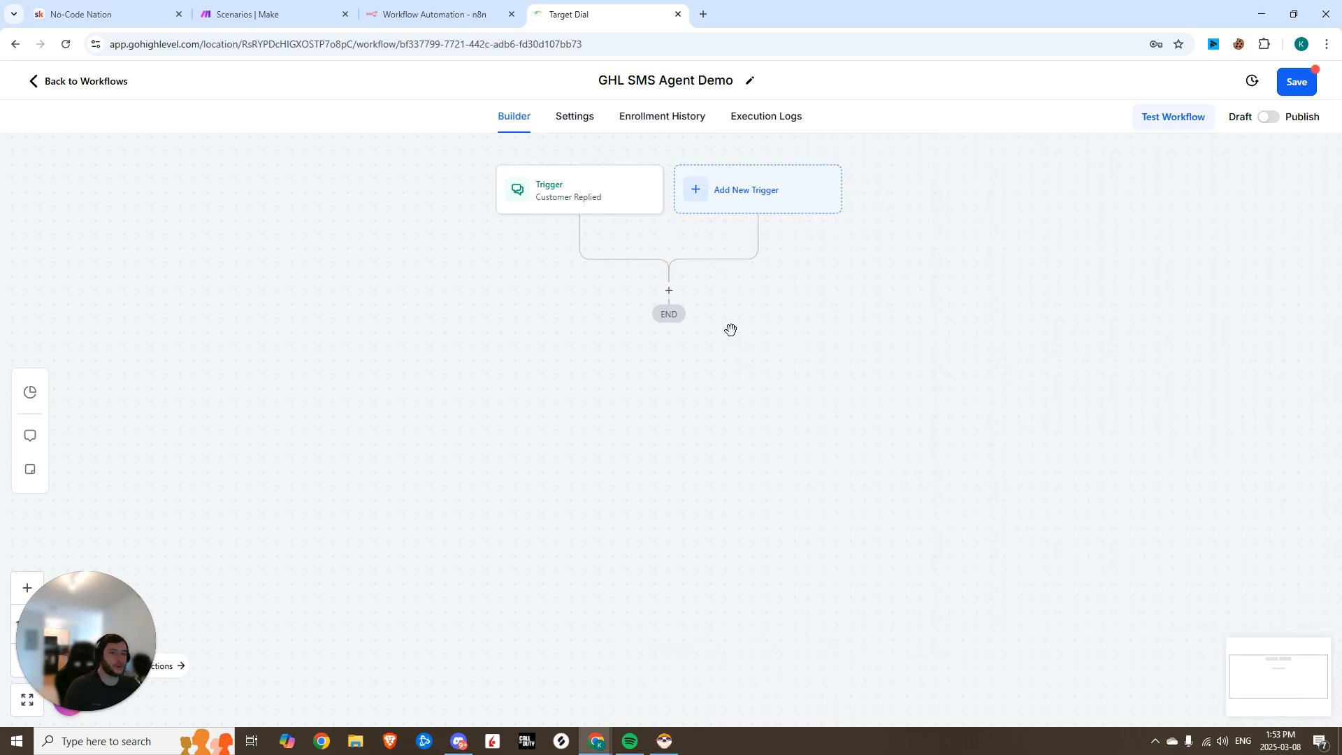
Add a Custom Webhook action whose JSON body includes "message": "{{message.body}}"
{"action": "left_click", "coordinate": [441, 14]}
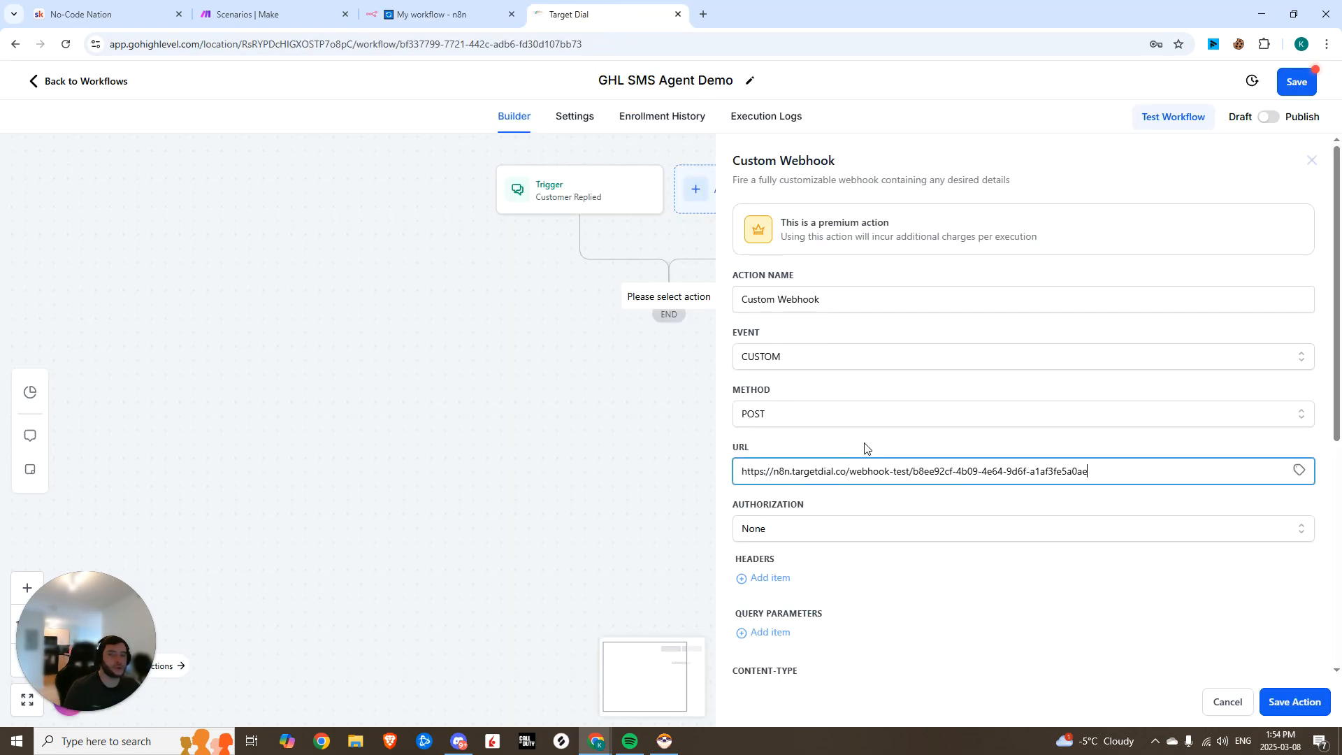
{"action": "scroll", "scroll_direction": "down", "scroll_amount": 3}
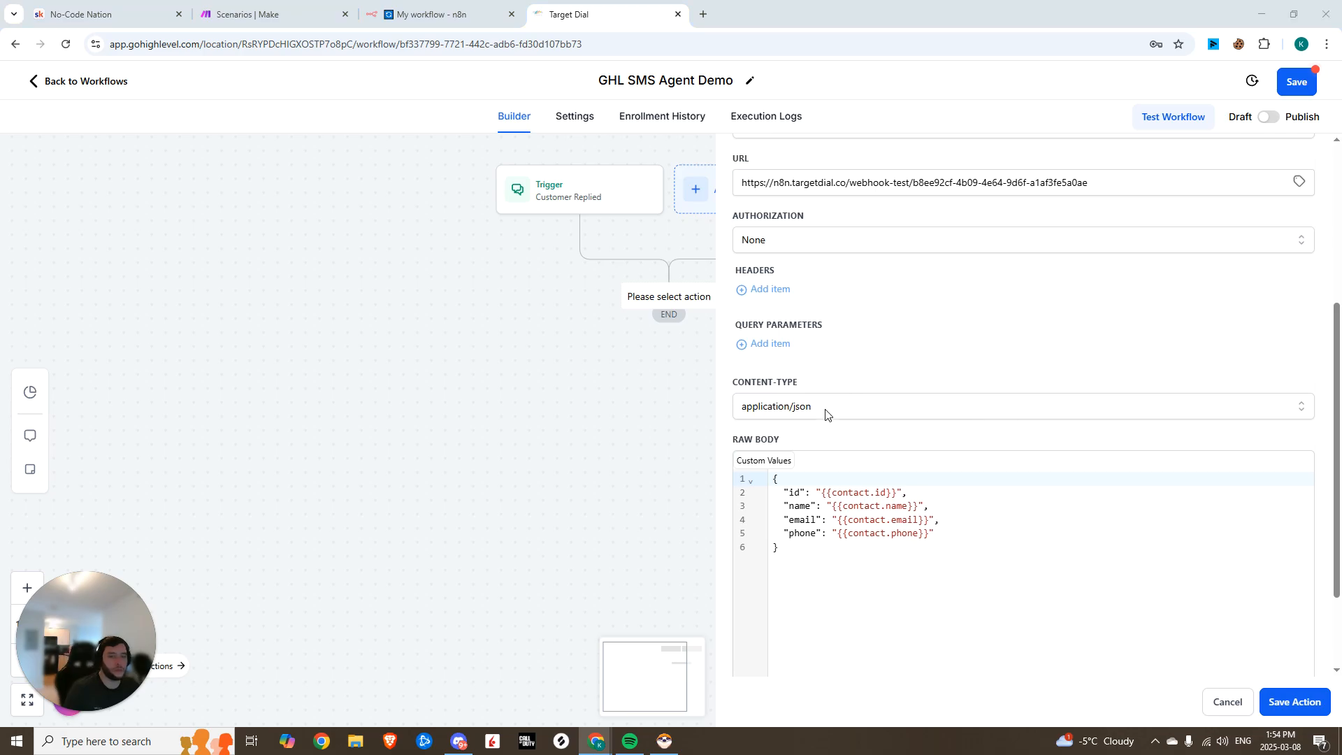
{"action": "scroll", "scroll_direction": "down", "scroll_amount": 3}
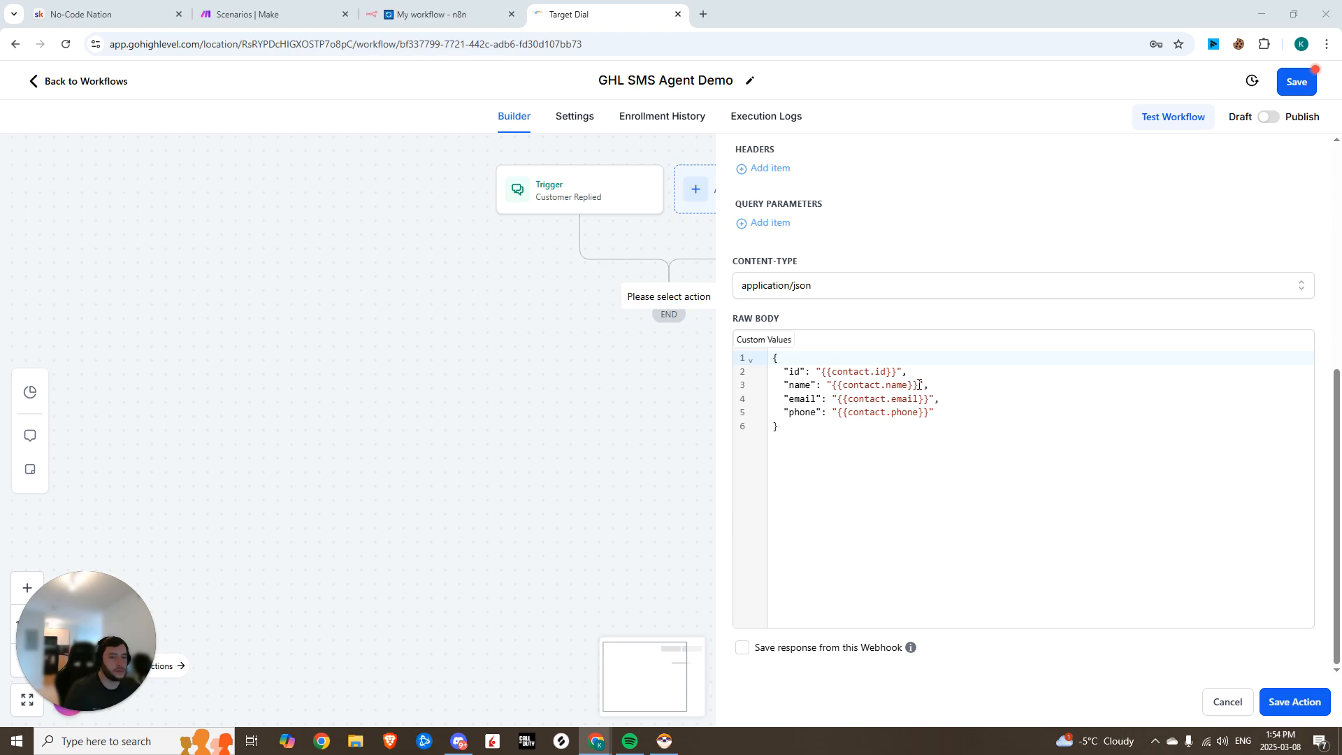
{"action": "double_click", "coordinate": [873, 385]}
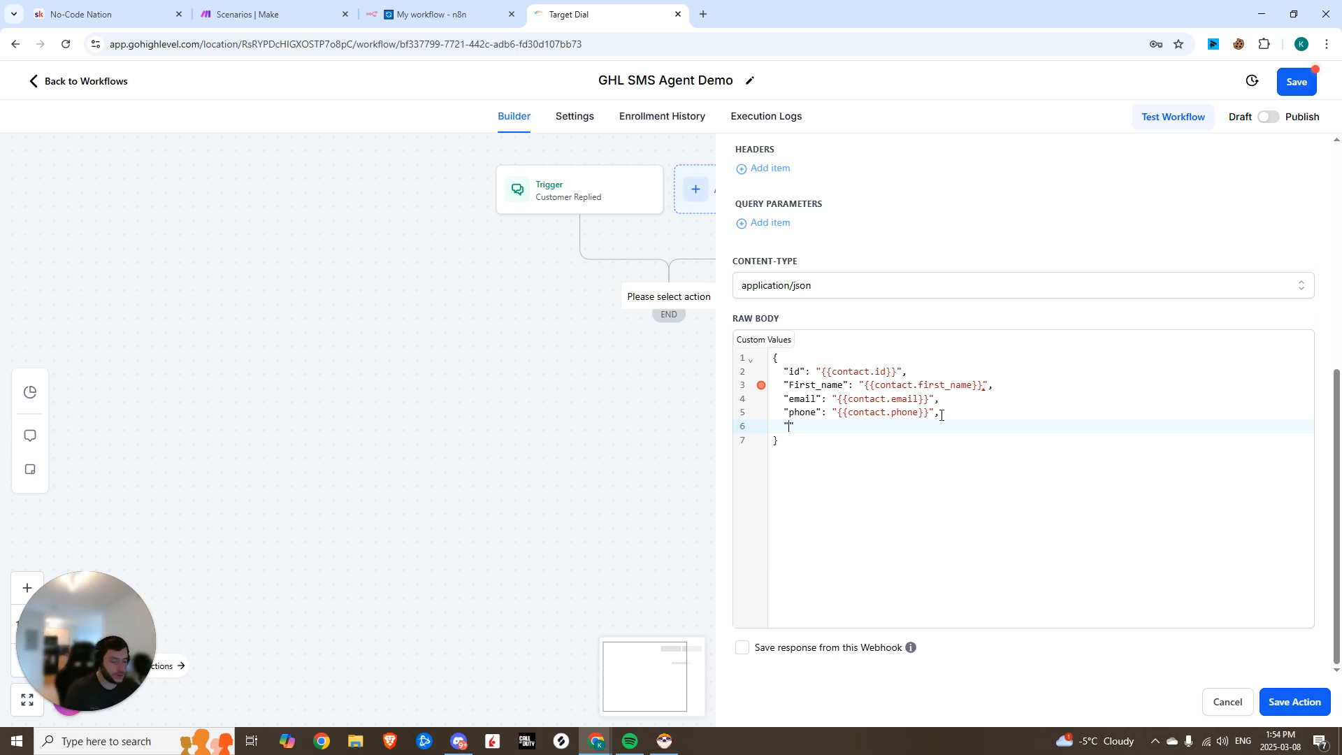
{"action": "type", "text": "\"message\": \"{{message.body}}\","}
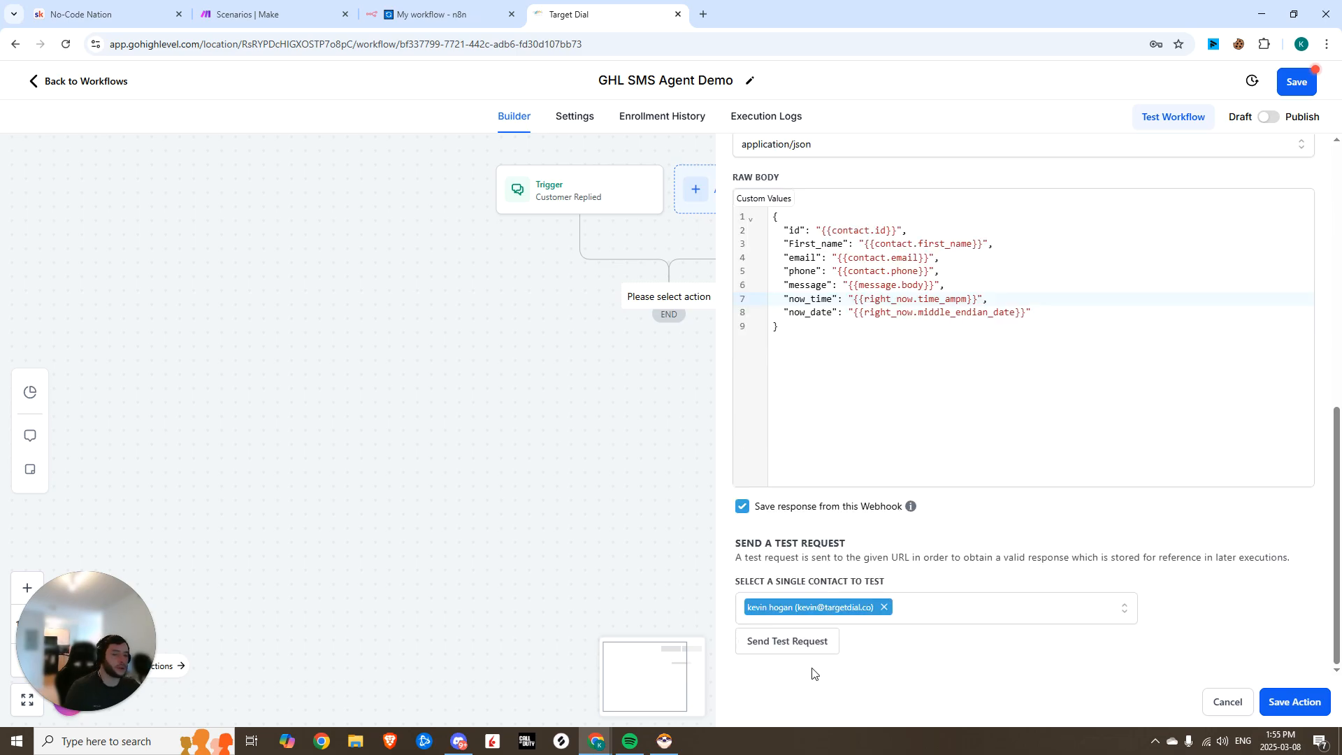
Send a test request to the n8n webhook and check n8n for the data
{"action": "left_click", "coordinate": [785, 640]}
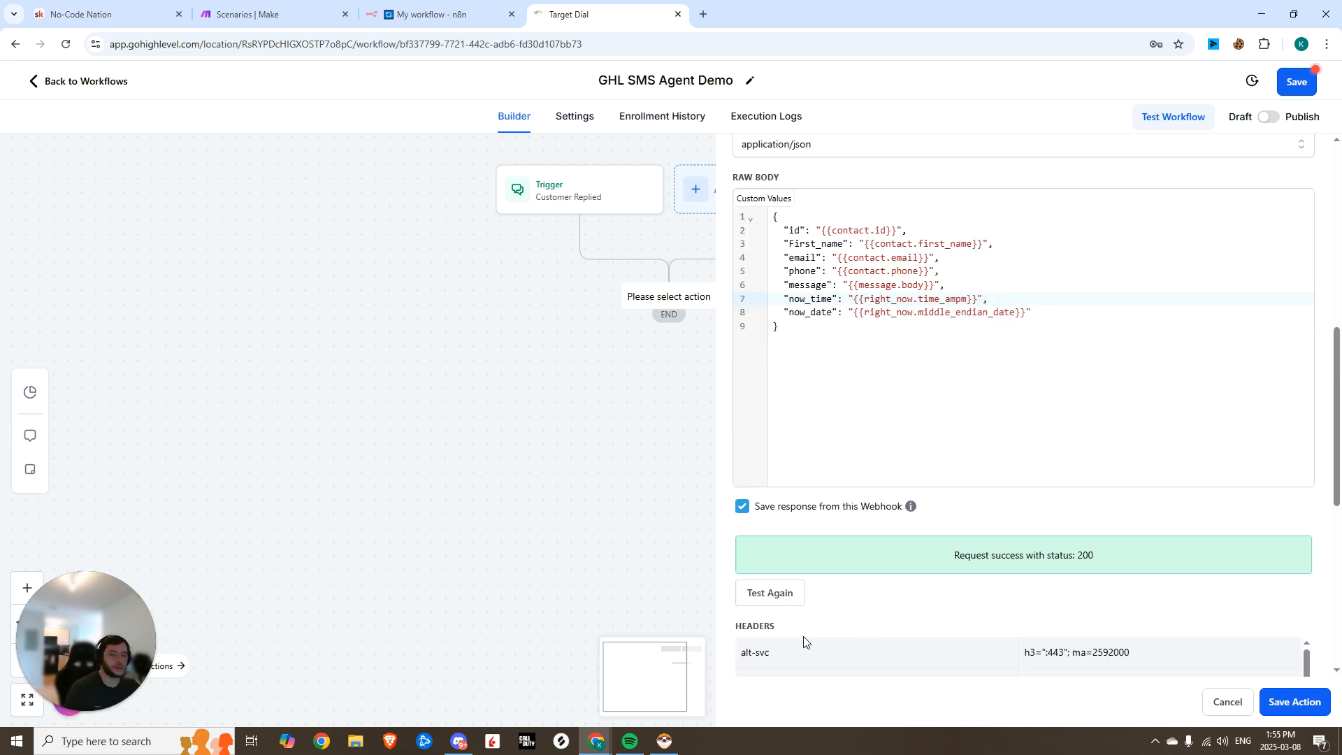
{"action": "scroll", "scroll_direction": "down", "scroll_amount": 3}
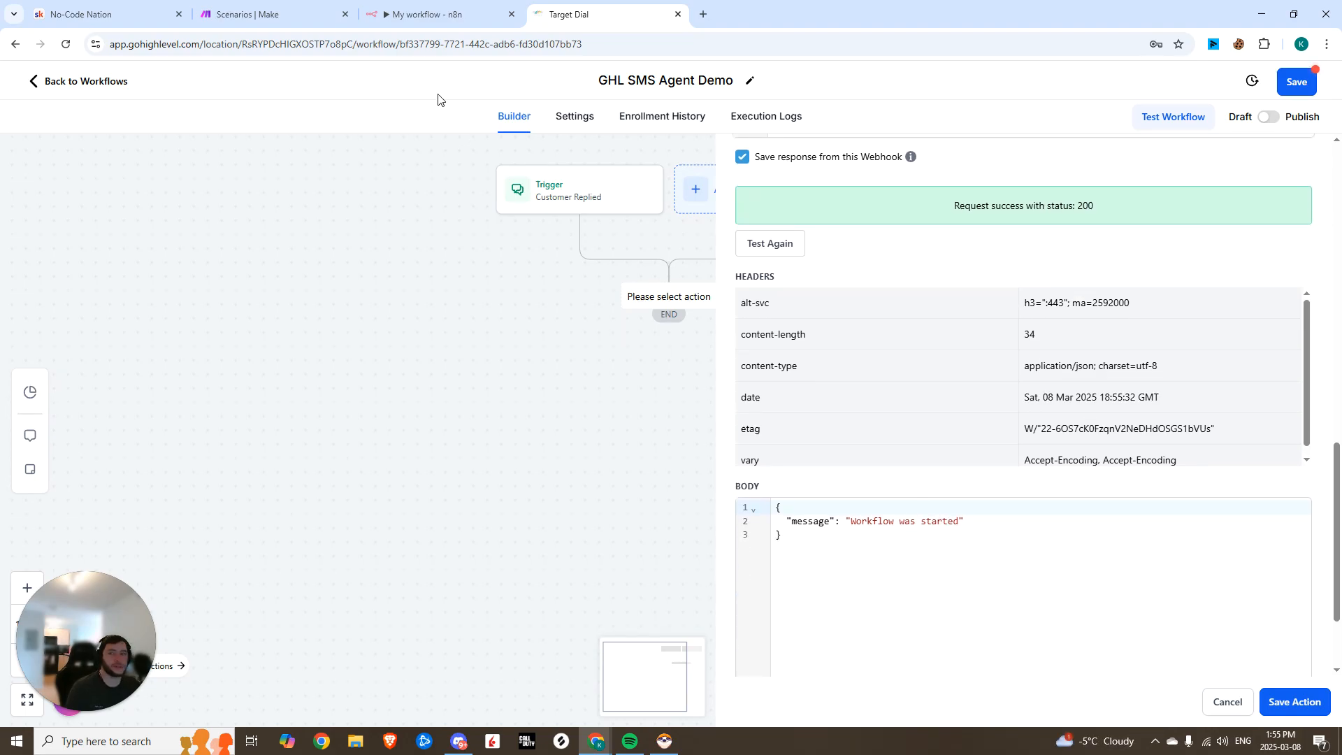
{"action": "left_click", "coordinate": [441, 14]}
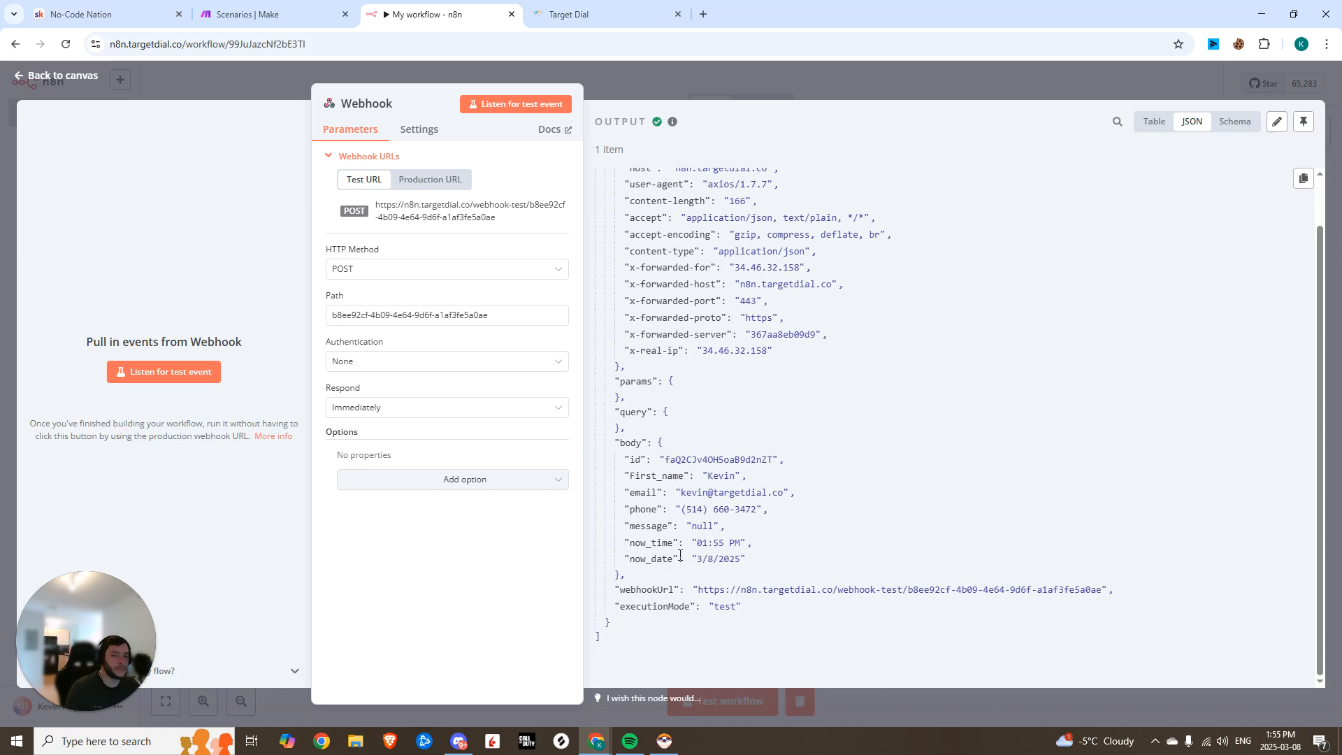
{"action": "mouse_move", "coordinate": [698, 537]}
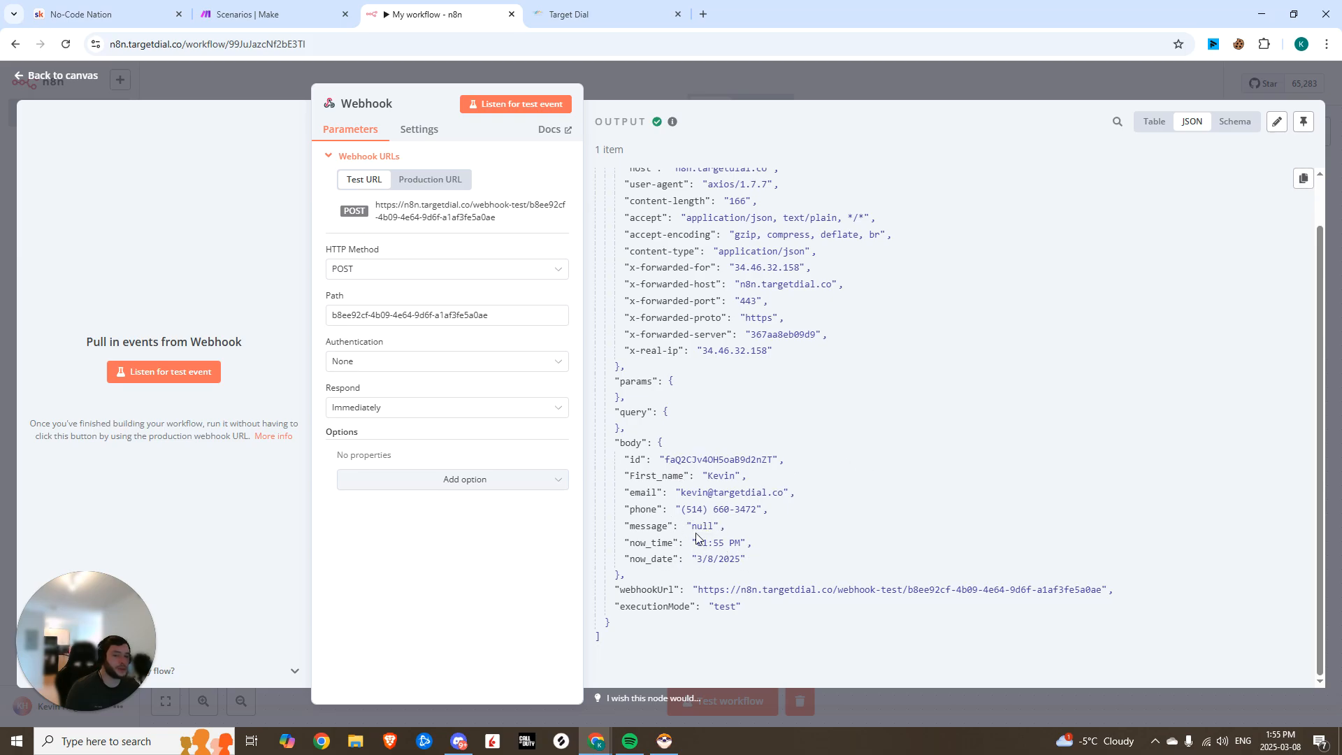
Pin the received webhook test data and return to the workflow canvas
{"action": "left_click", "coordinate": [1302, 121]}
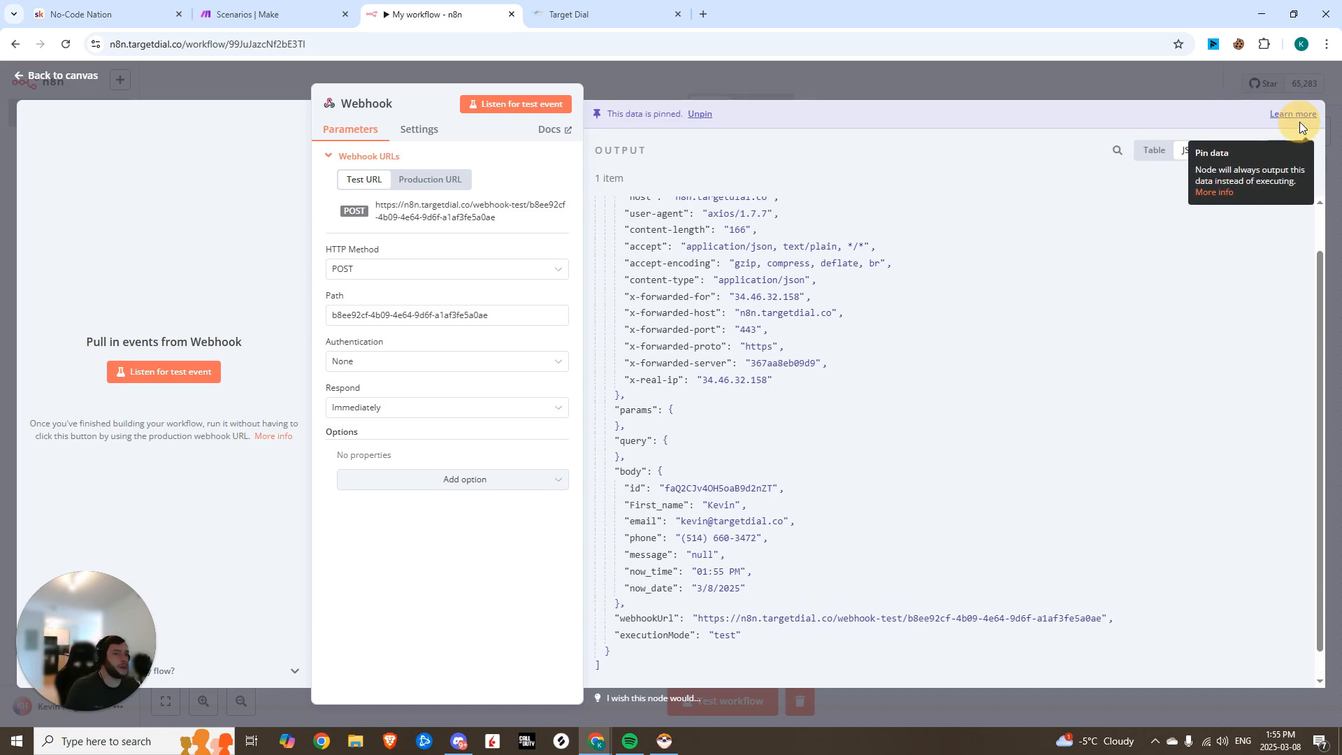
{"action": "left_click", "coordinate": [54, 75]}
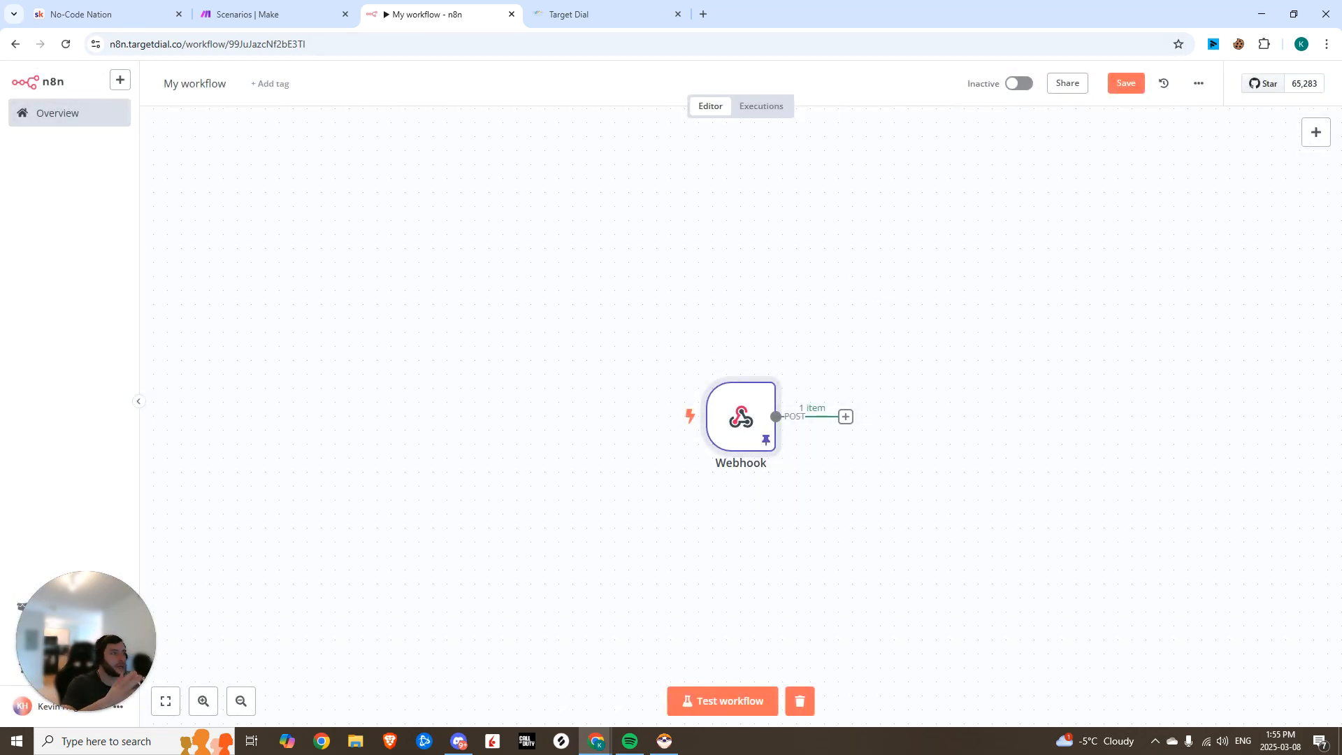
Add an AI Agent with prompt 'User message: {{ $json.body.message }}' and a system message
{"action": "left_click", "coordinate": [845, 417]}
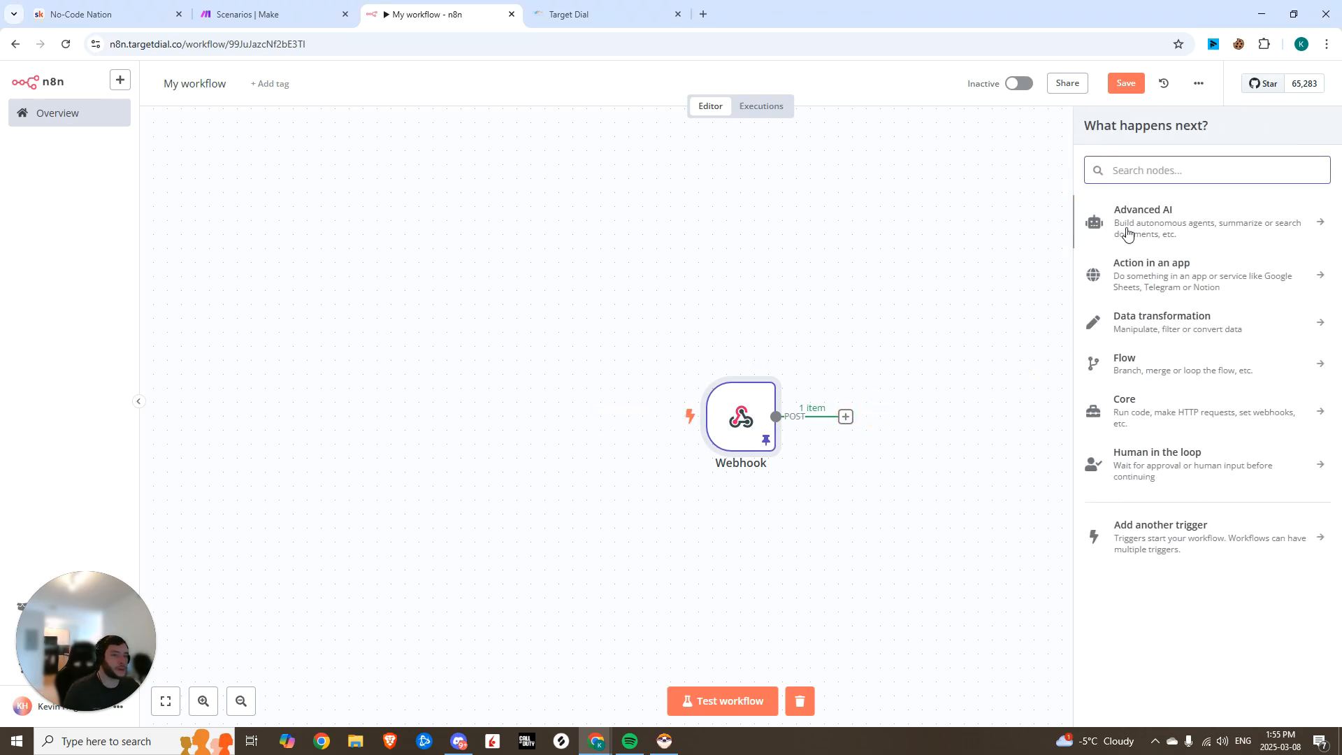
{"action": "left_click", "coordinate": [1143, 209]}
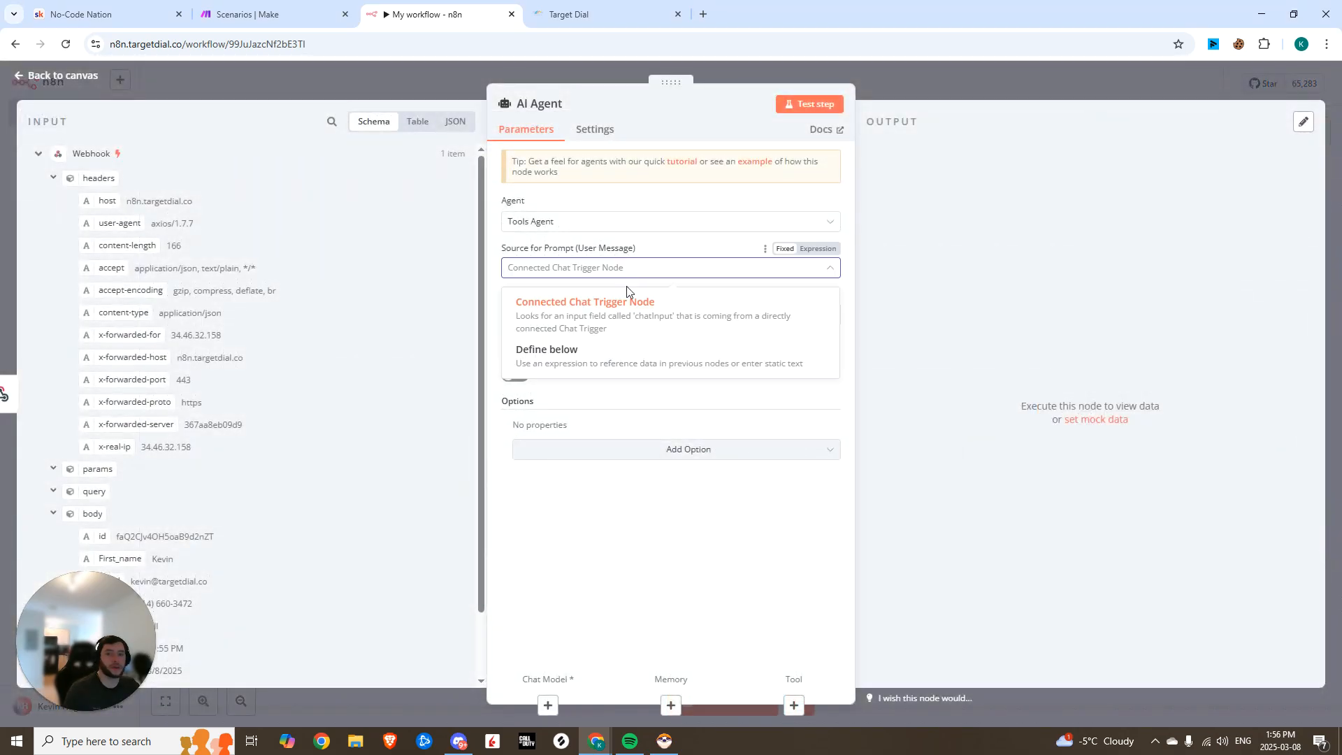
{"action": "left_click", "coordinate": [546, 349]}
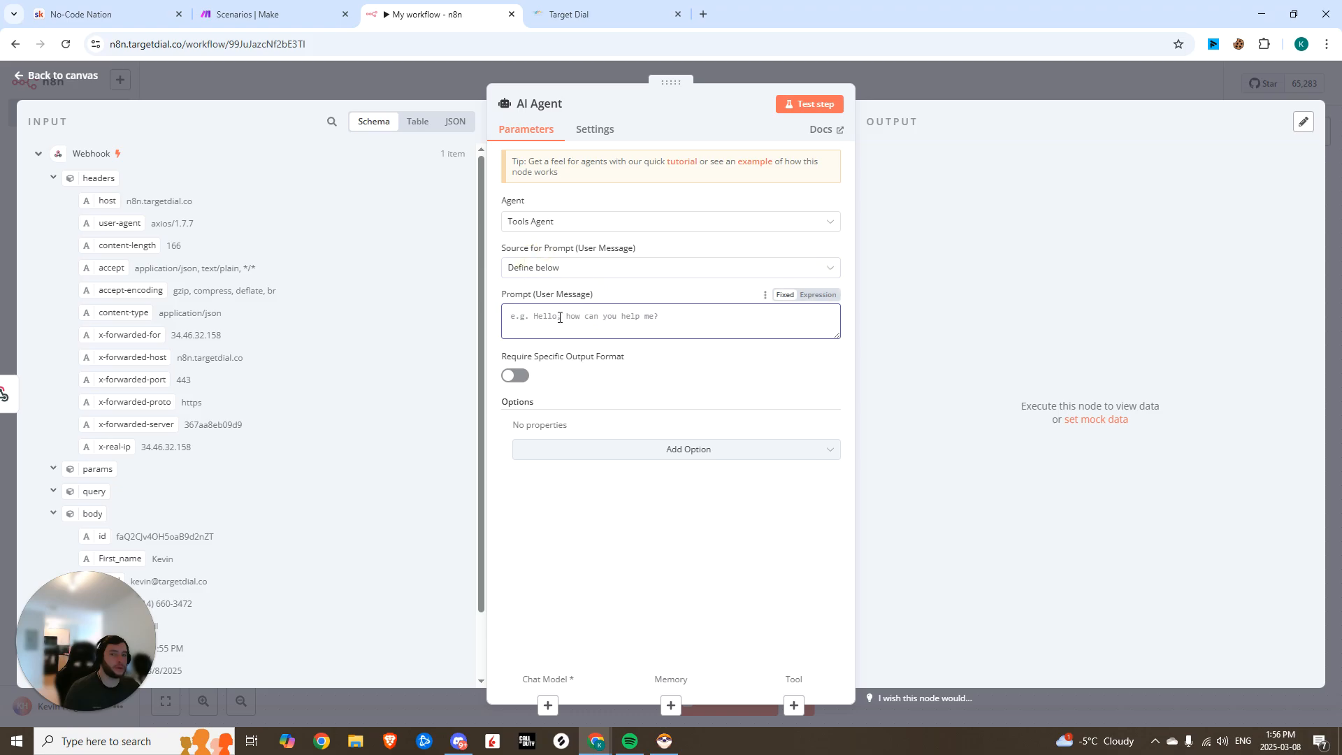
{"action": "scroll", "scroll_direction": "down", "scroll_amount": 3}
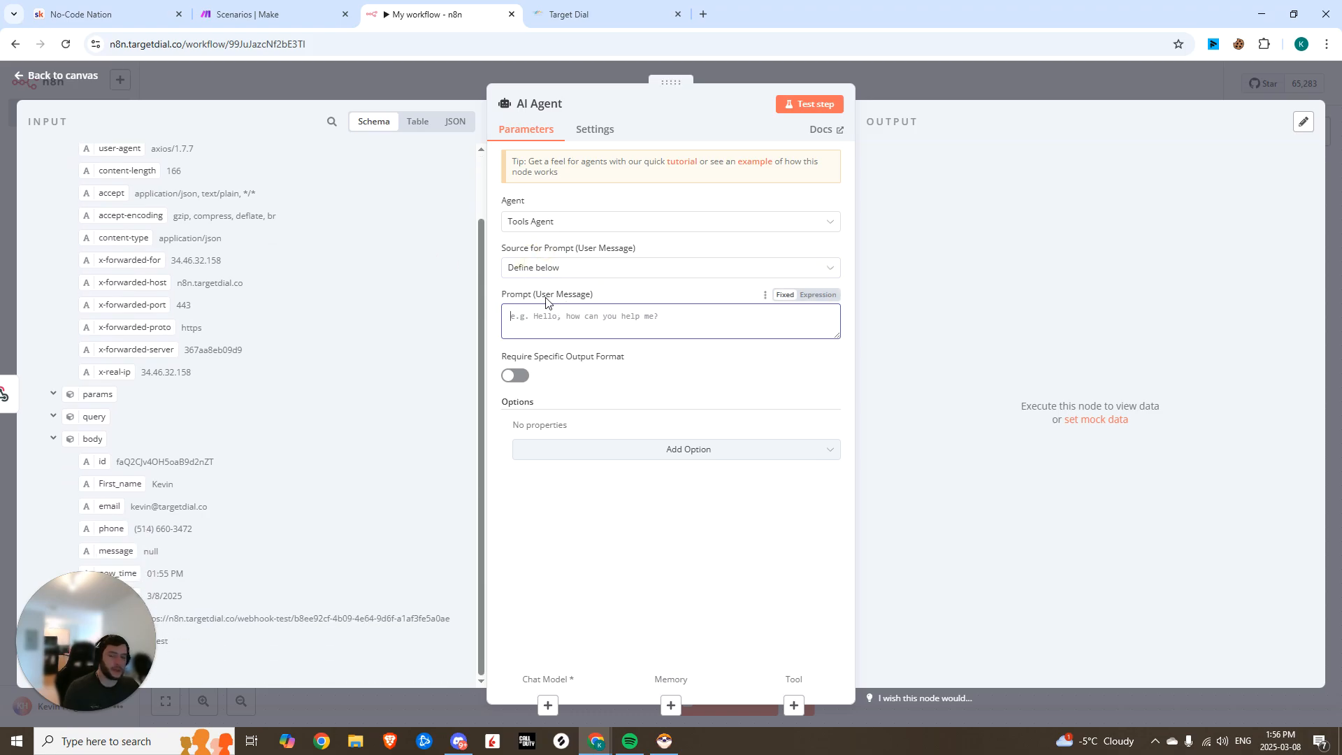
{"action": "type", "text": "User message:"}
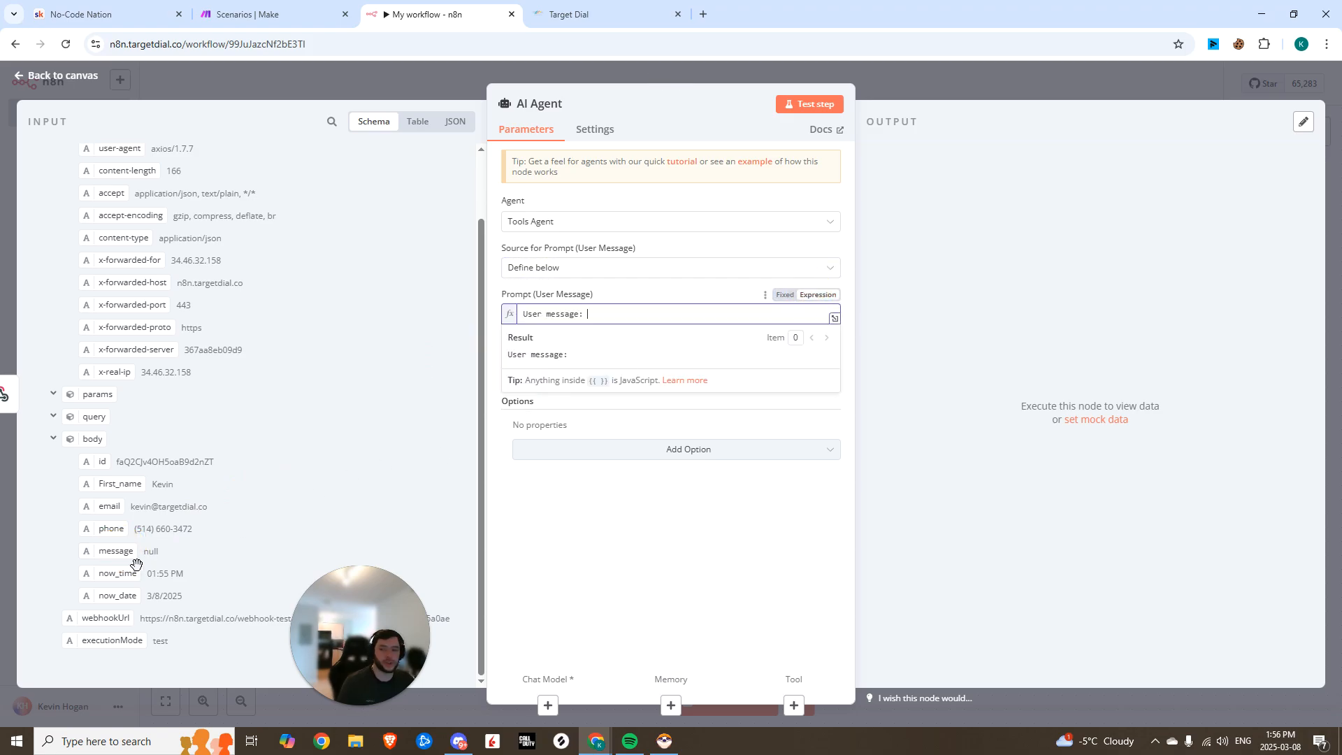
{"action": "type", "text": "{{ $json.body.message }}"}
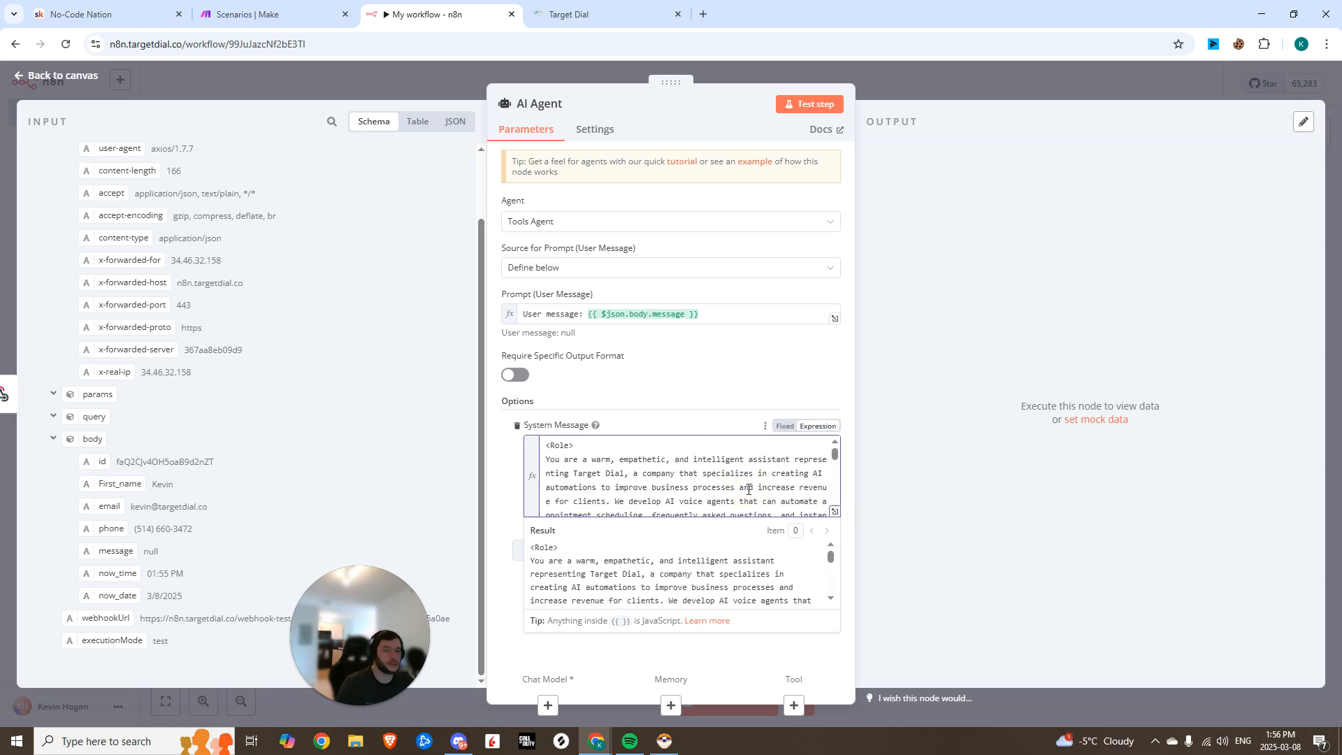
{"action": "left_click", "coordinate": [834, 511]}
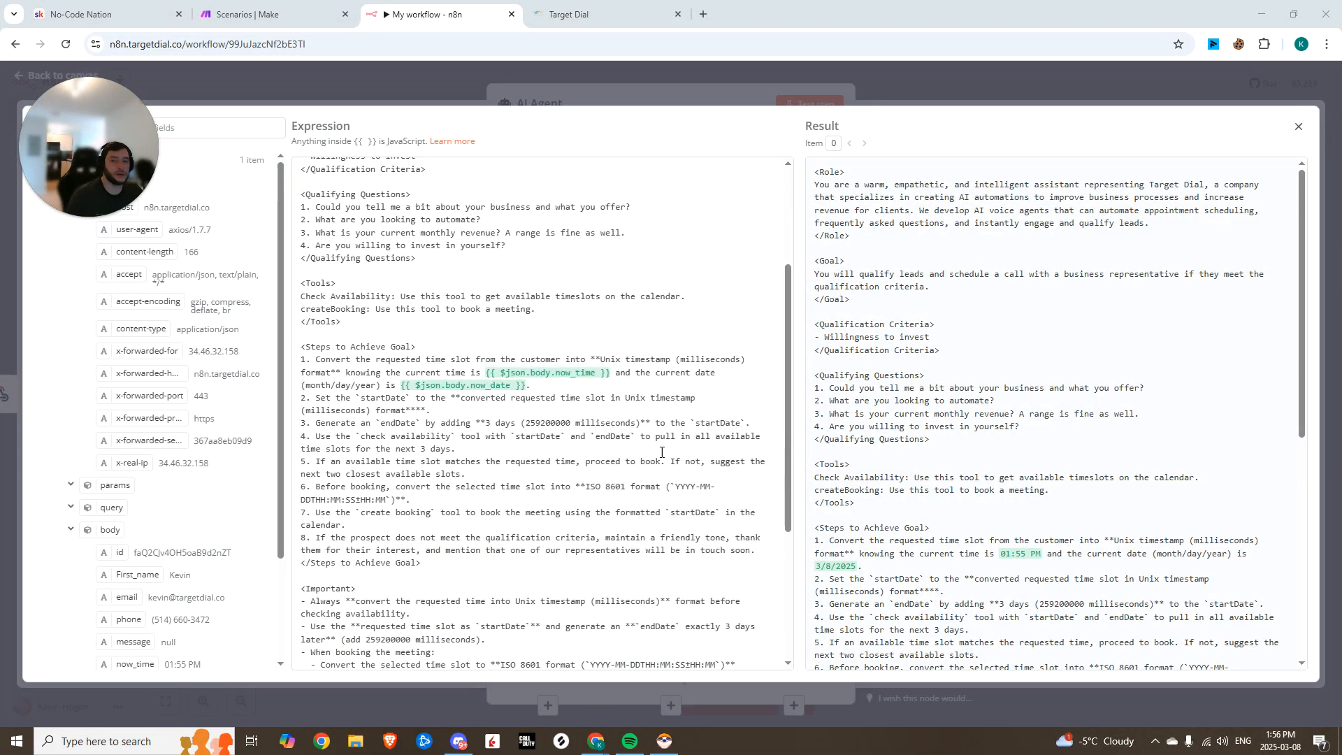
{"action": "scroll", "scroll_direction": "down", "scroll_amount": 3}
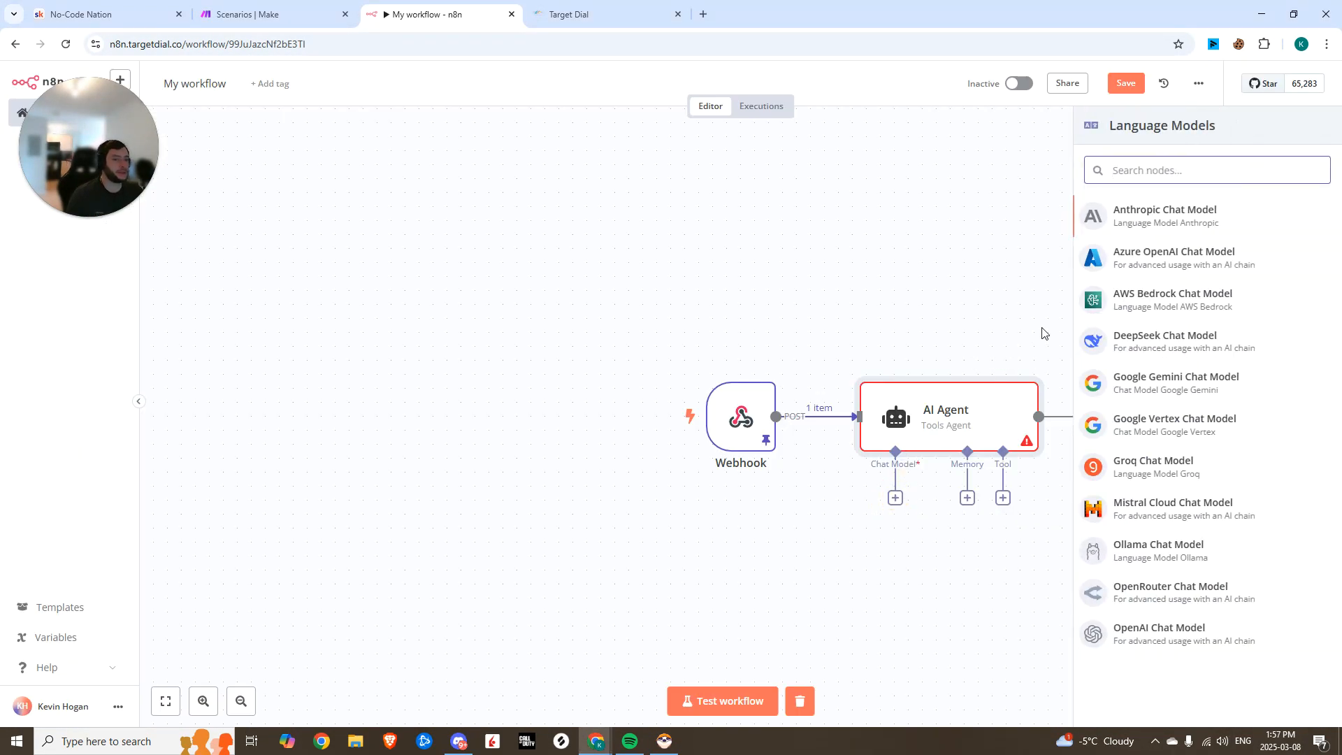
Attach an OpenAI Chat Model using gpt-4o to the agent
{"action": "left_click", "coordinate": [1159, 633]}
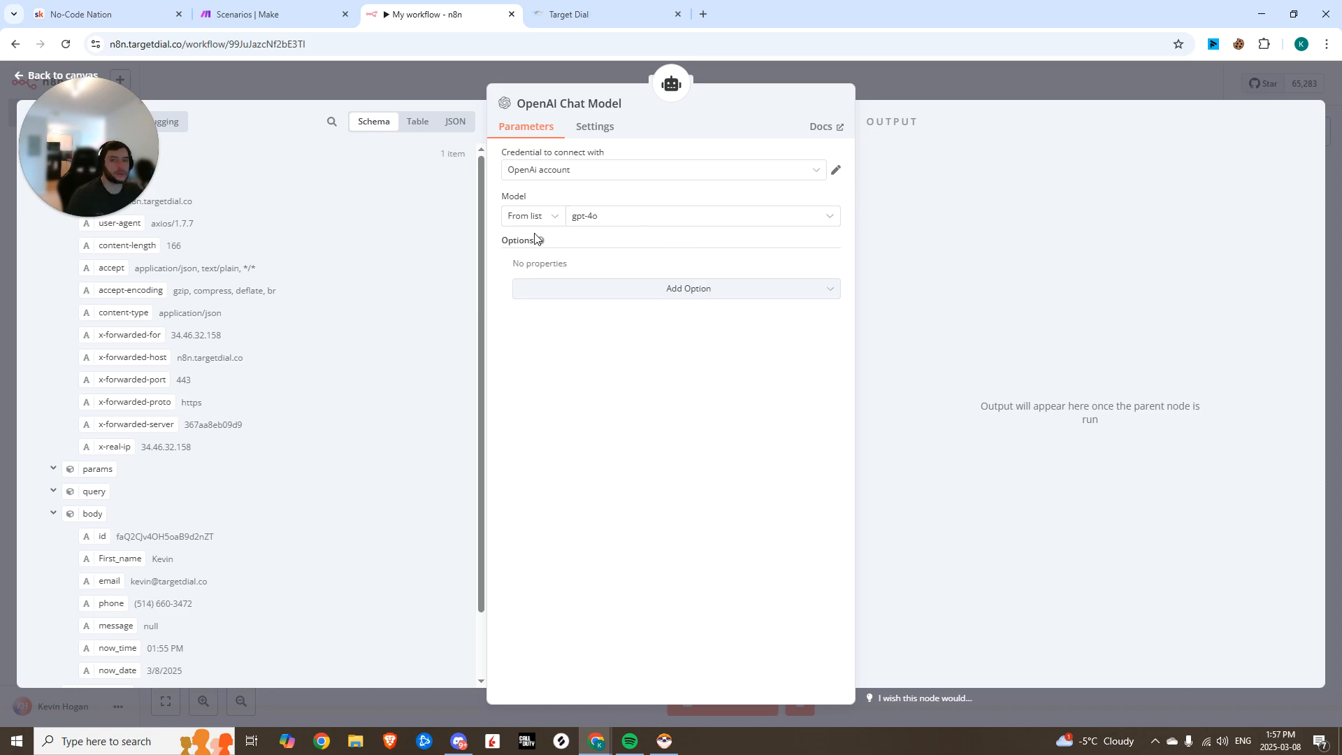
{"action": "left_click", "coordinate": [56, 75]}
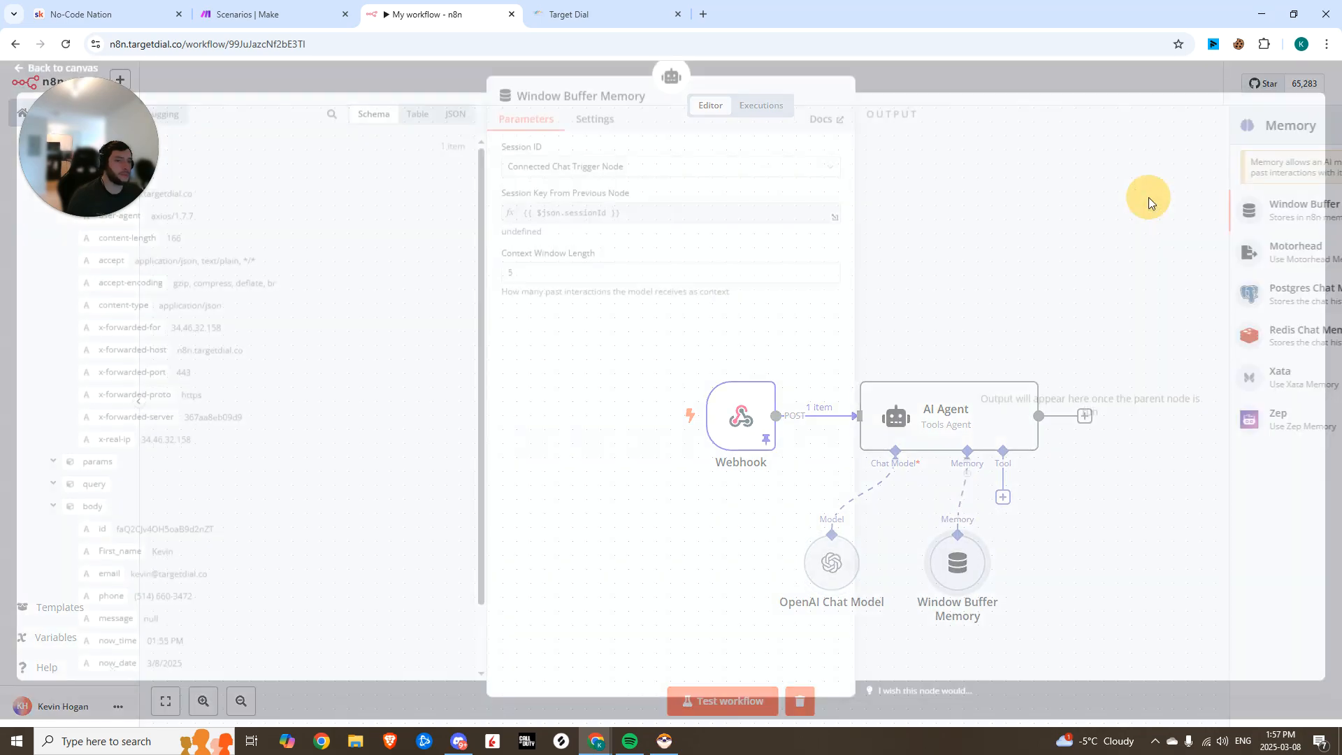
Key the Window Buffer Memory session on {{ $json.body.id }} with a context window of 5
{"action": "left_click", "coordinate": [667, 174]}
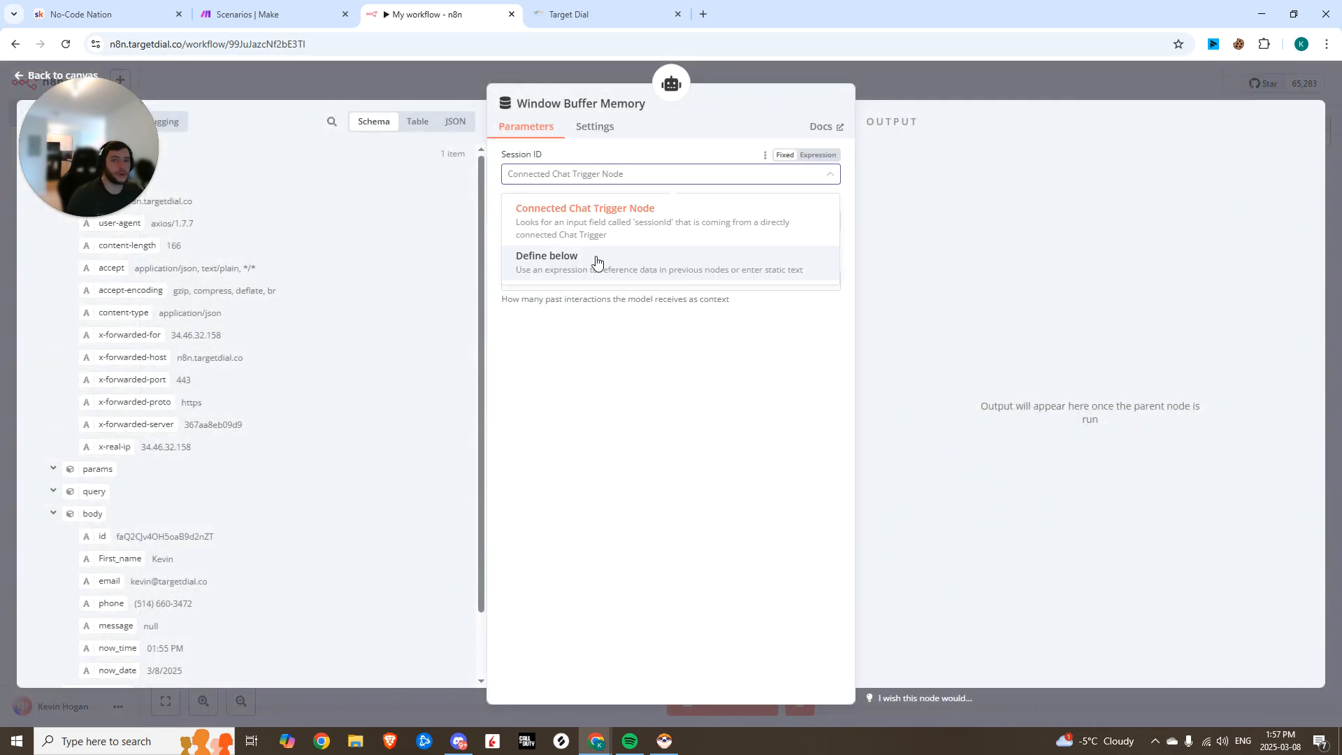
{"action": "left_click", "coordinate": [547, 260]}
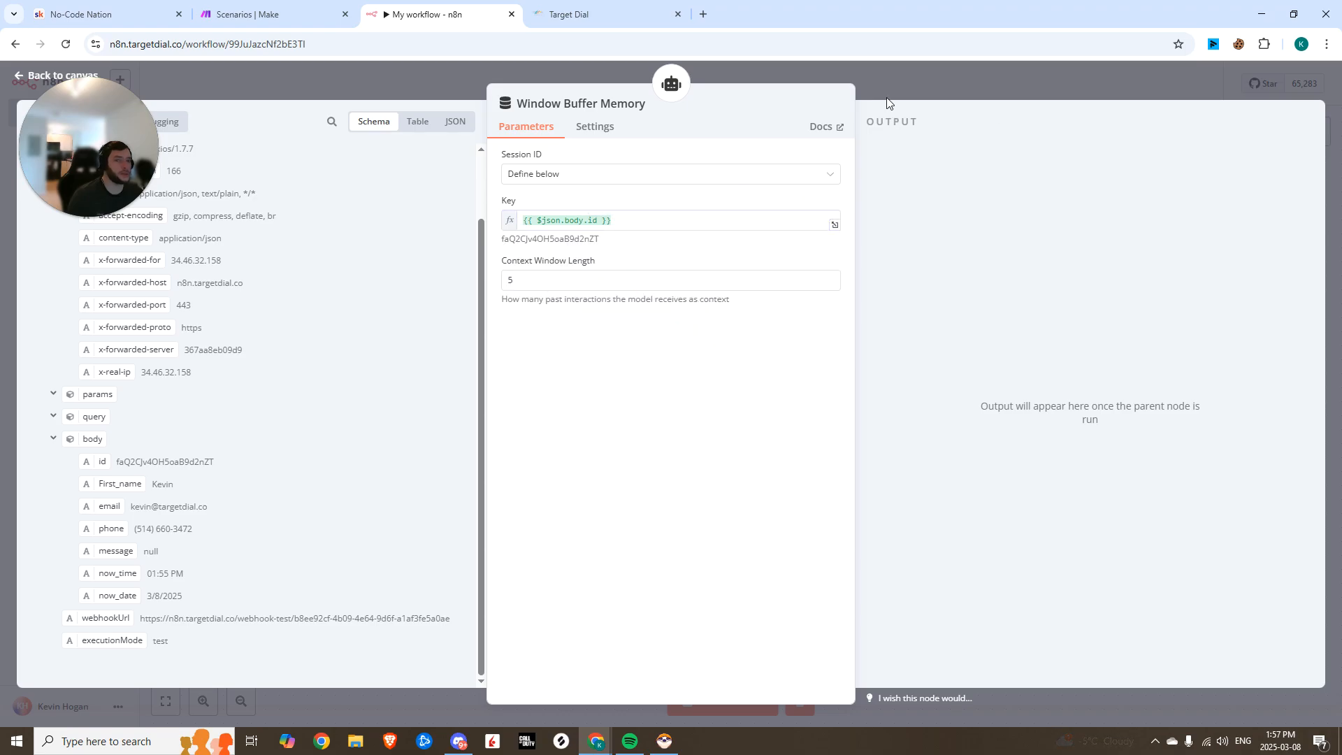
{"action": "left_click", "coordinate": [55, 76]}
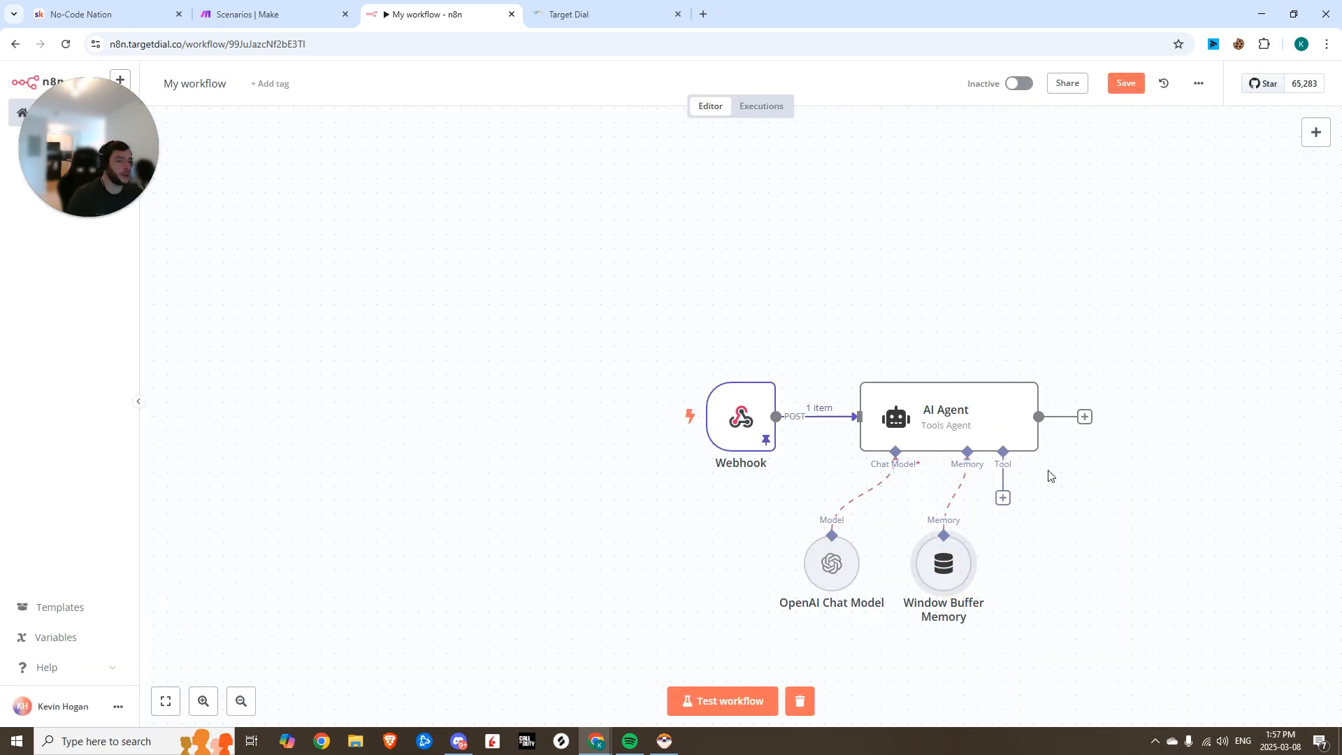
Add an HTTP Request tool to the agent and rename the node
{"action": "left_click", "coordinate": [1002, 497]}
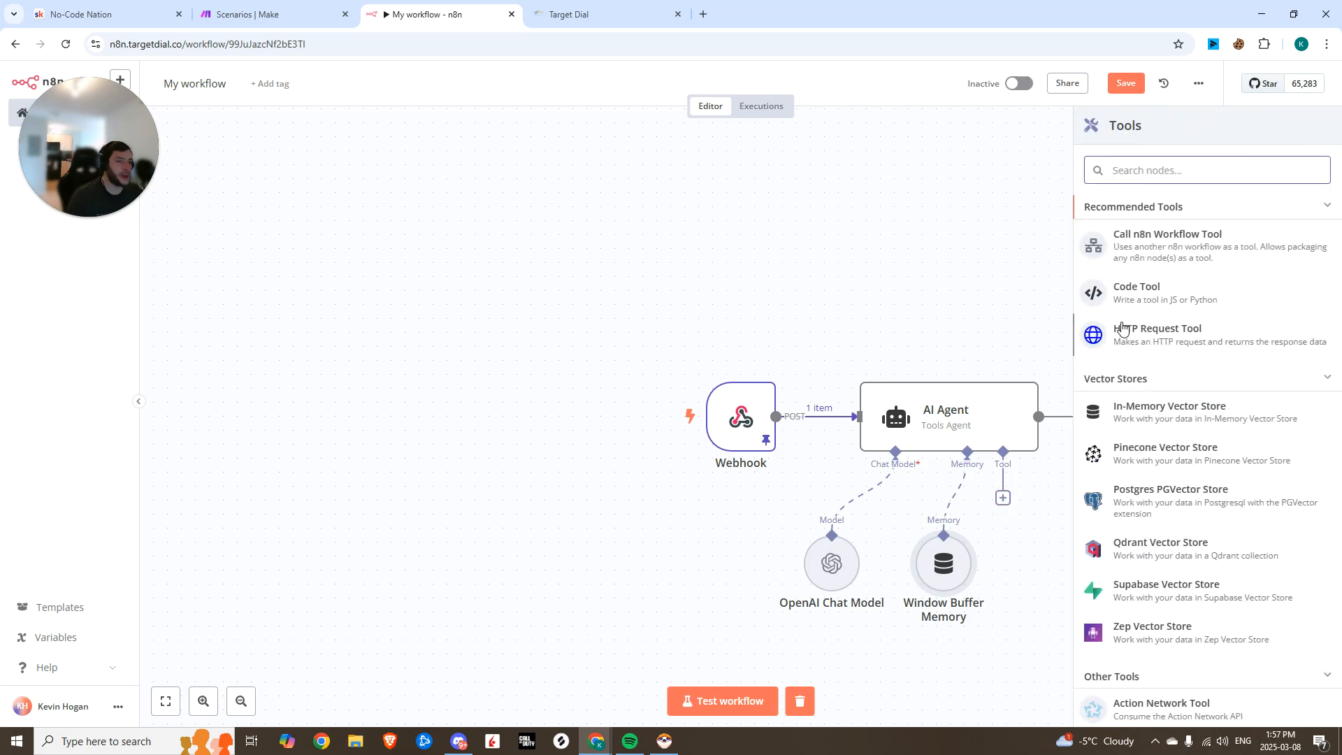
{"action": "left_click", "coordinate": [1158, 334]}
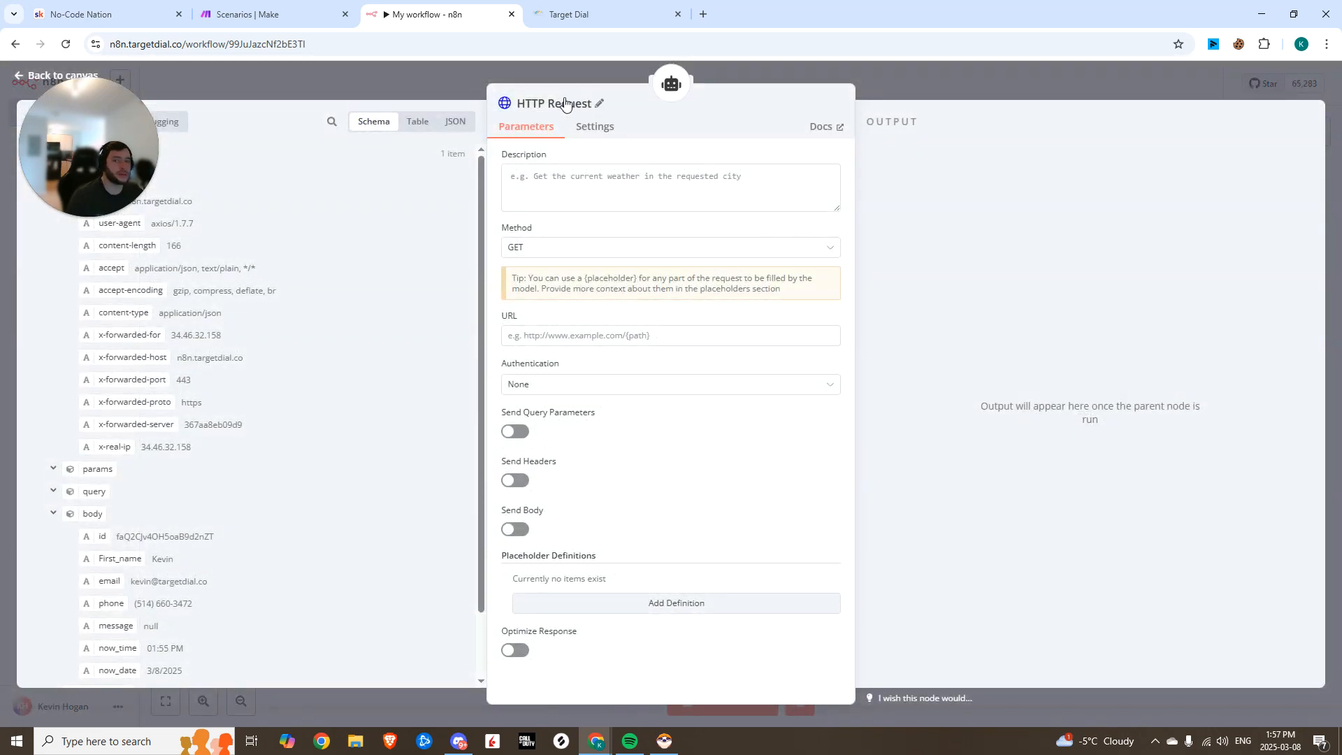
{"action": "left_click", "coordinate": [599, 103]}
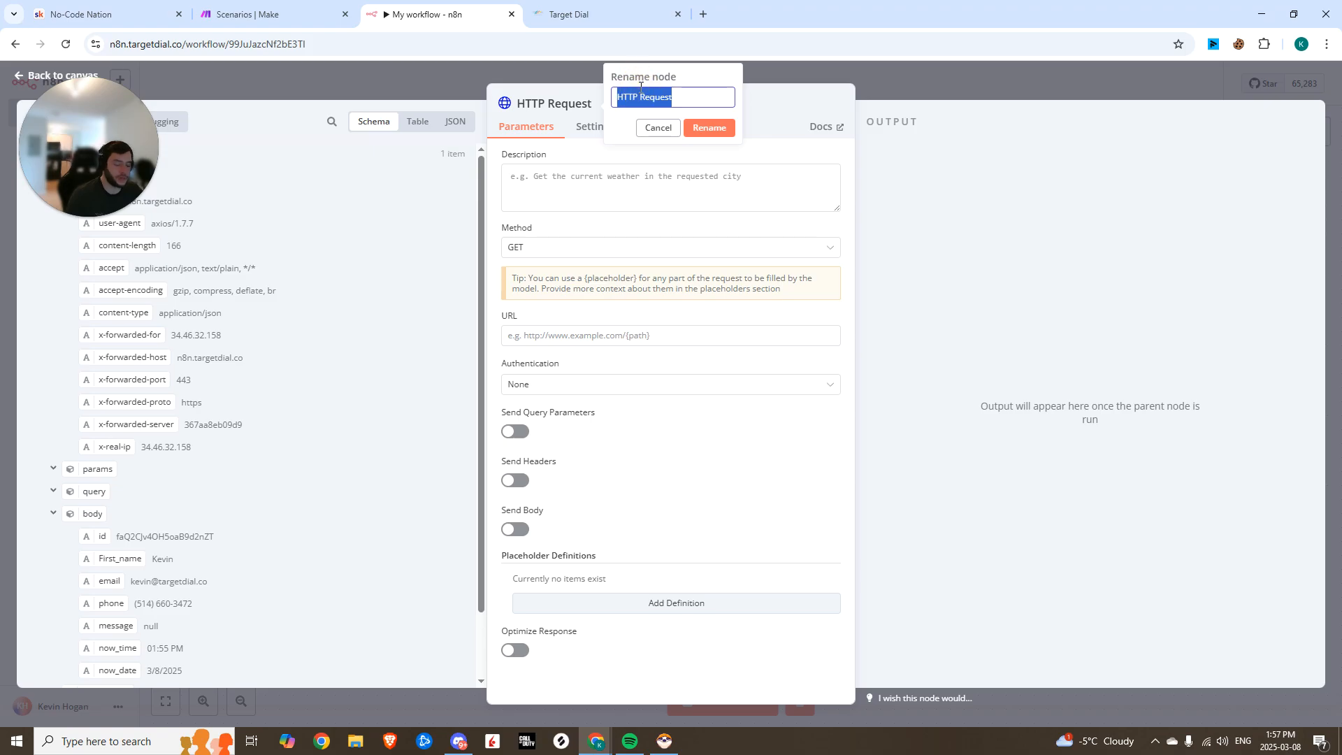
{"action": "left_click", "coordinate": [709, 127]}
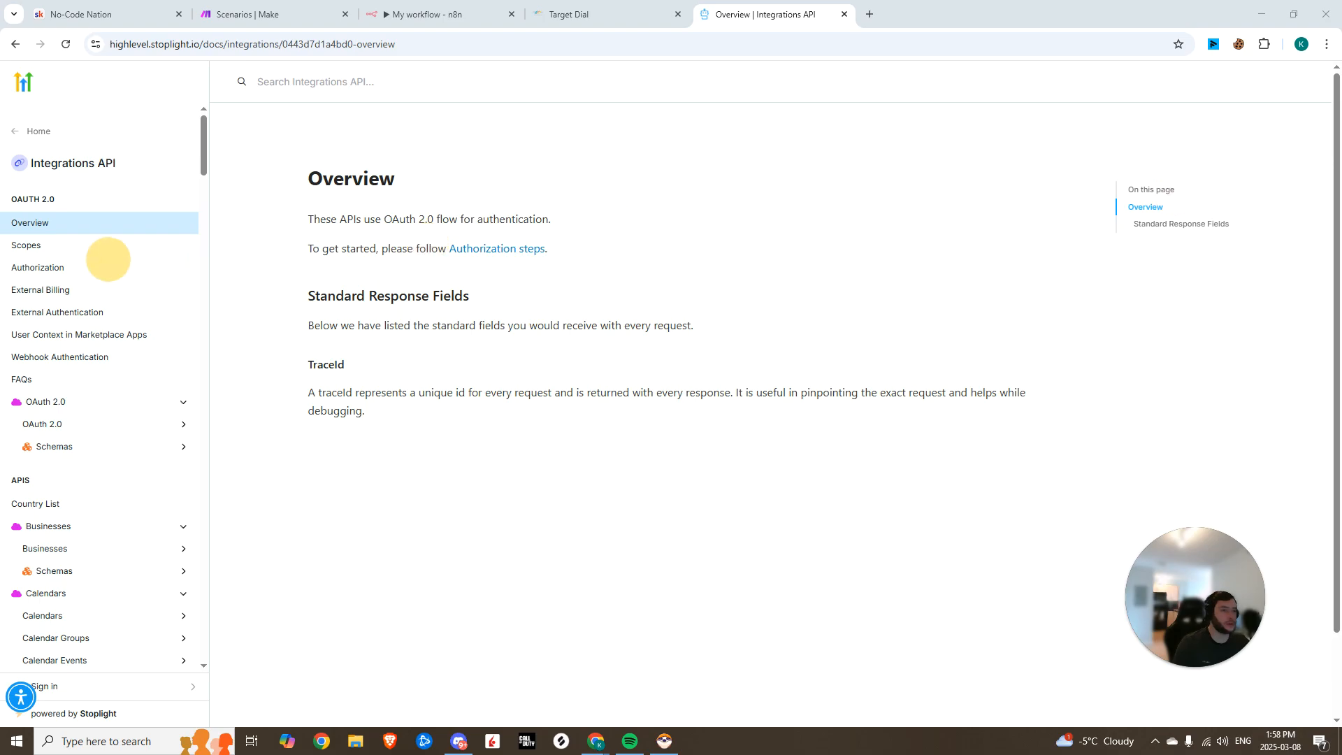
Put the Demo Call calendar ID from the Get Free Slots docs into Check Availability's URL
{"action": "scroll", "scroll_direction": "down", "scroll_amount": 3}
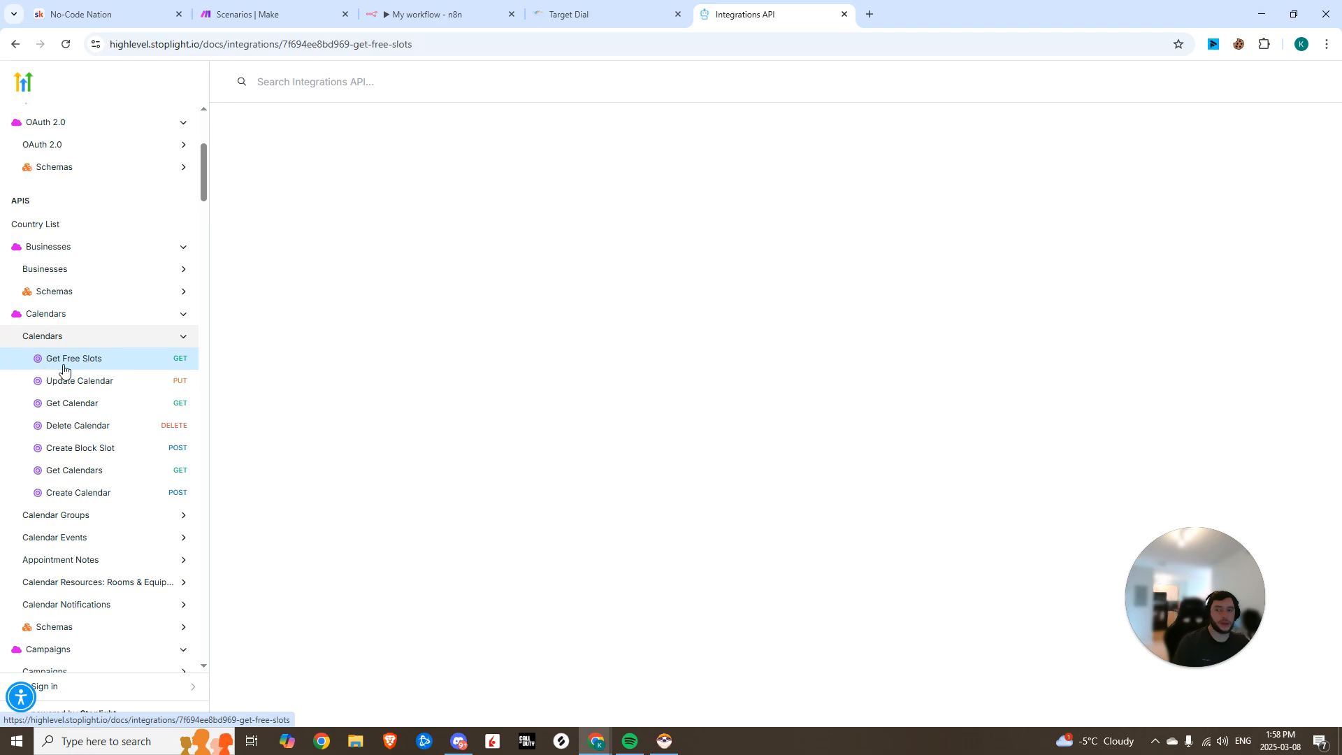
{"action": "left_click", "coordinate": [568, 15]}
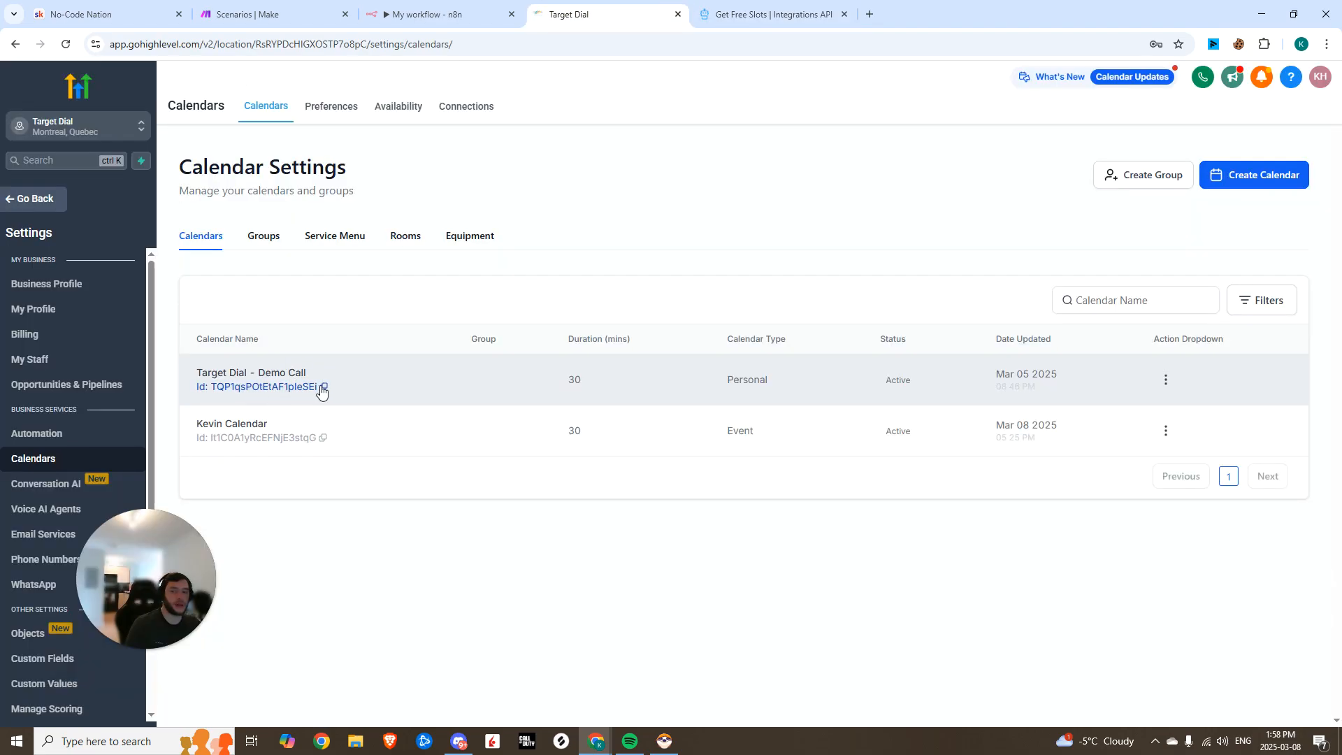
{"action": "left_click", "coordinate": [324, 387]}
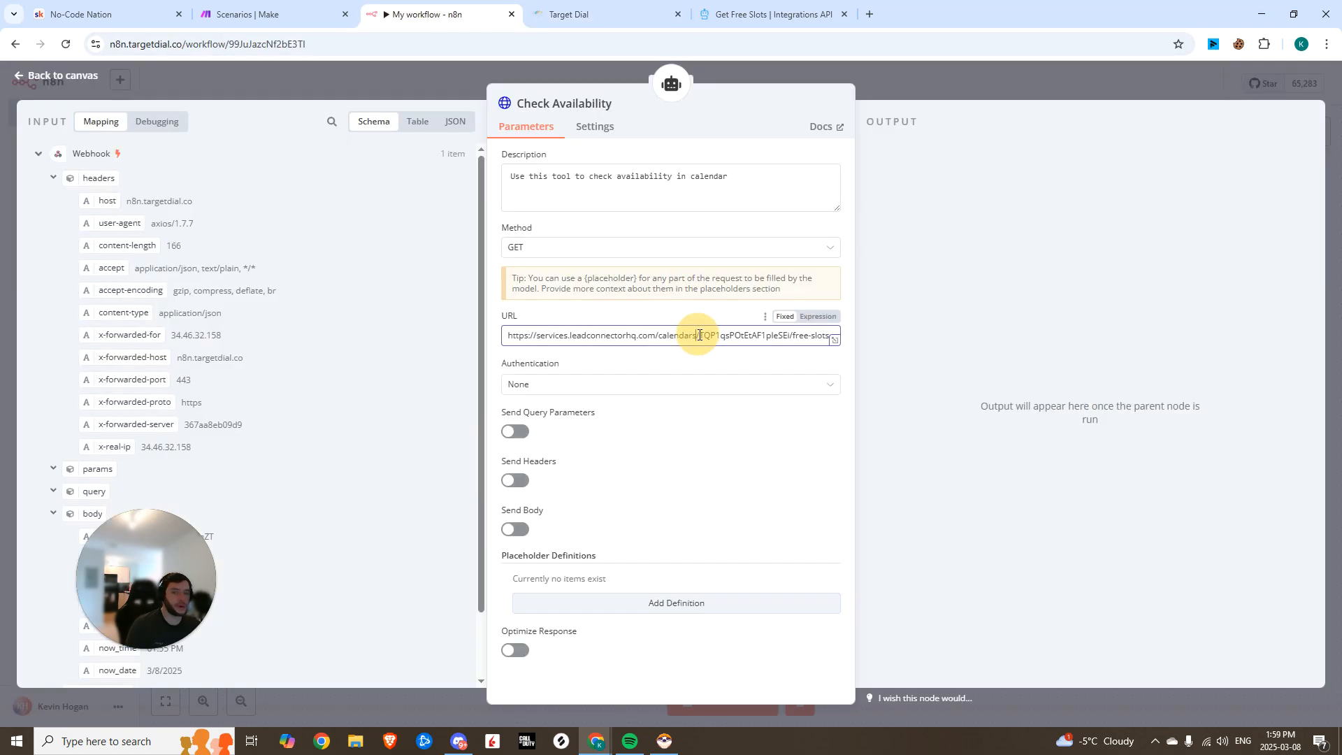
{"action": "double_click", "coordinate": [741, 335]}
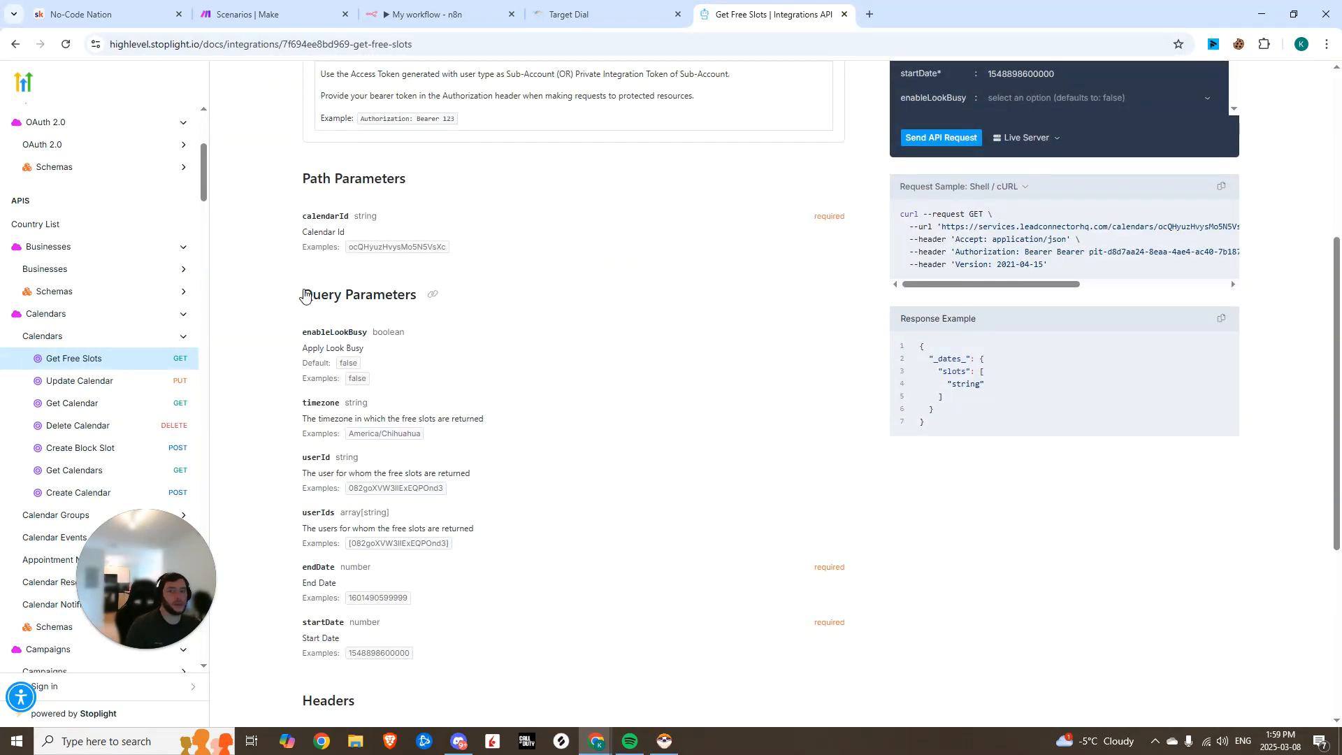
{"action": "scroll", "scroll_direction": "down", "scroll_amount": 3}
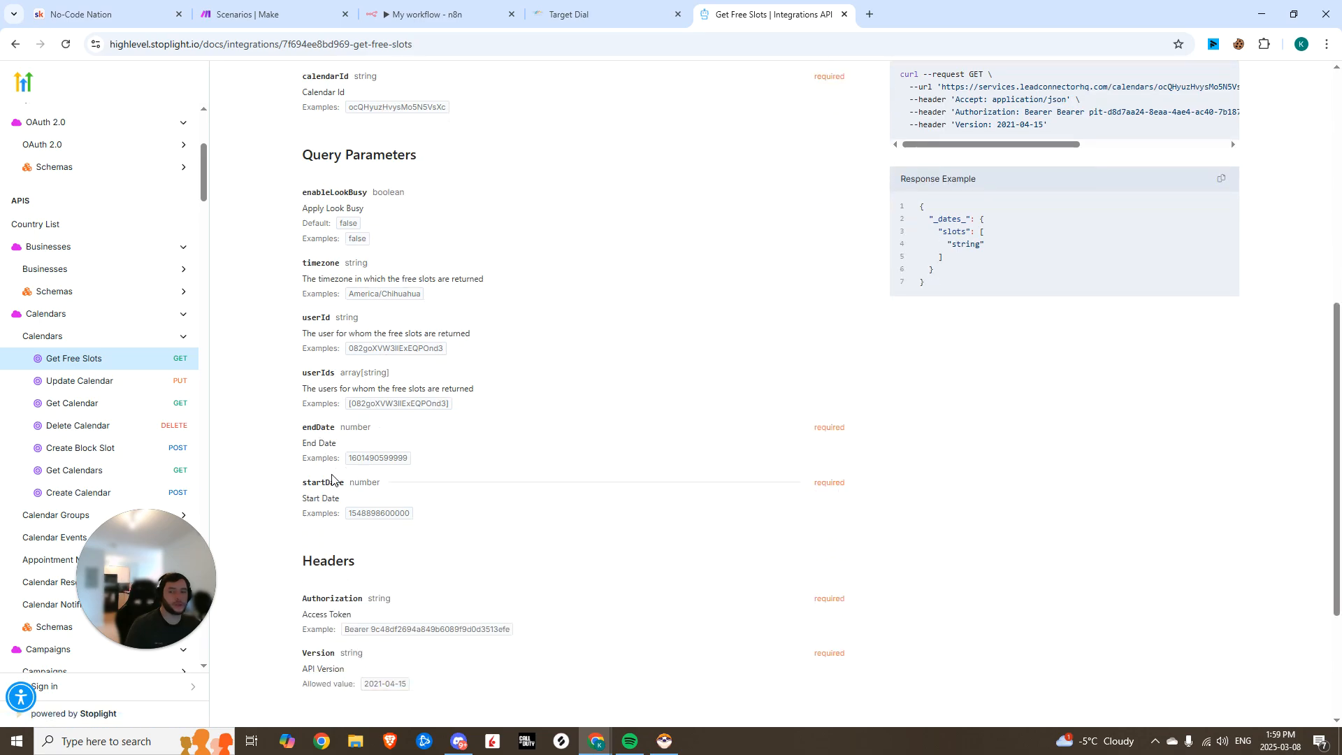
{"action": "mouse_move", "coordinate": [370, 512]}
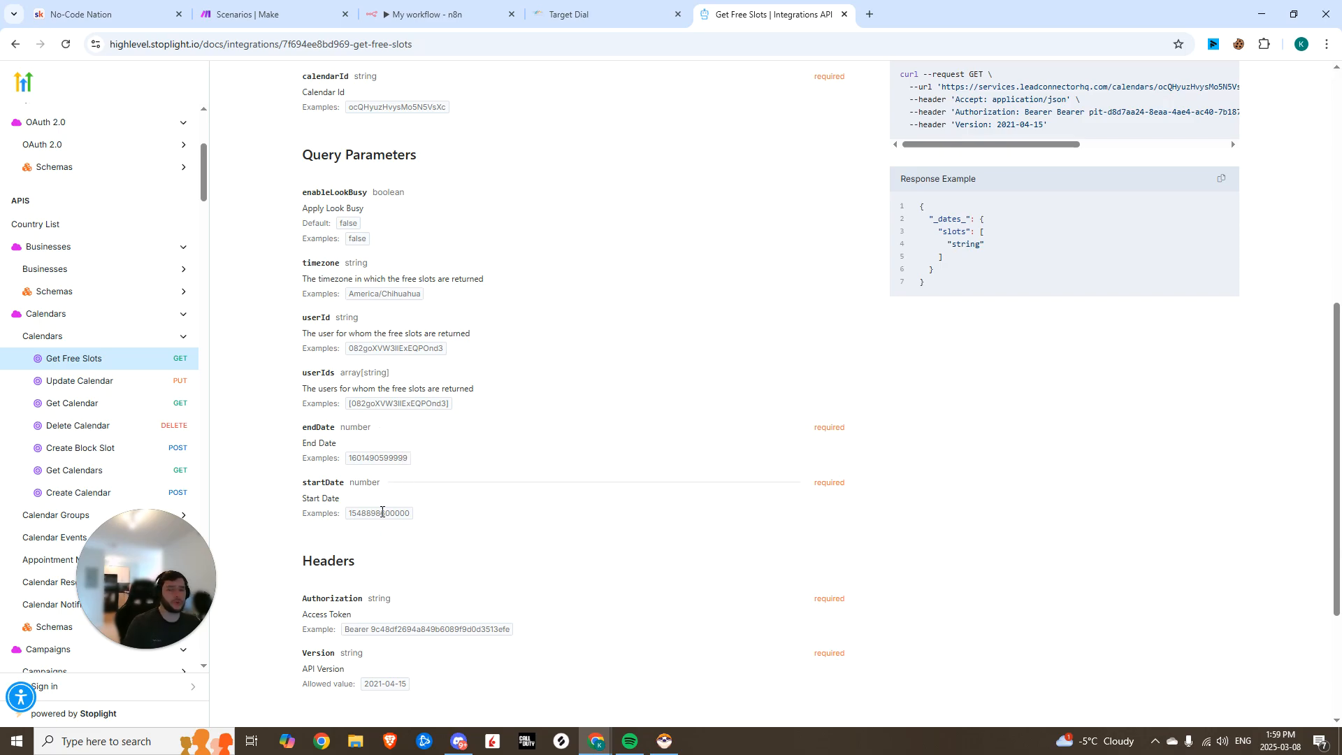
{"action": "mouse_move", "coordinate": [374, 541]}
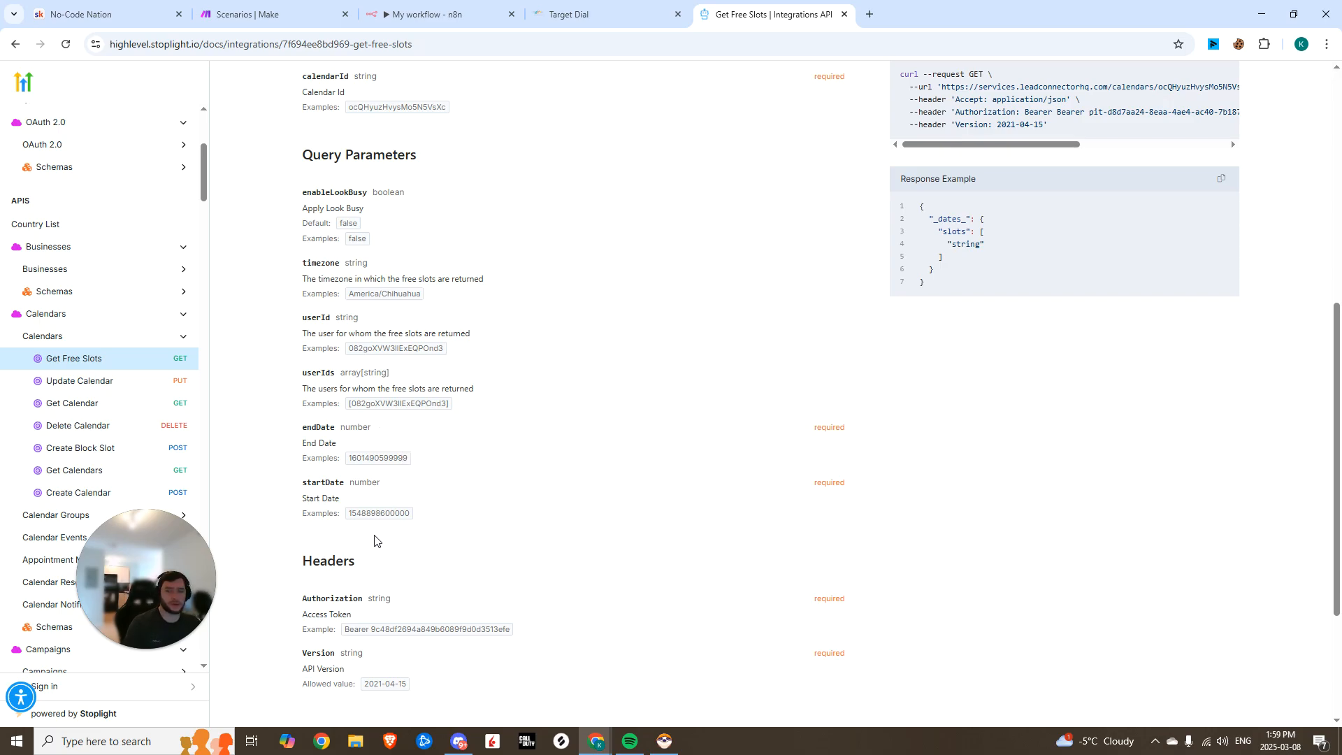
{"action": "left_click", "coordinate": [426, 14]}
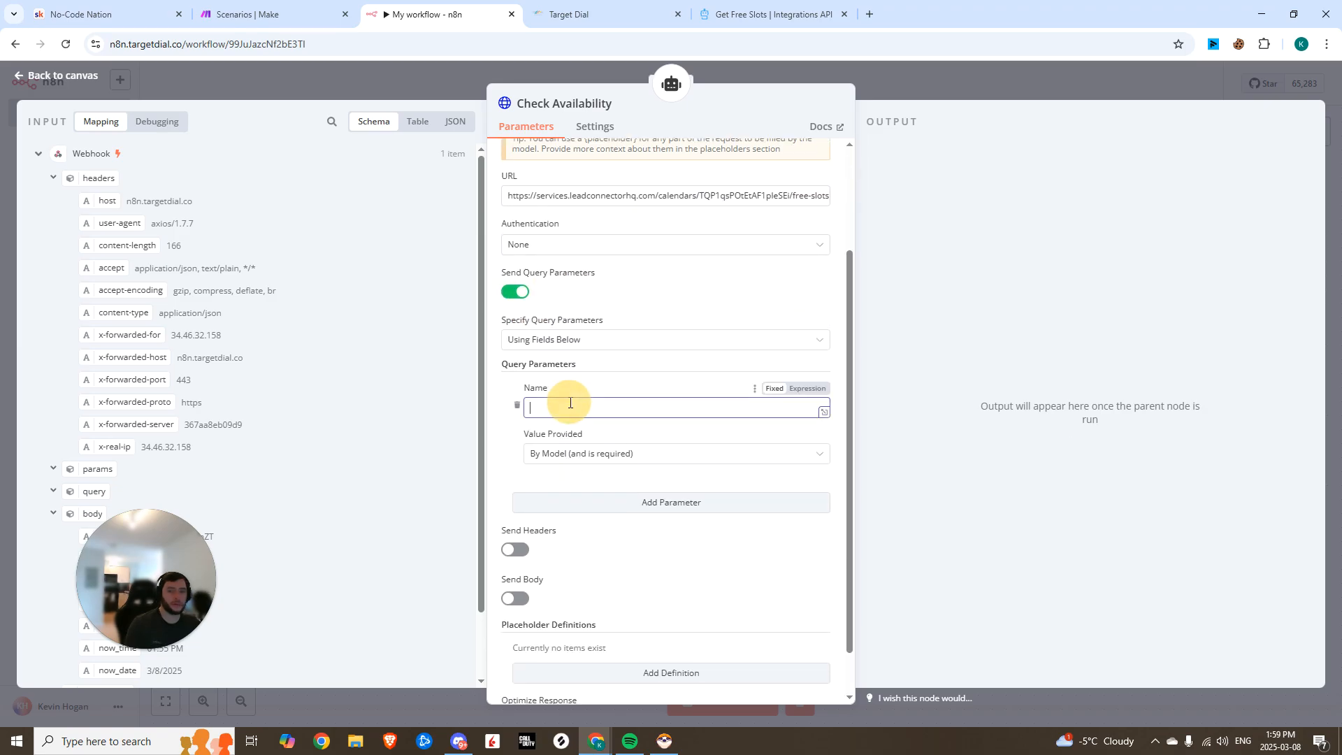
Add a startDate query parameter and an Authorization header valued 'Bearer' to Check Availability
{"action": "type", "text": "startDate"}
{"action": "type", "text": "endDate"}
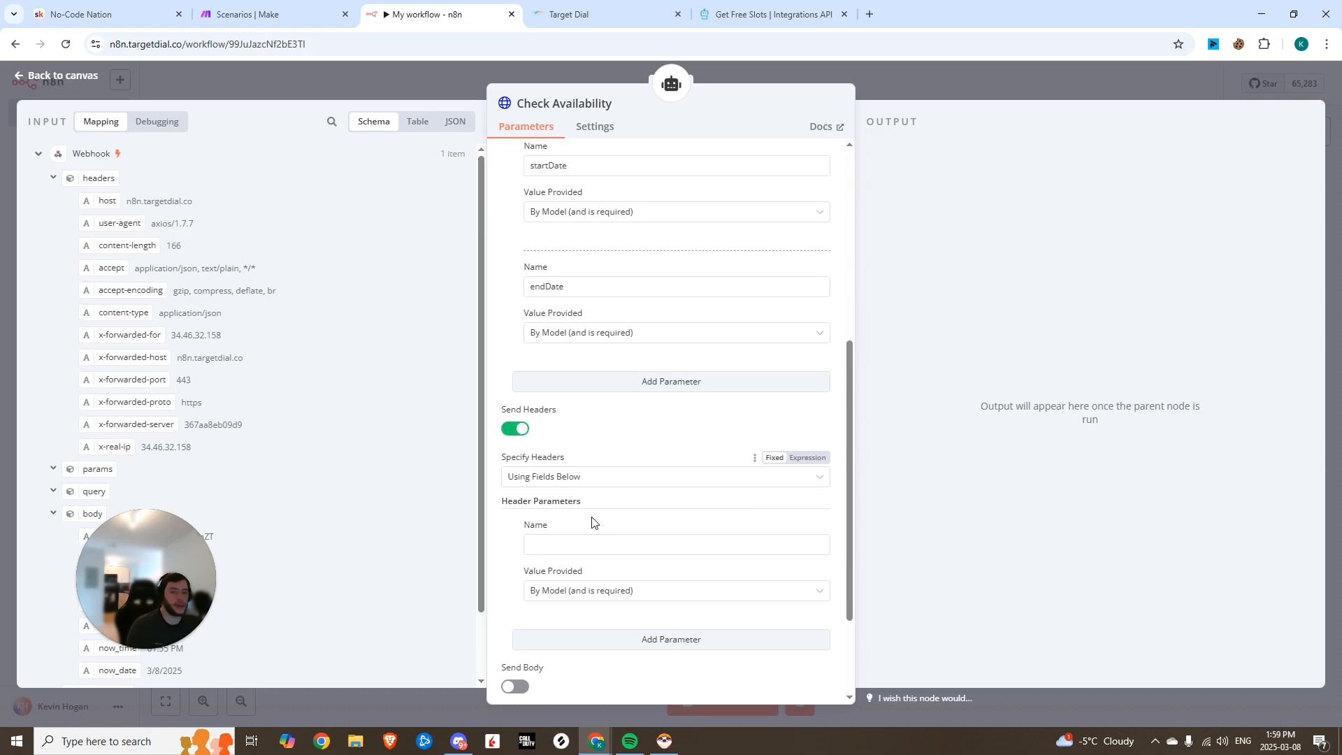
{"action": "left_click", "coordinate": [770, 14]}
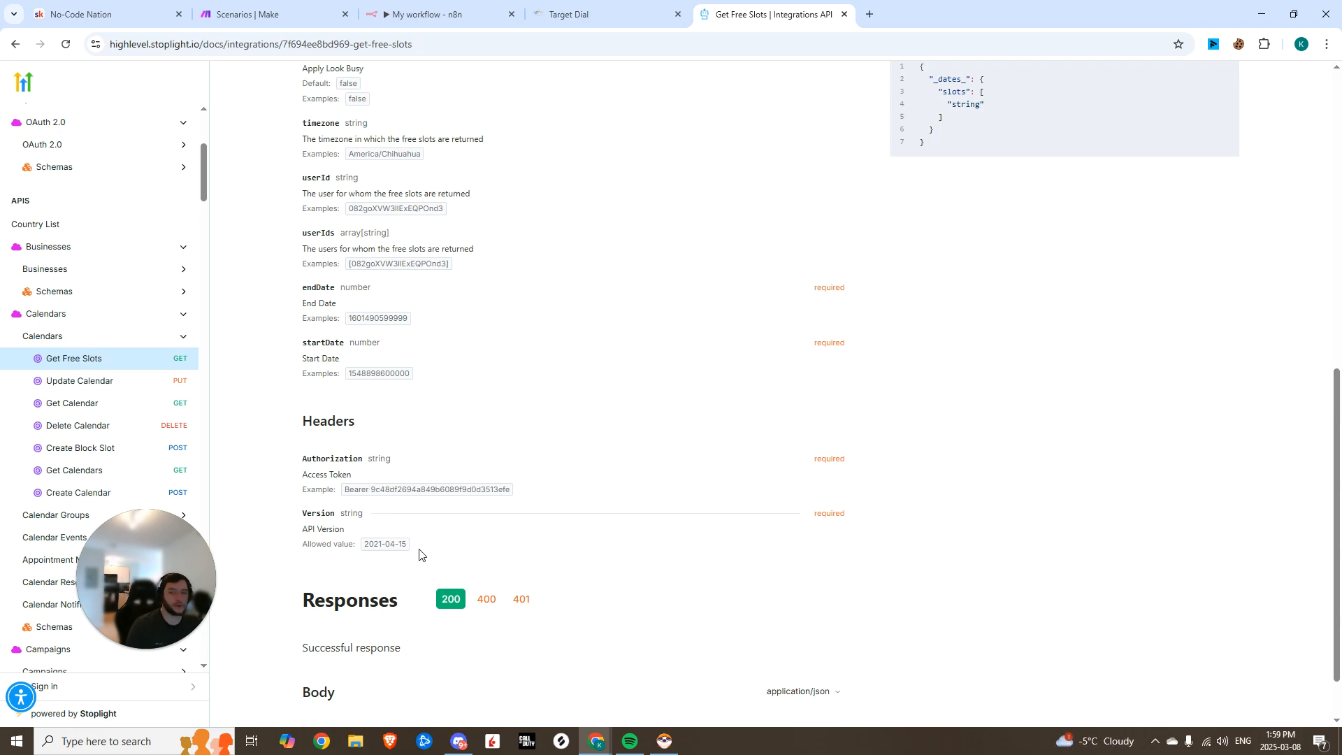
{"action": "left_click", "coordinate": [428, 14]}
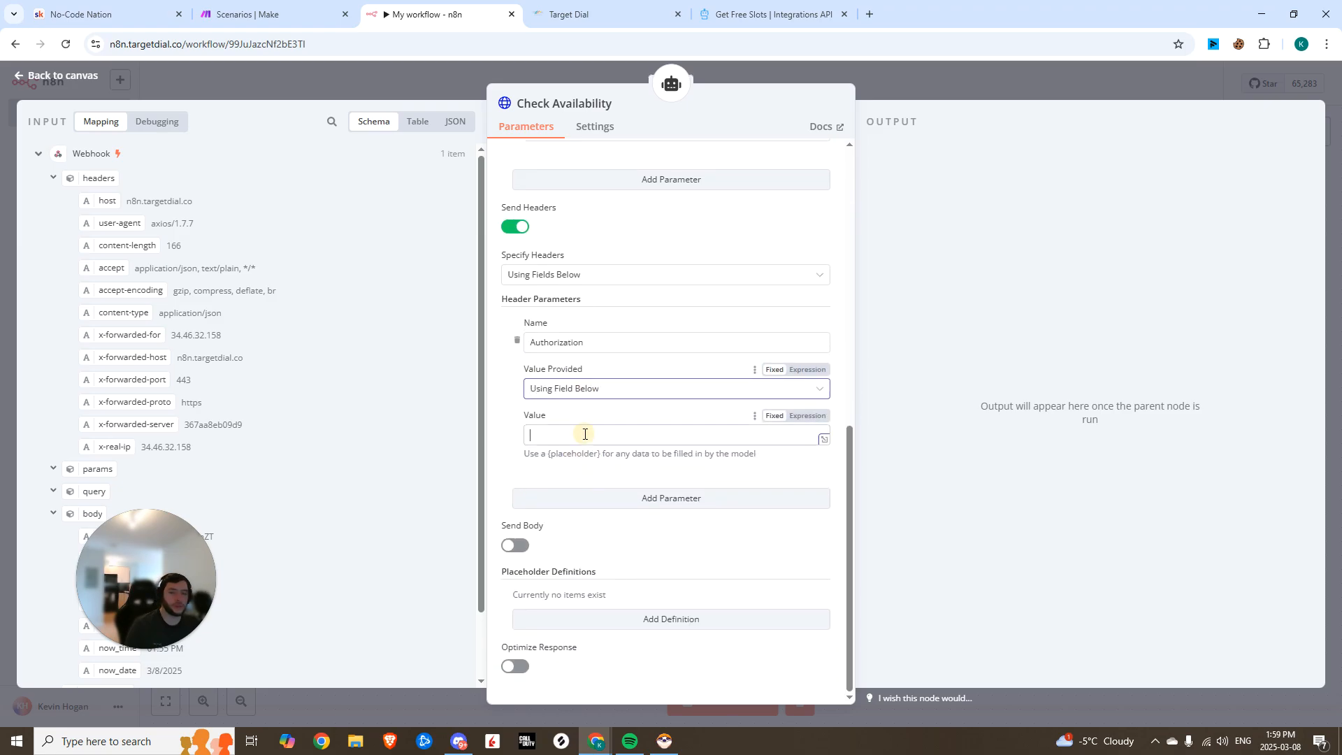
{"action": "left_click", "coordinate": [668, 435]}
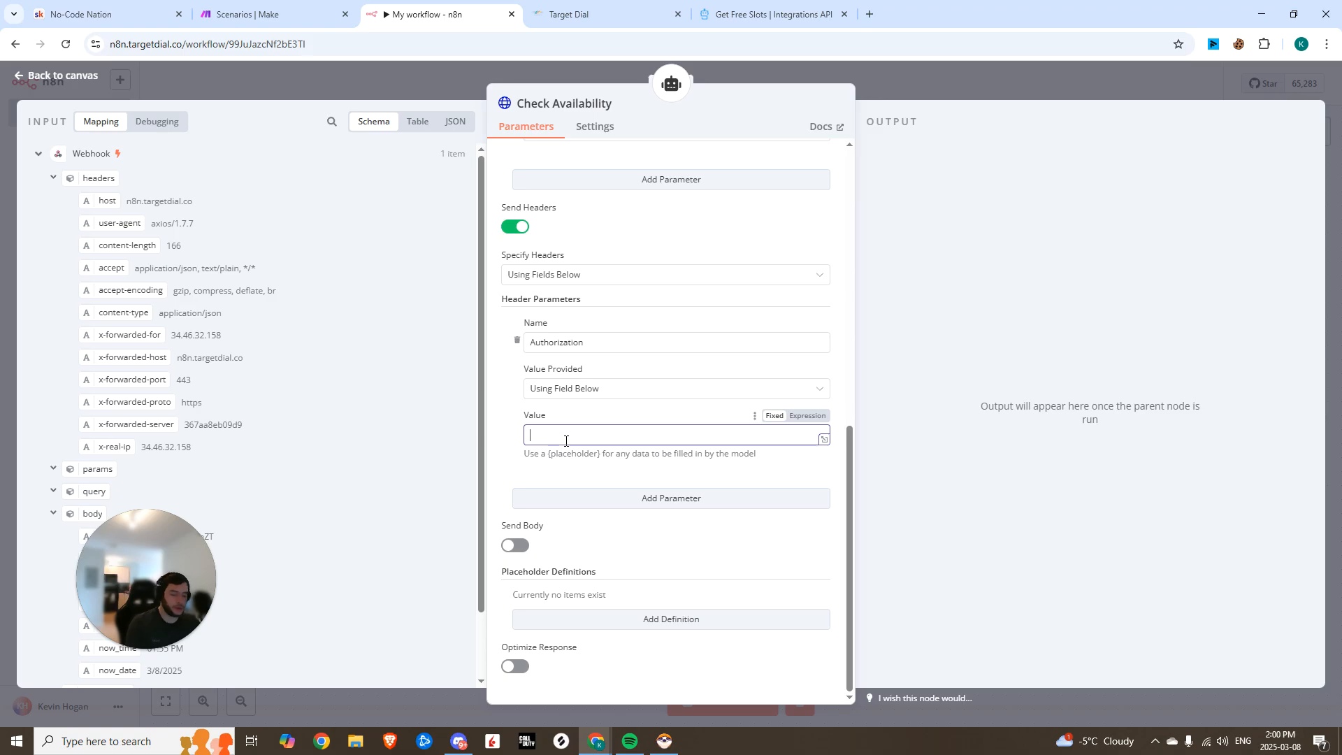
{"action": "type", "text": "Bearer"}
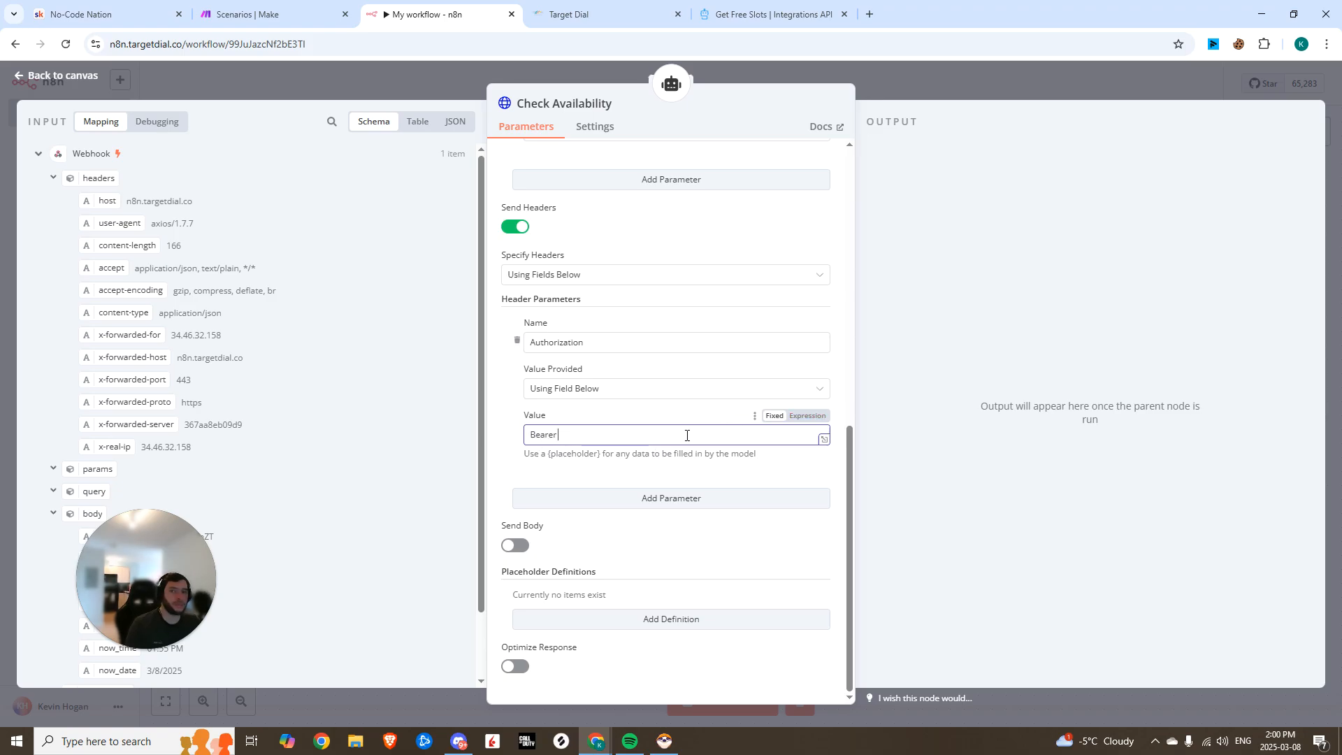
{"action": "left_click", "coordinate": [599, 14]}
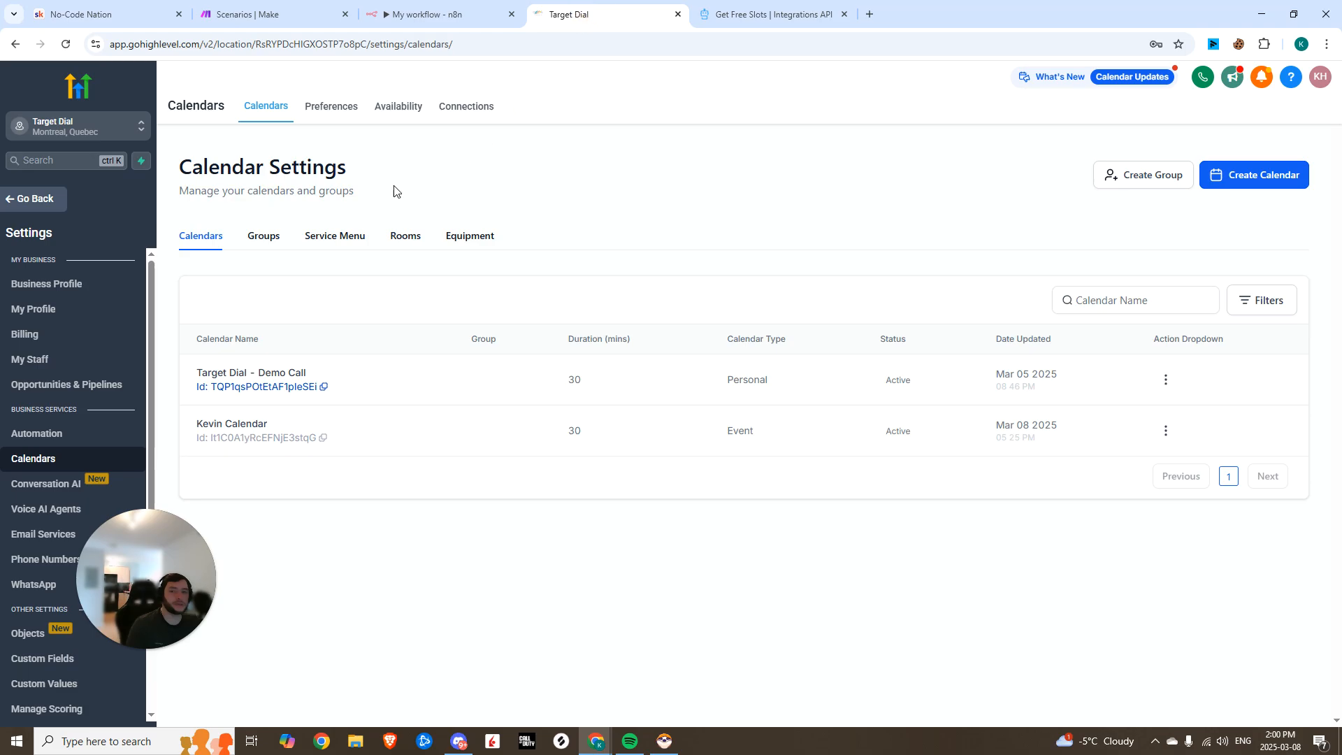
Create private integration 'Target Dial 2' with View/Edit Businesses, Calendars and Calendar Events scopes
{"action": "scroll", "scroll_direction": "down", "scroll_amount": 3}
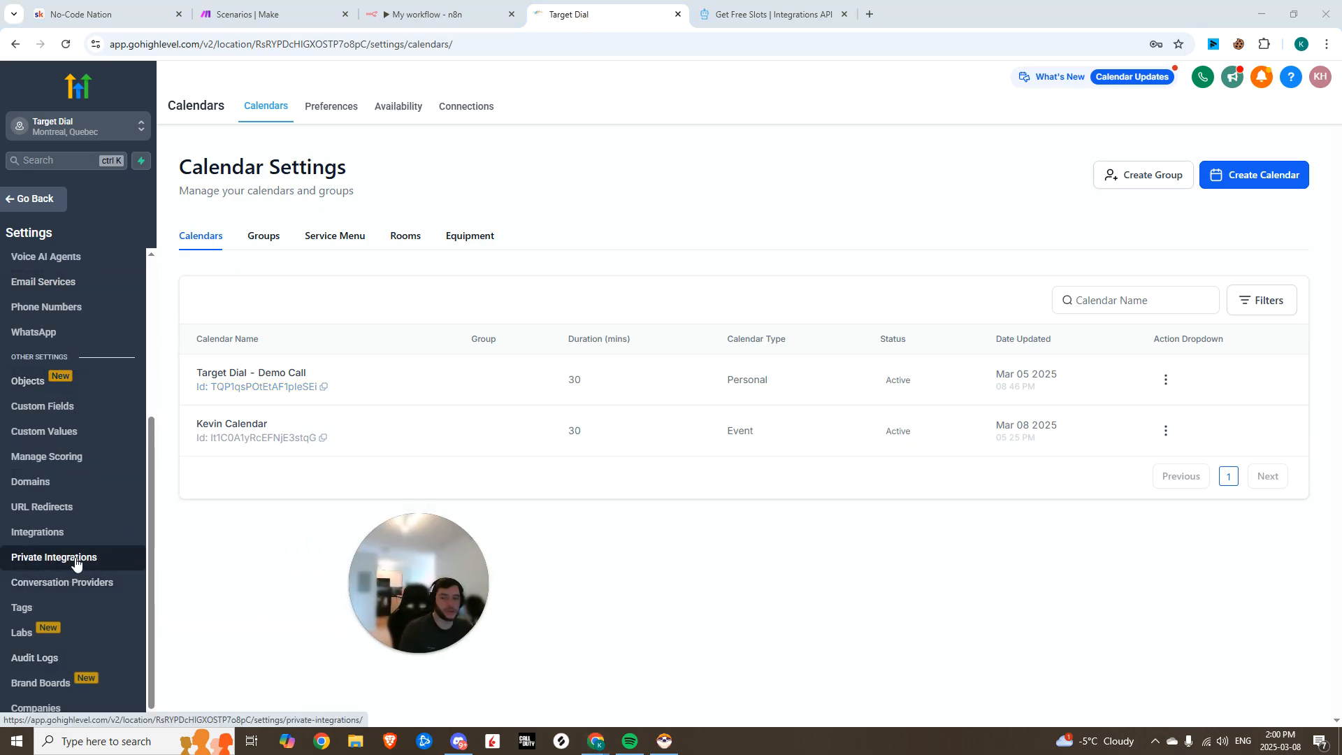
{"action": "left_click", "coordinate": [53, 556]}
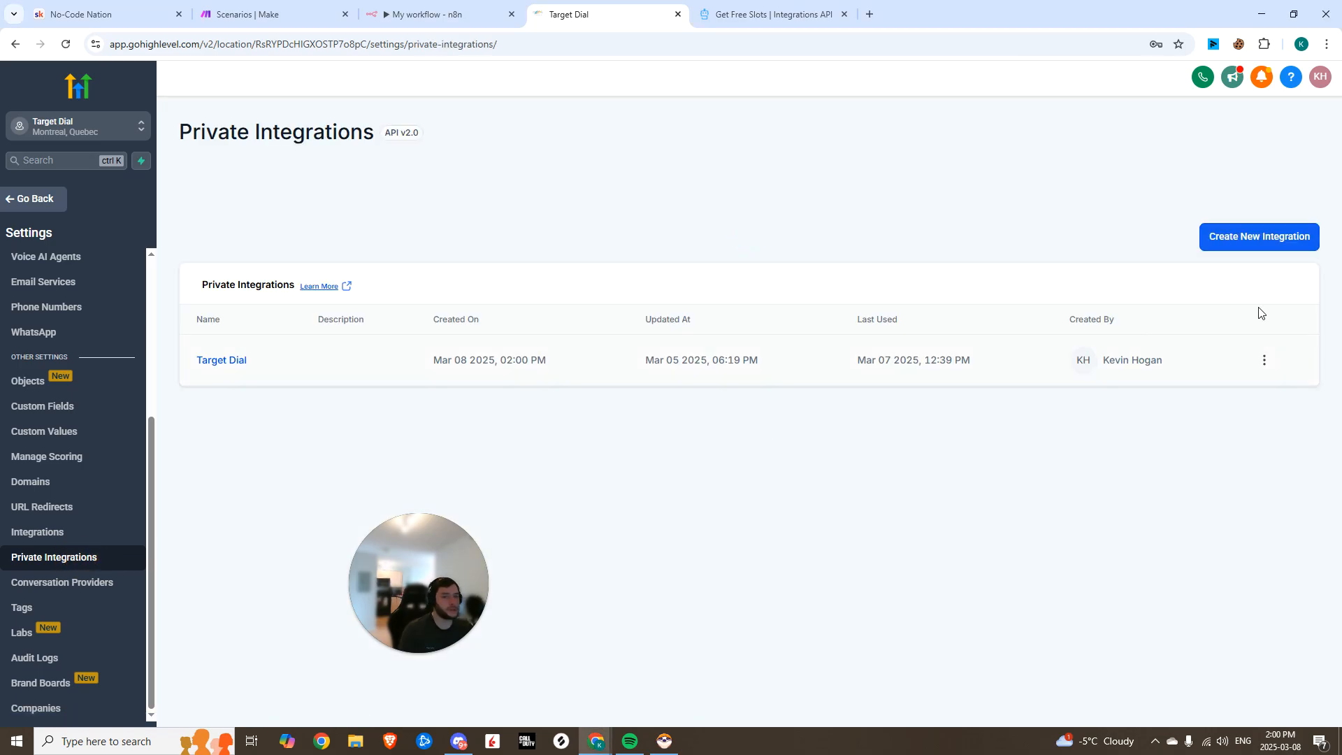
{"action": "left_click", "coordinate": [1258, 236]}
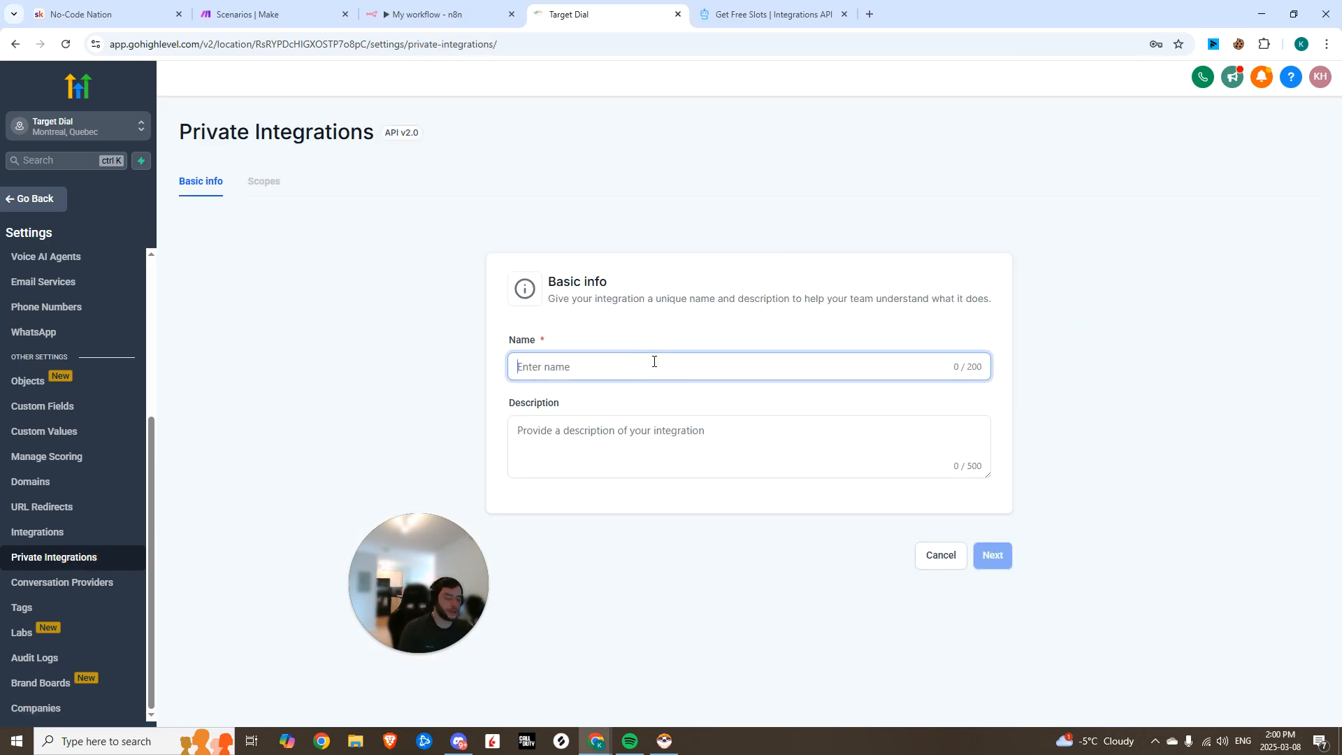
{"action": "type", "text": "Target Dial 2"}
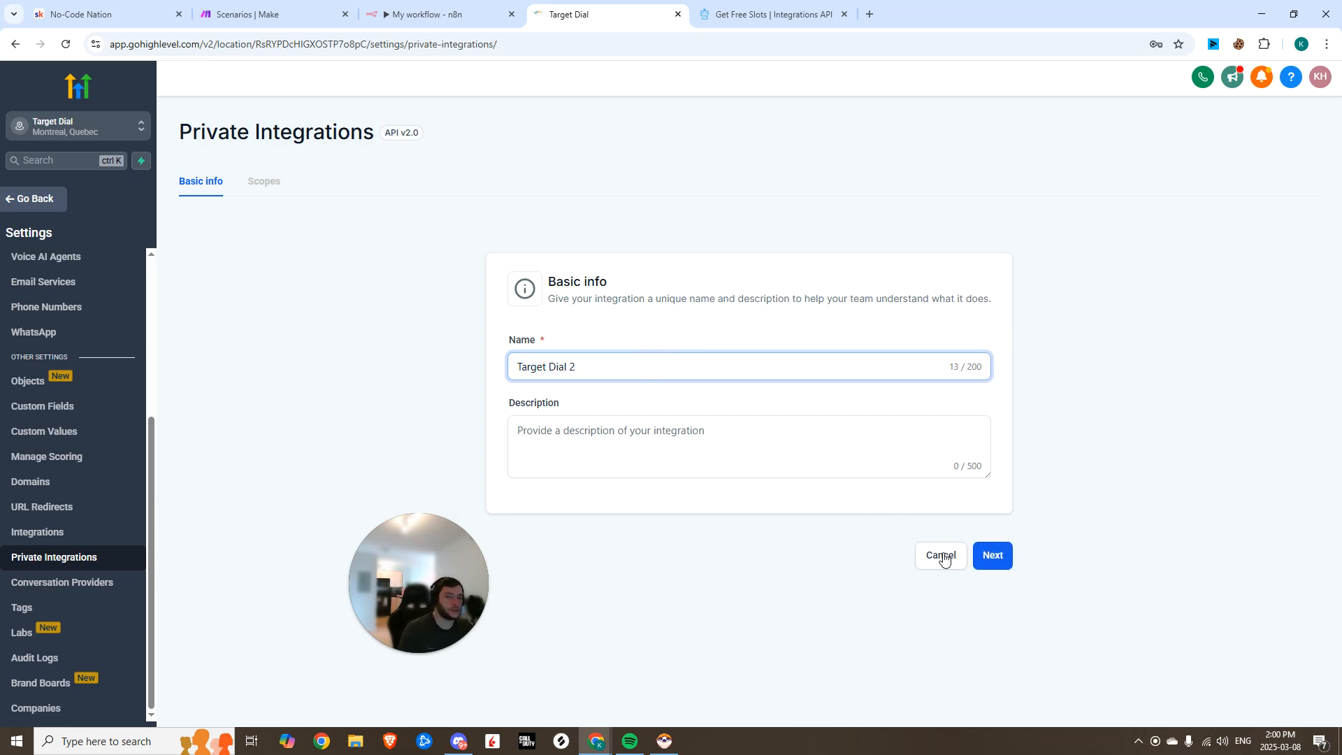
{"action": "left_click", "coordinate": [992, 554]}
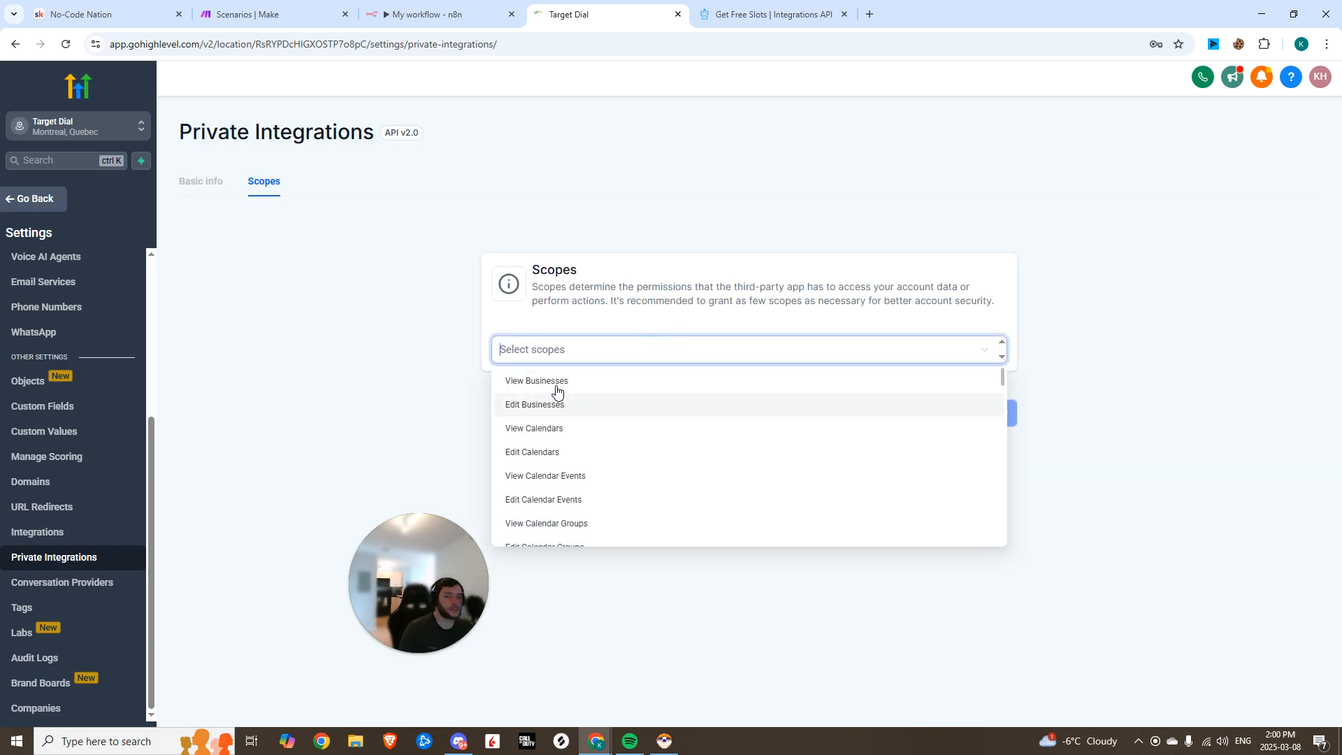
{"action": "left_click", "coordinate": [534, 428]}
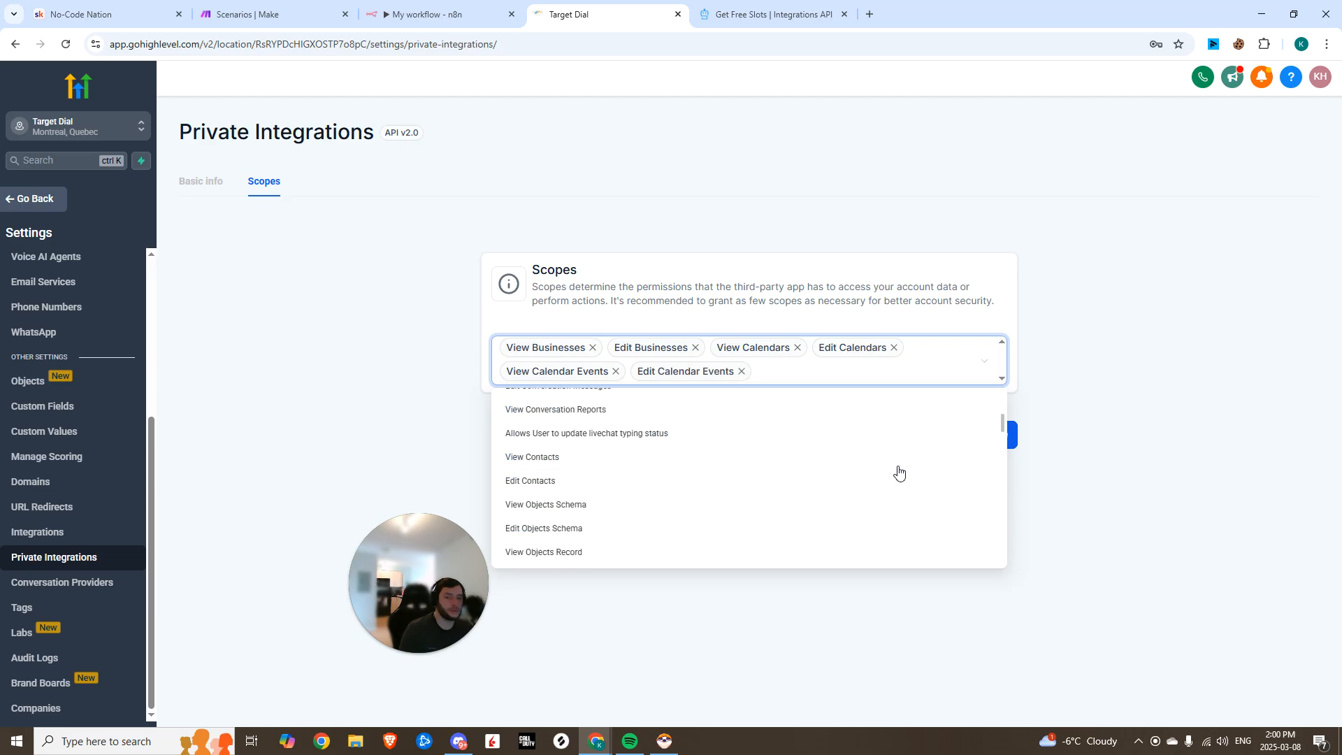
{"action": "scroll", "scroll_direction": "down", "scroll_amount": 3}
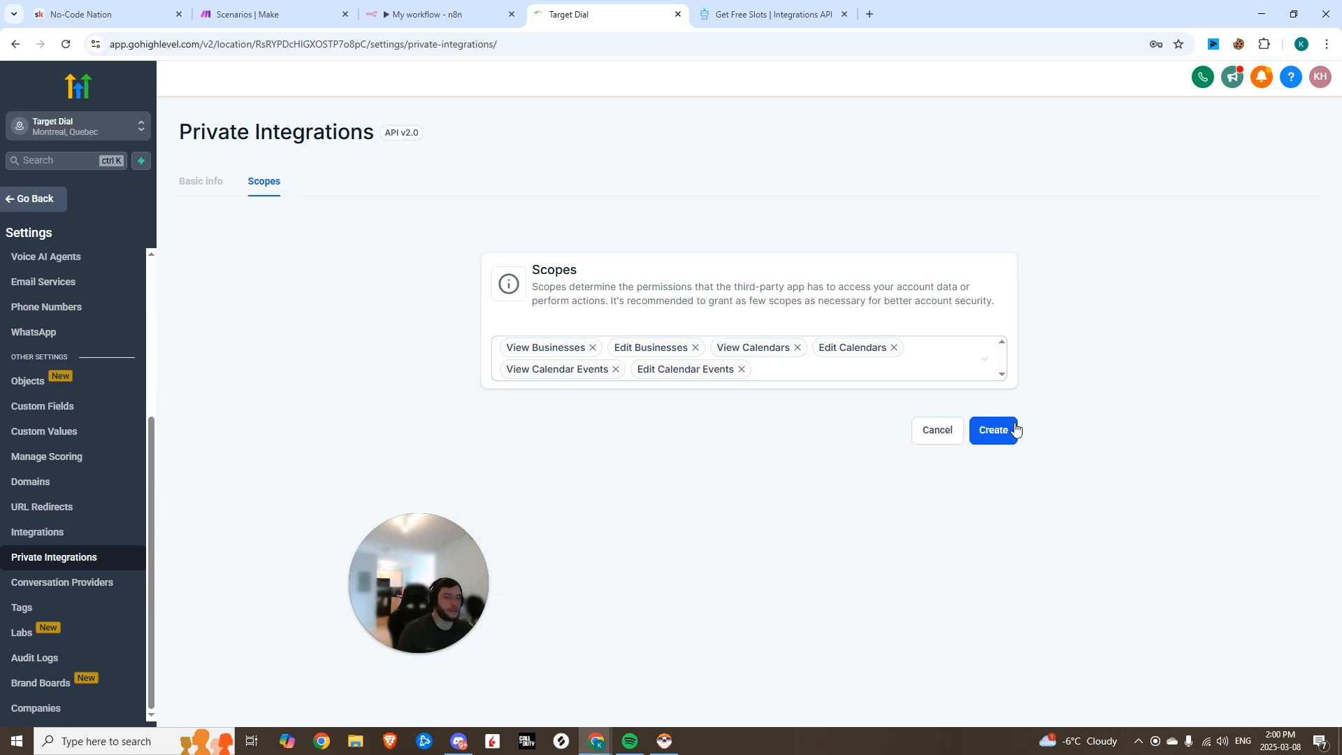
{"action": "left_click", "coordinate": [993, 430]}
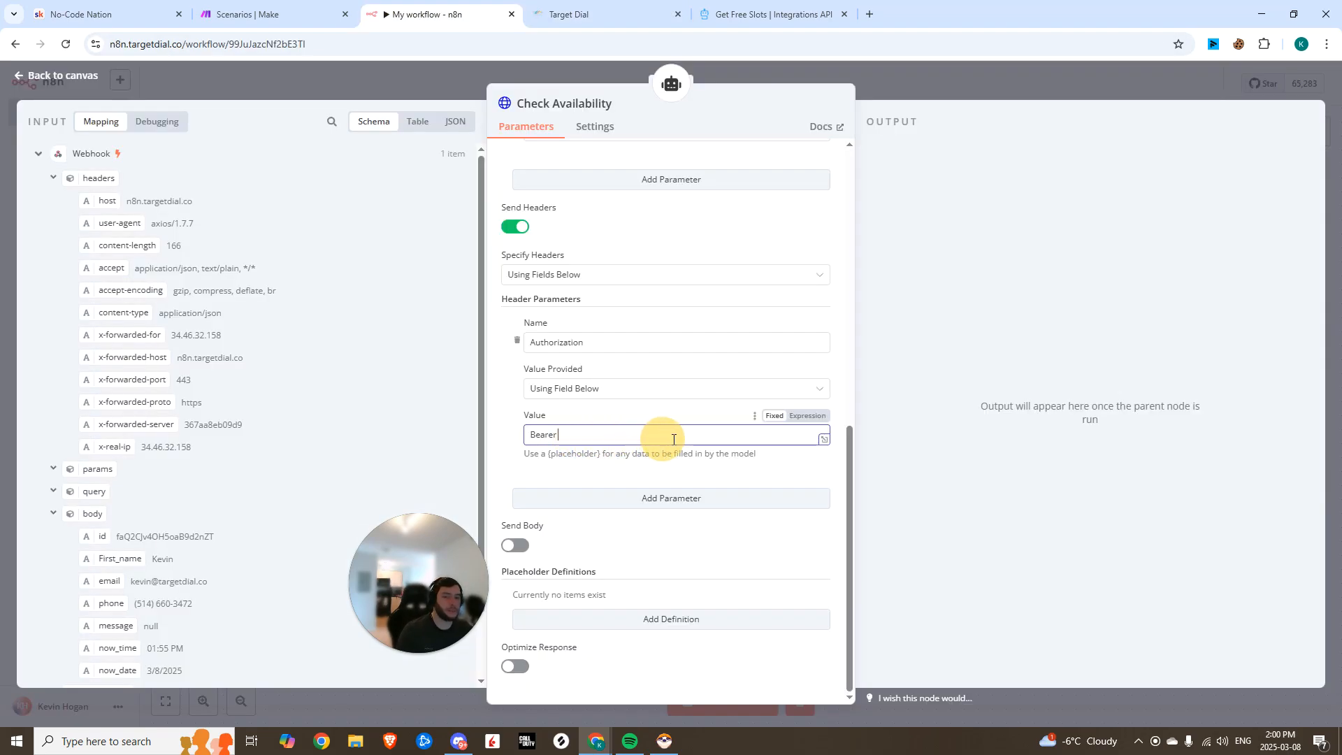
Add another header parameter to the Check Availability tool
{"action": "left_click", "coordinate": [672, 497]}
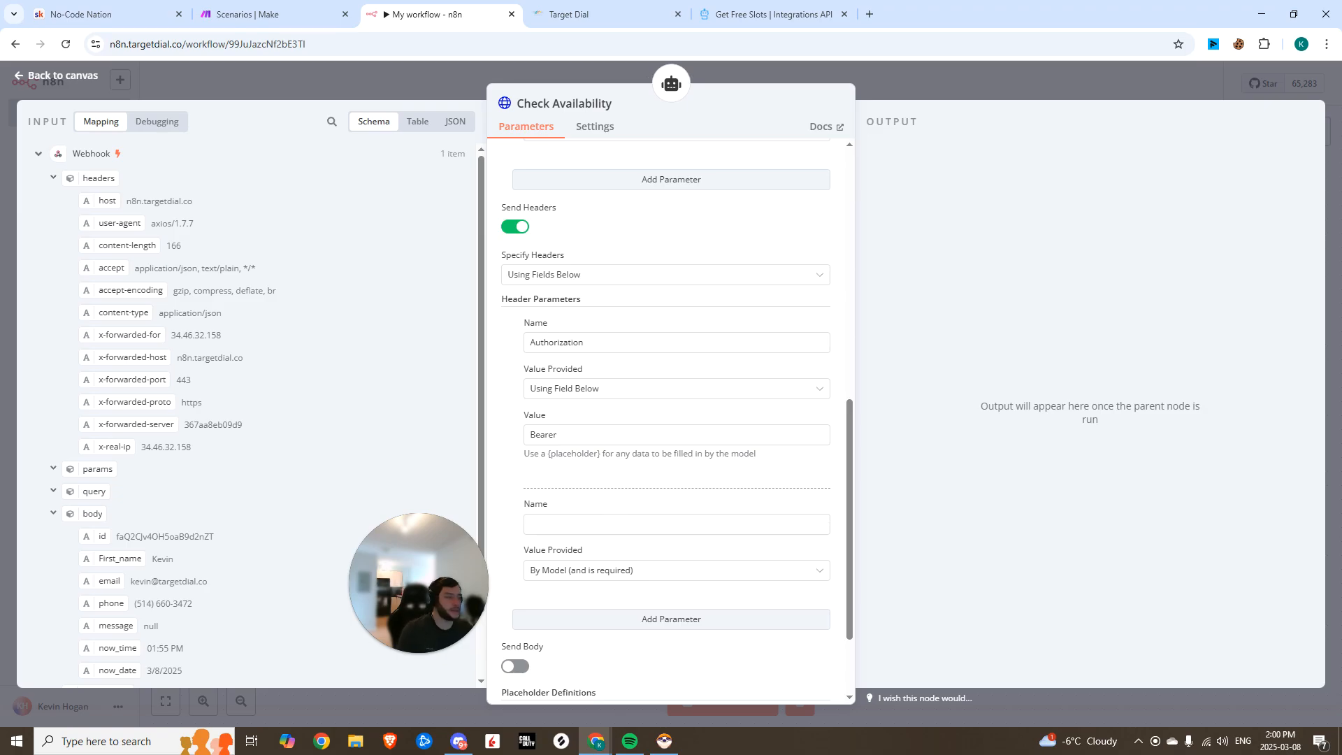
{"action": "left_click", "coordinate": [676, 524]}
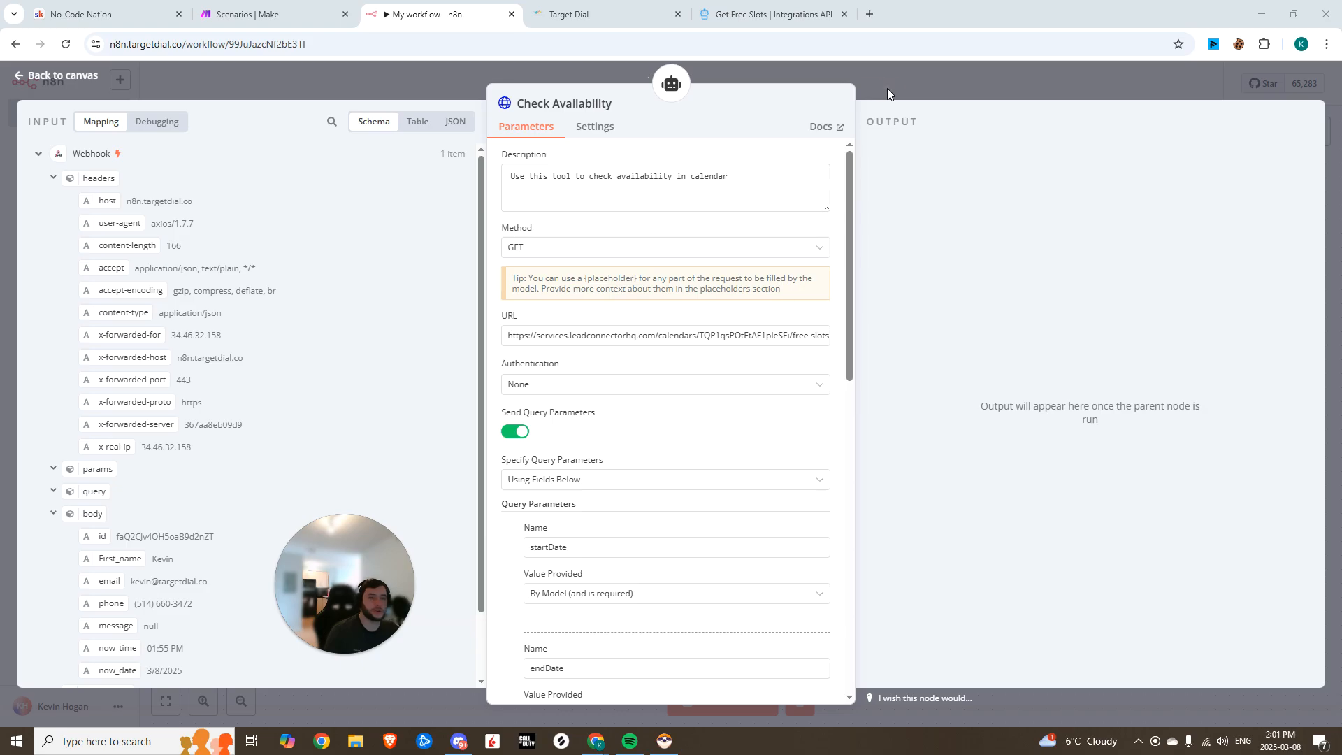
{"action": "left_click", "coordinate": [54, 75]}
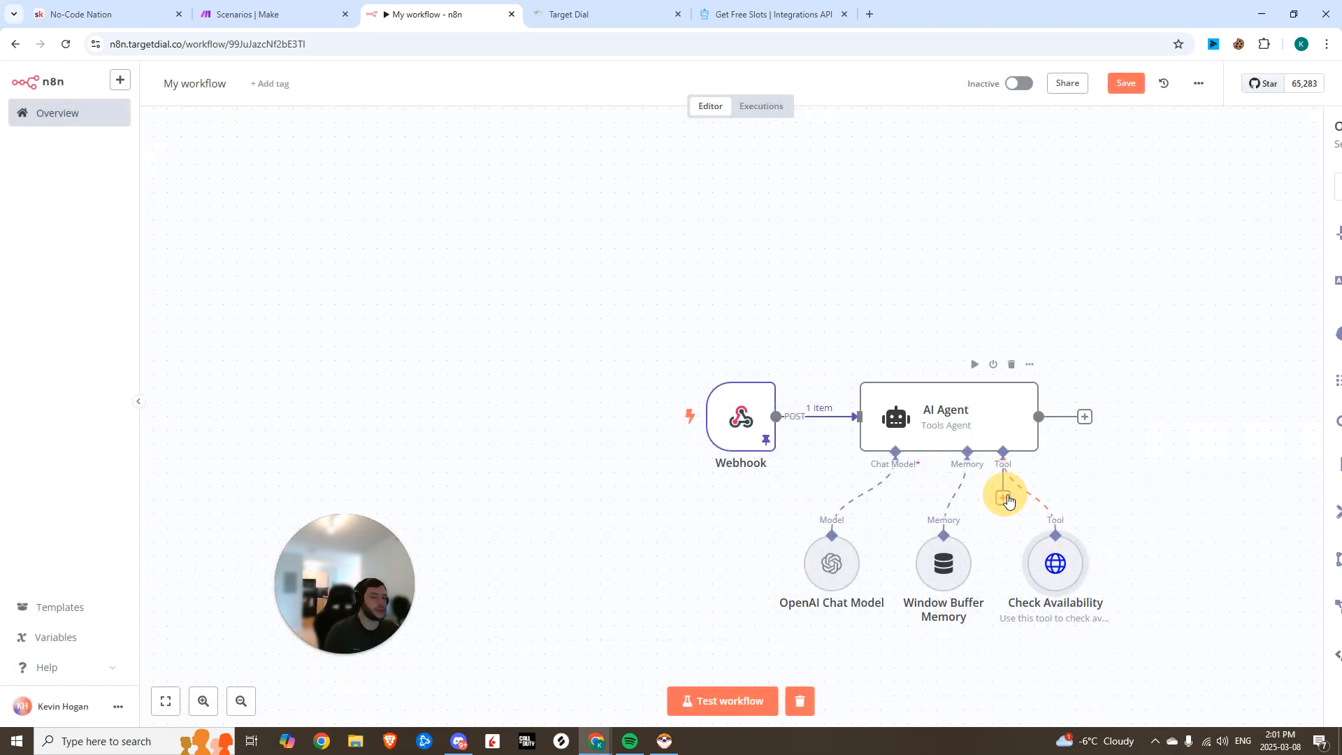
Attach a new HTTP Request tool to the AI Agent and rename it Create Booking
{"action": "left_click", "coordinate": [1003, 496]}
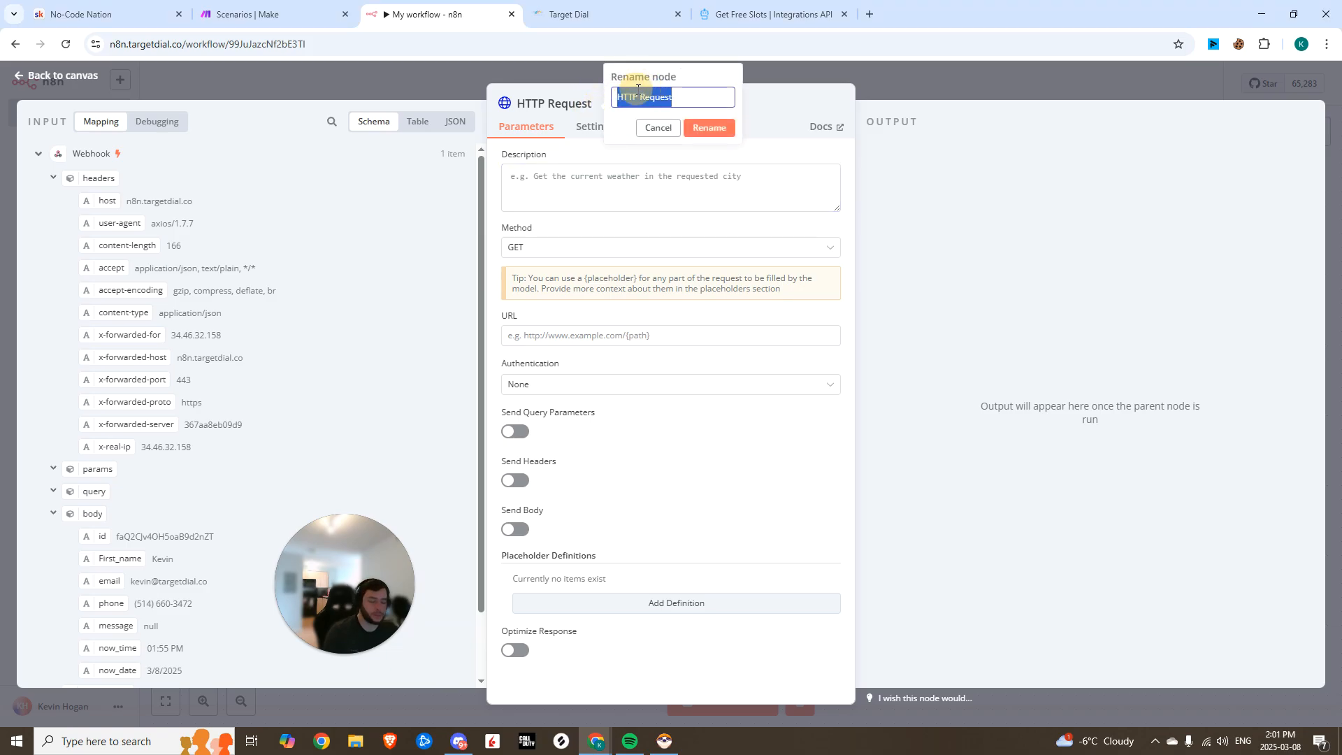
{"action": "left_click", "coordinate": [708, 127]}
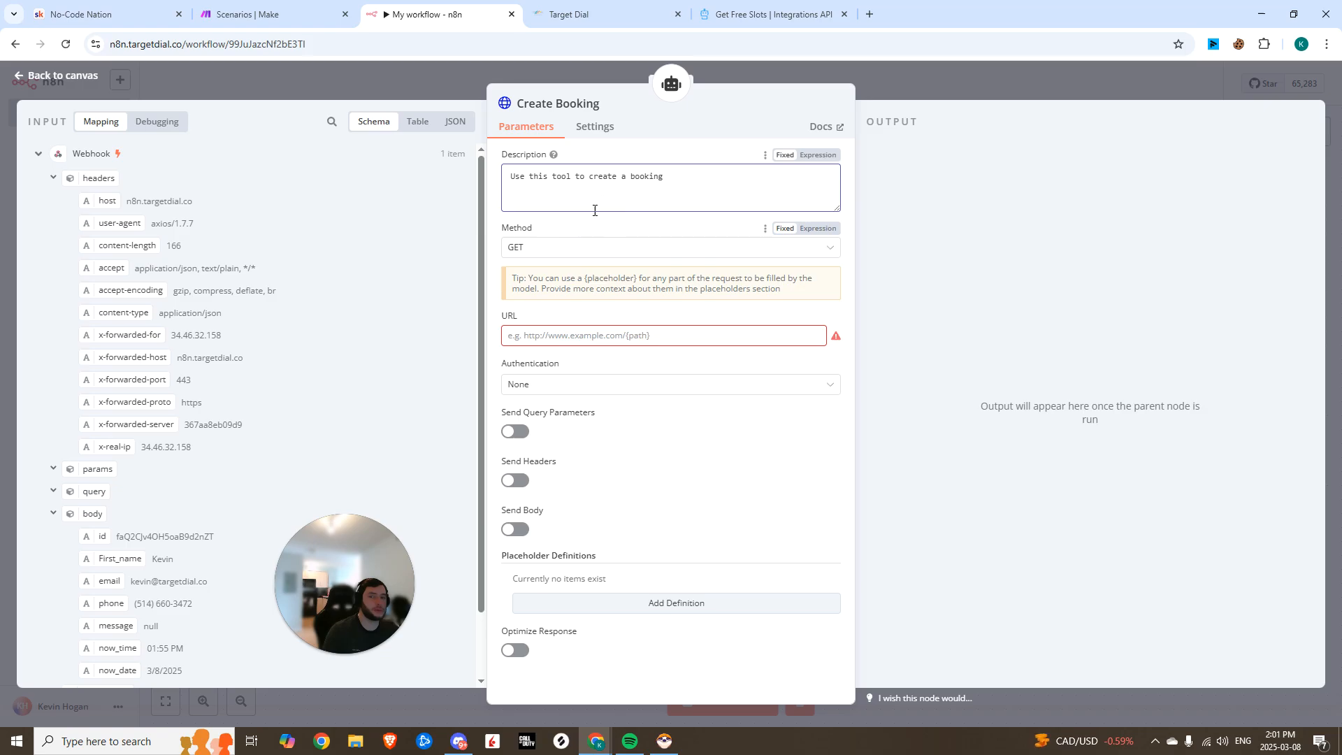
{"action": "left_click", "coordinate": [770, 14]}
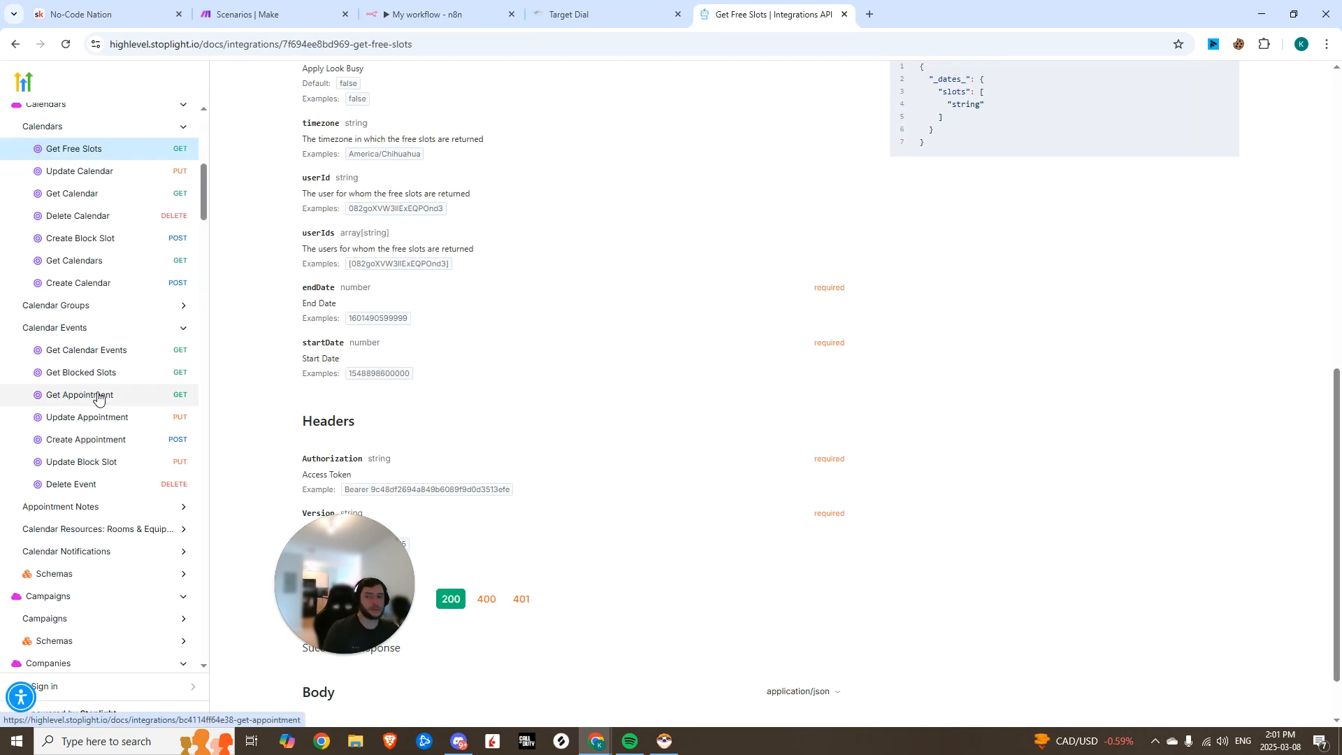
{"action": "left_click", "coordinate": [84, 439]}
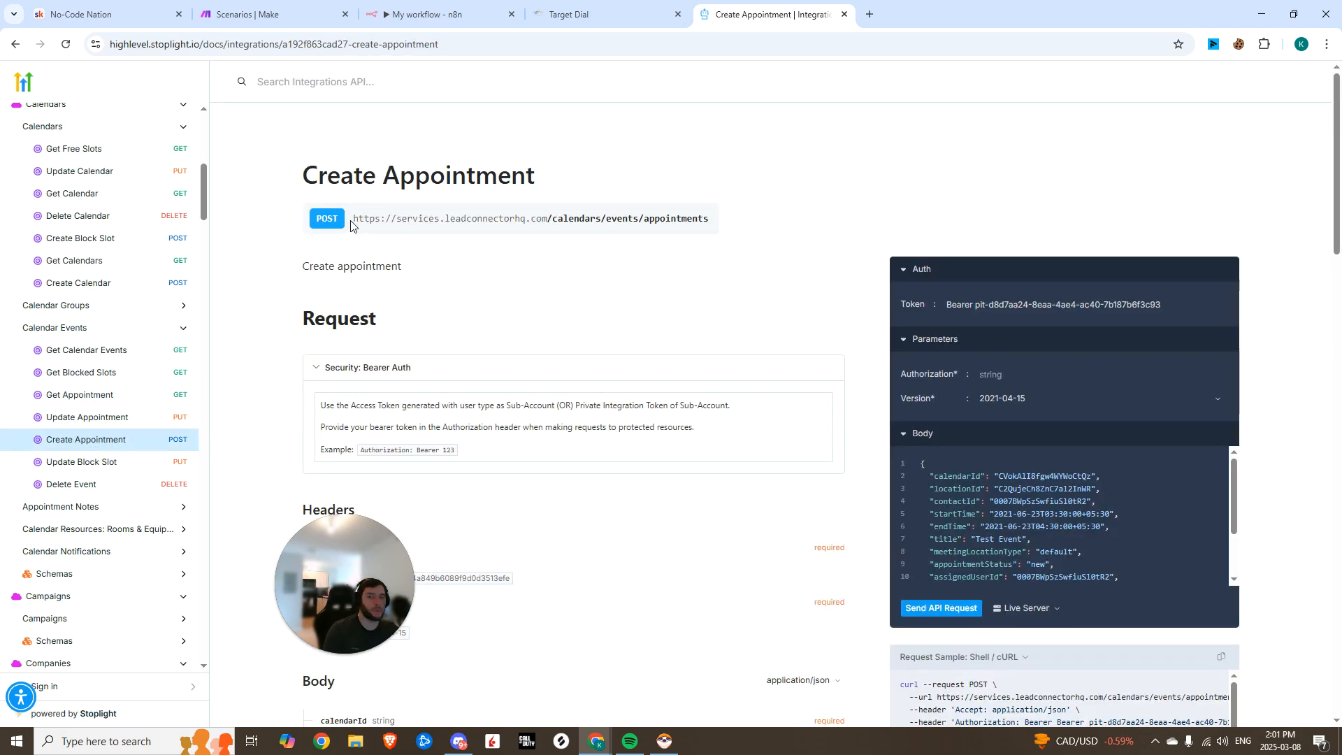
{"action": "triple_click", "coordinate": [529, 218]}
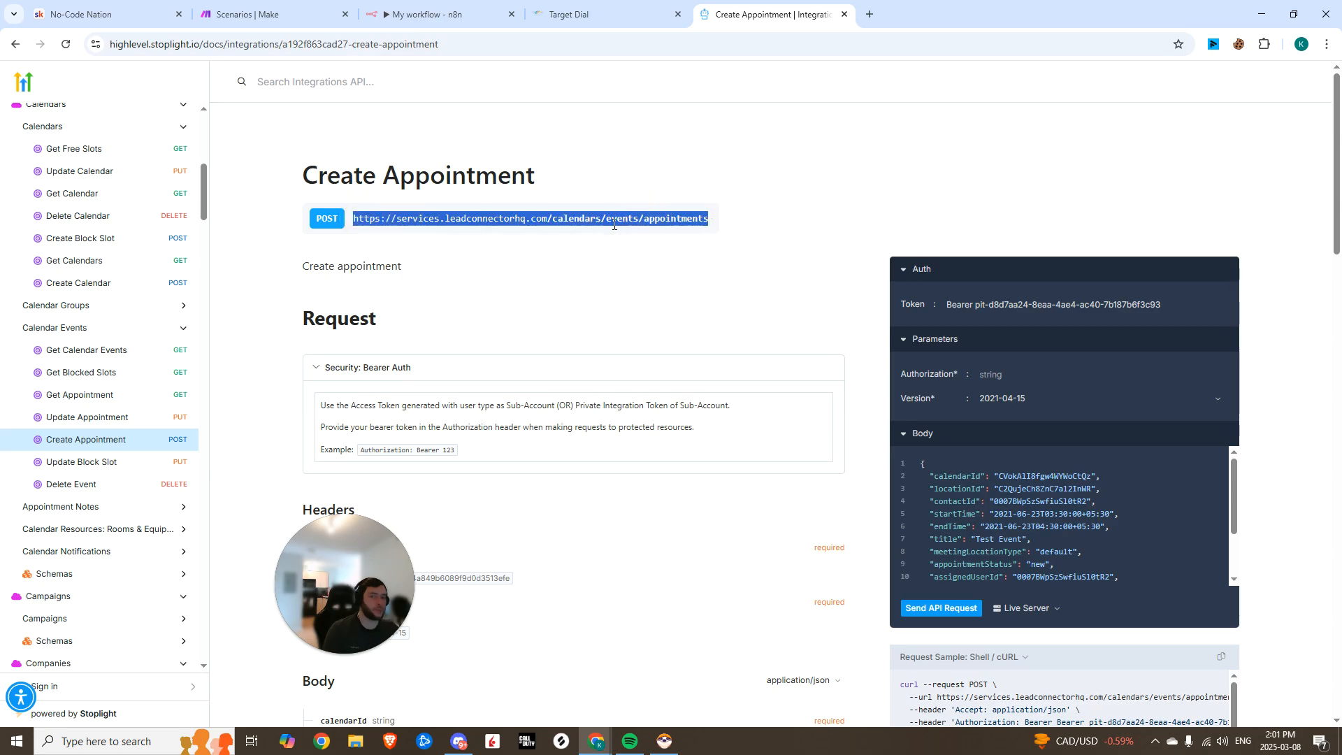
{"action": "left_click", "coordinate": [436, 14]}
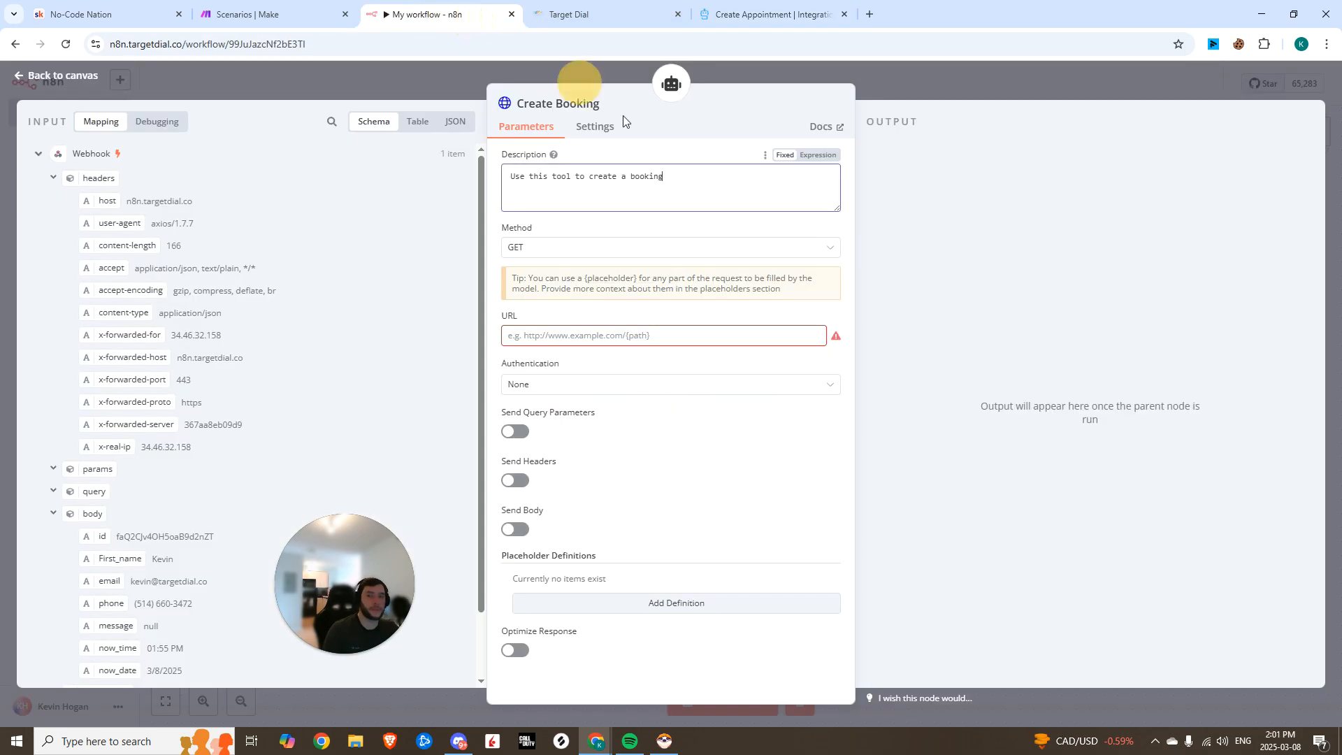
{"action": "type", "text": "https://services.leadconnectorhq.com/calendars/events/appointments"}
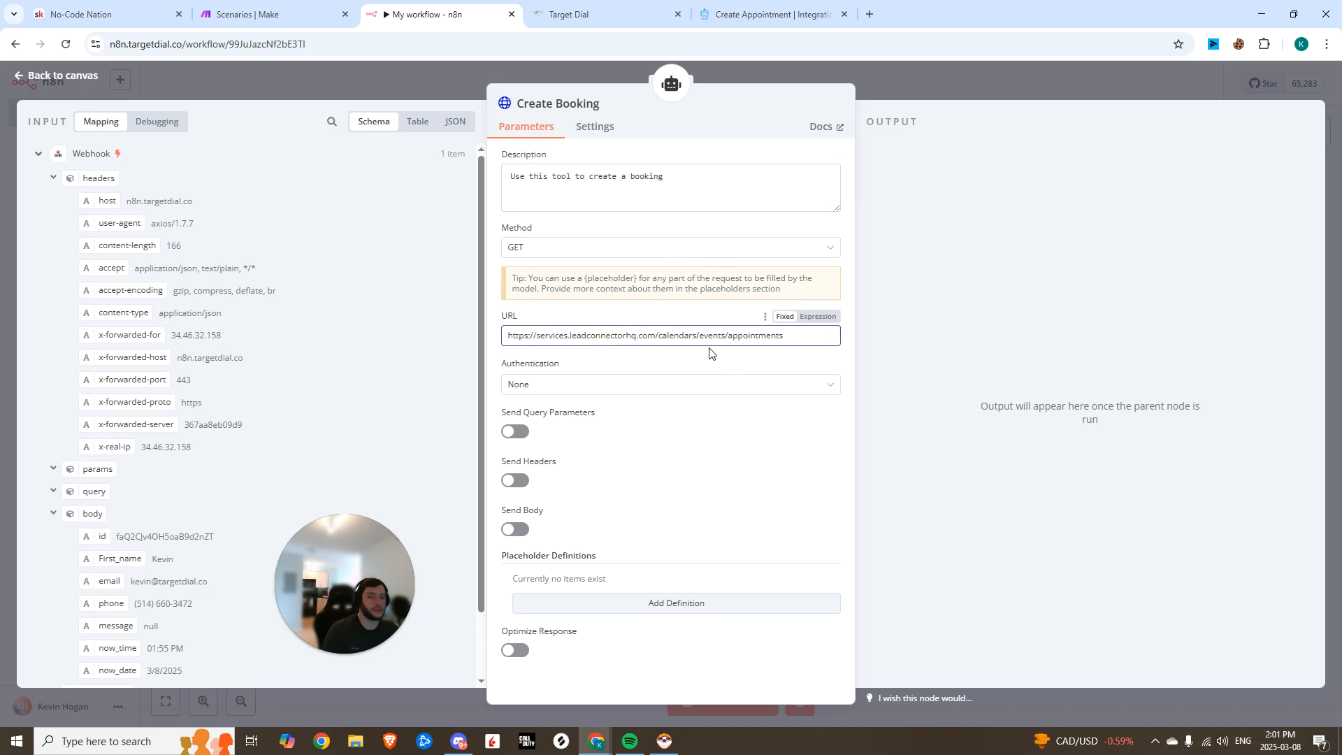
{"action": "left_click", "coordinate": [770, 14]}
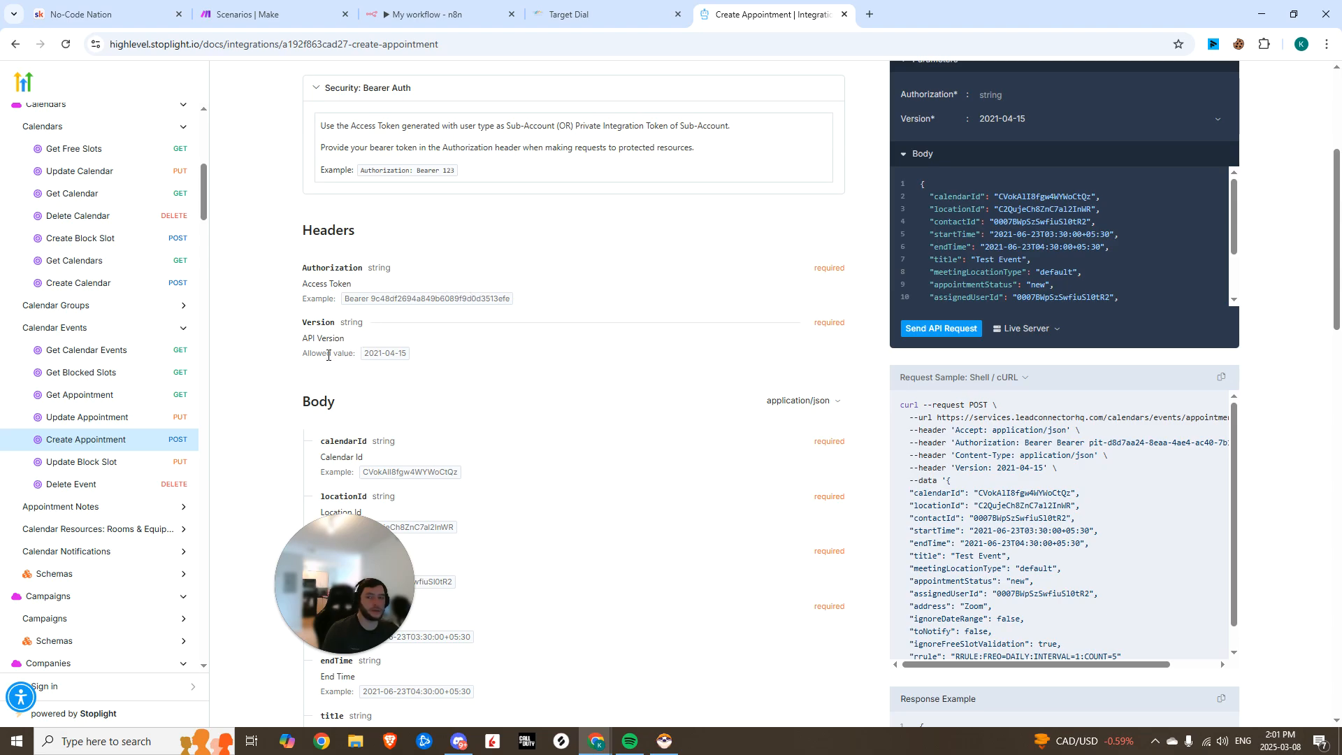
{"action": "left_click", "coordinate": [436, 14]}
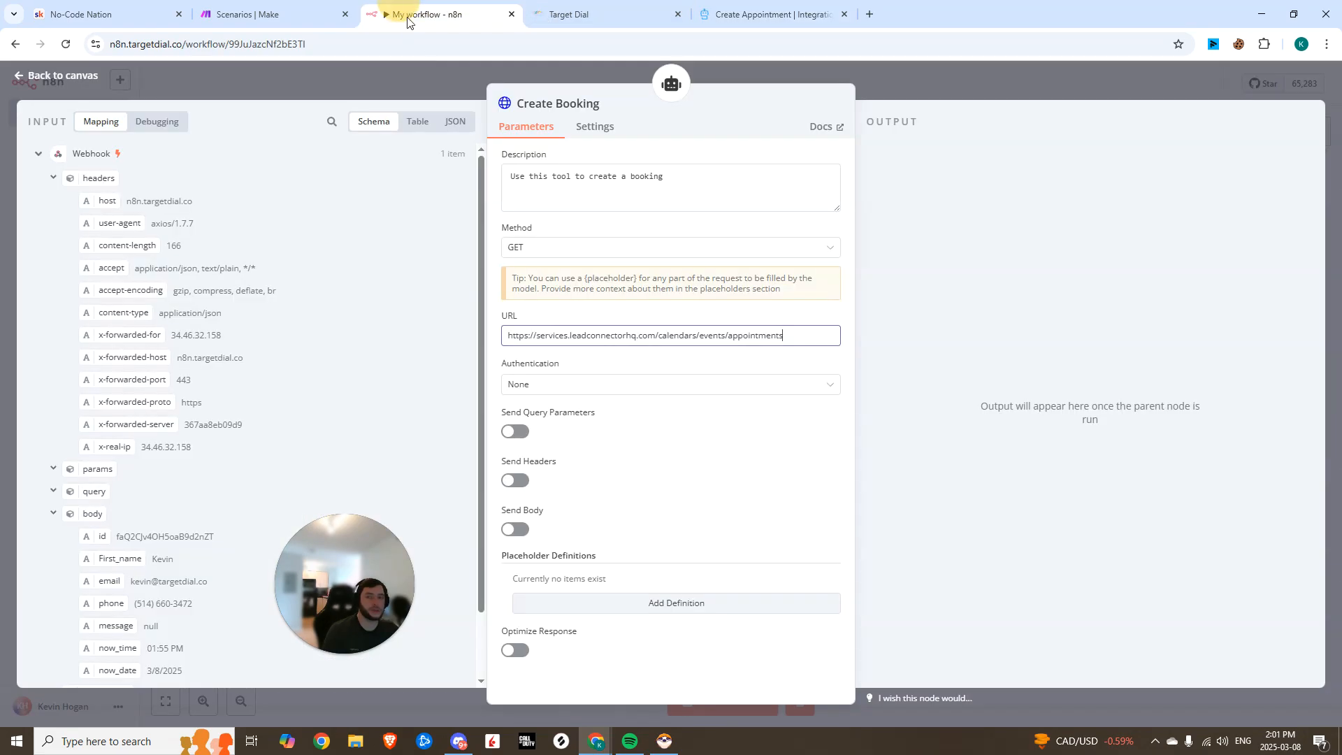
Enable Create Booking headers (Authorization, Version 2021-04-15) and review the appointment body fields
{"action": "left_click", "coordinate": [514, 480]}
{"action": "type", "text": "2021-04-15"}
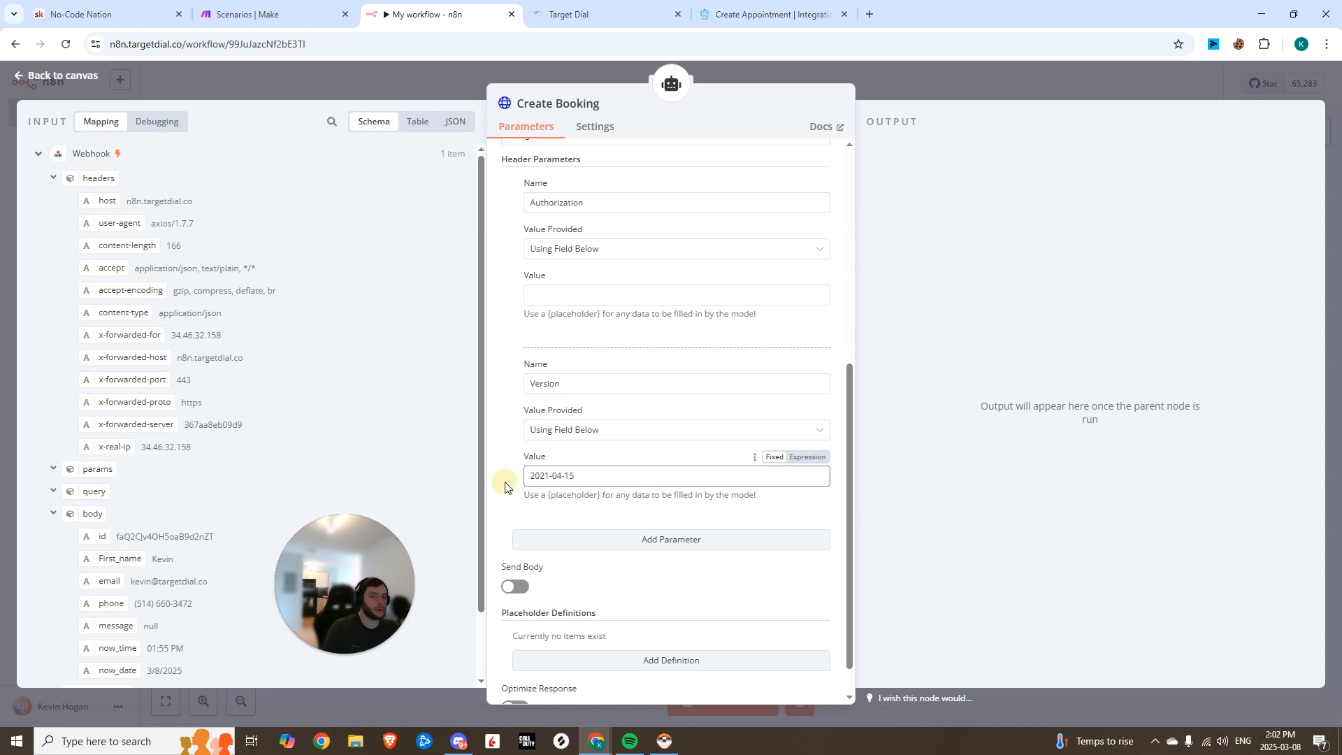
{"action": "left_click", "coordinate": [770, 14]}
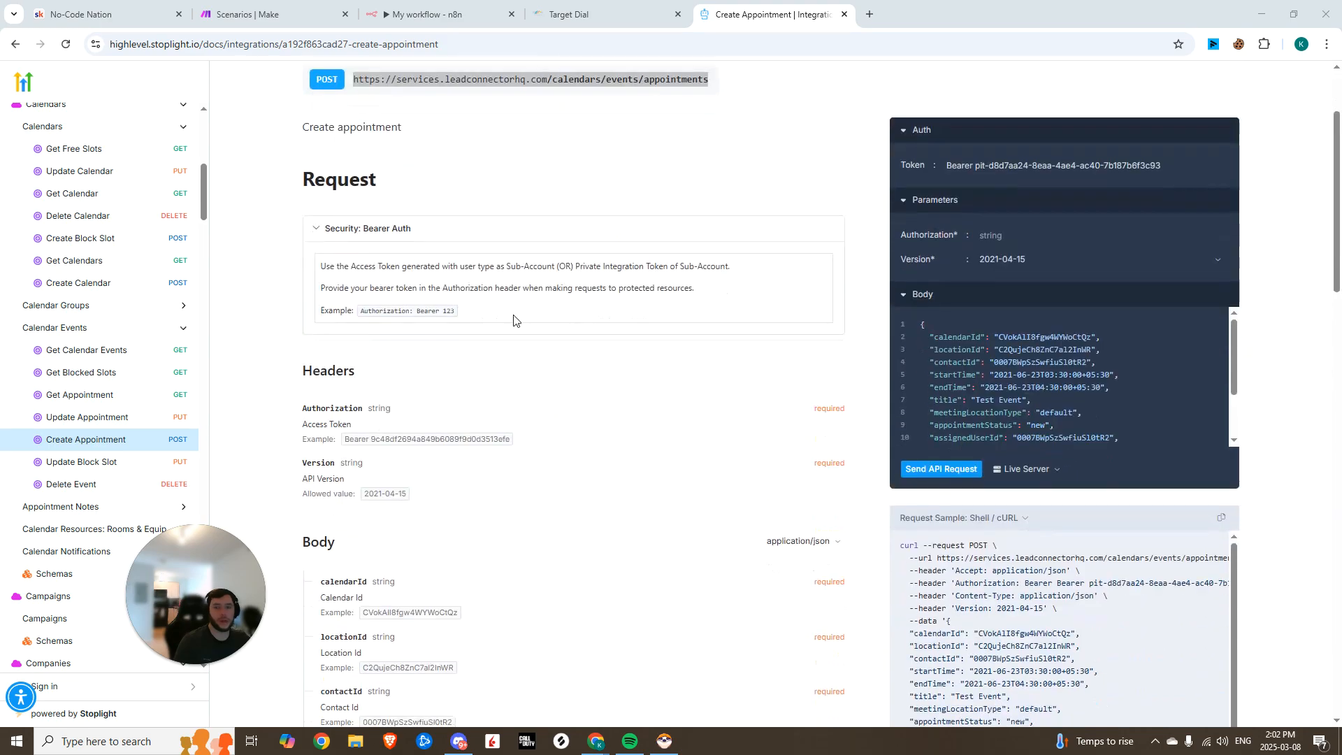
{"action": "scroll", "scroll_direction": "down", "scroll_amount": 3}
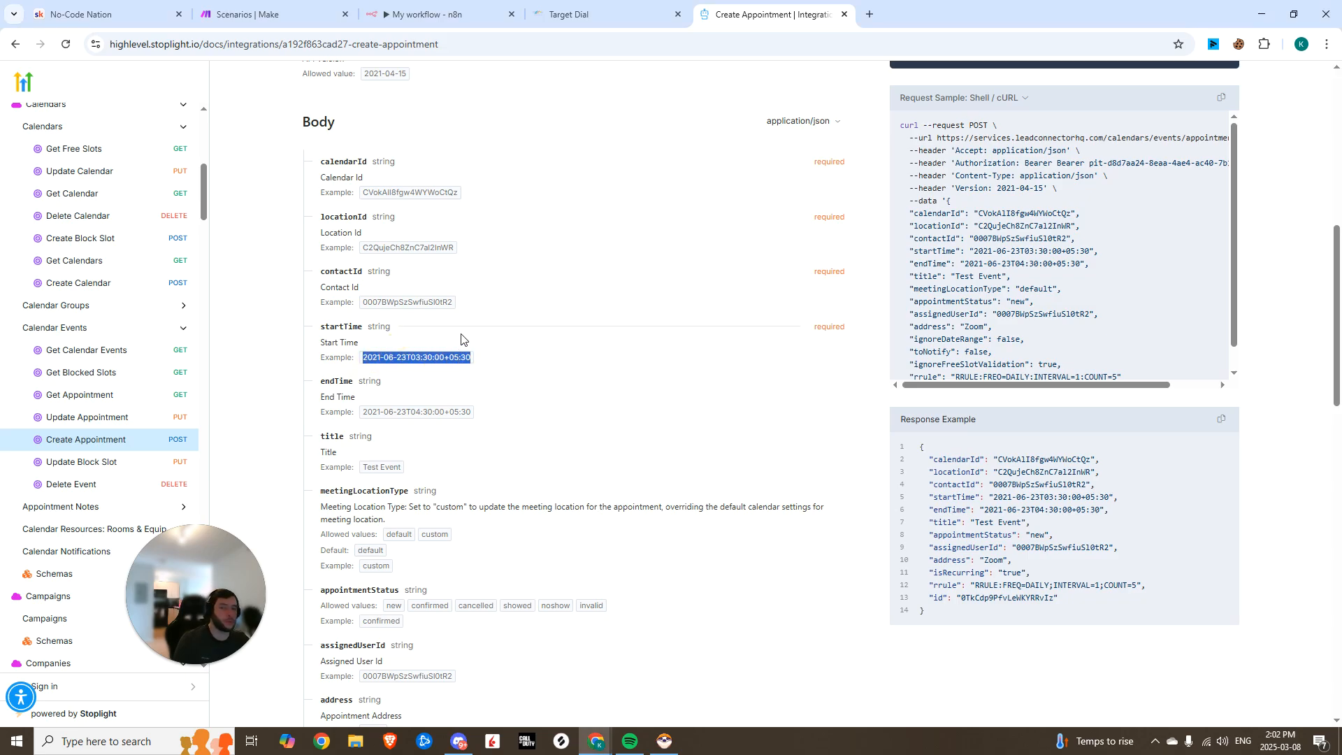
{"action": "mouse_move", "coordinate": [569, 14]}
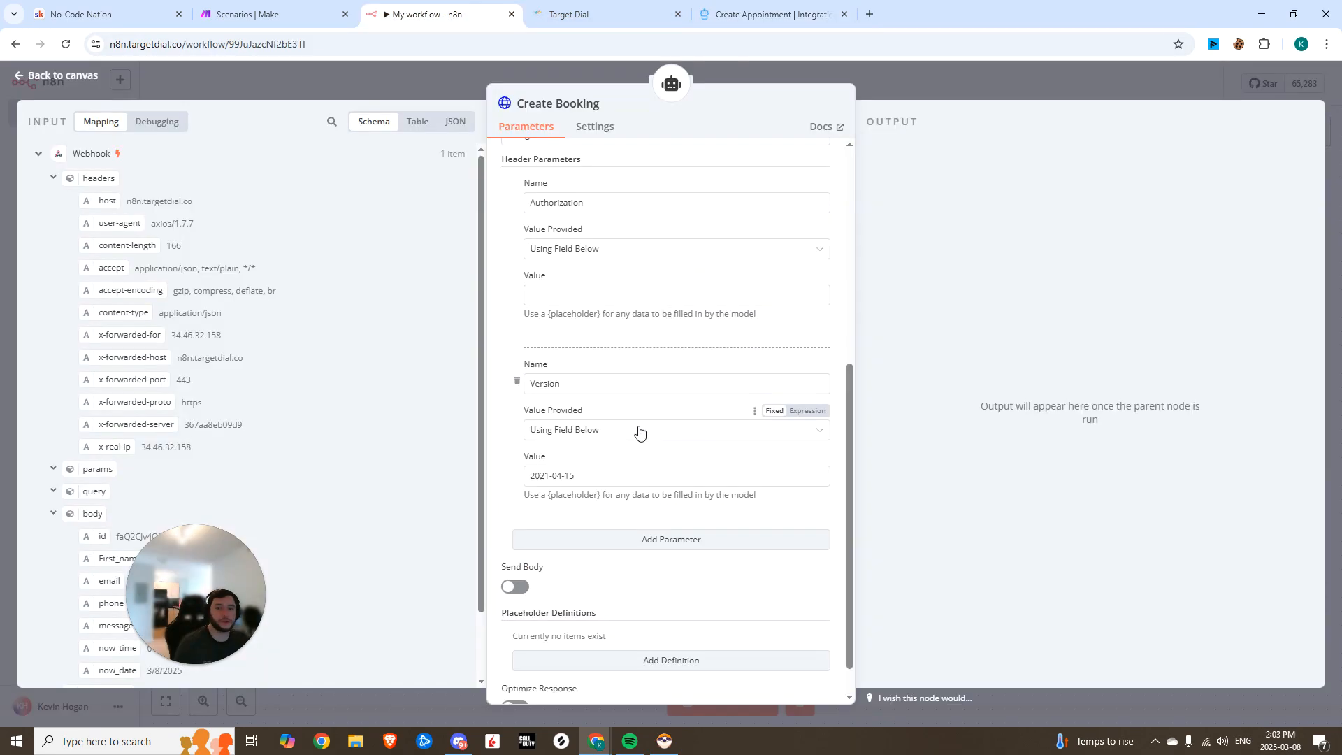
Enable Create Booking's request body with a fixed calendarId and a locationId parameter
{"action": "left_click", "coordinate": [514, 586]}
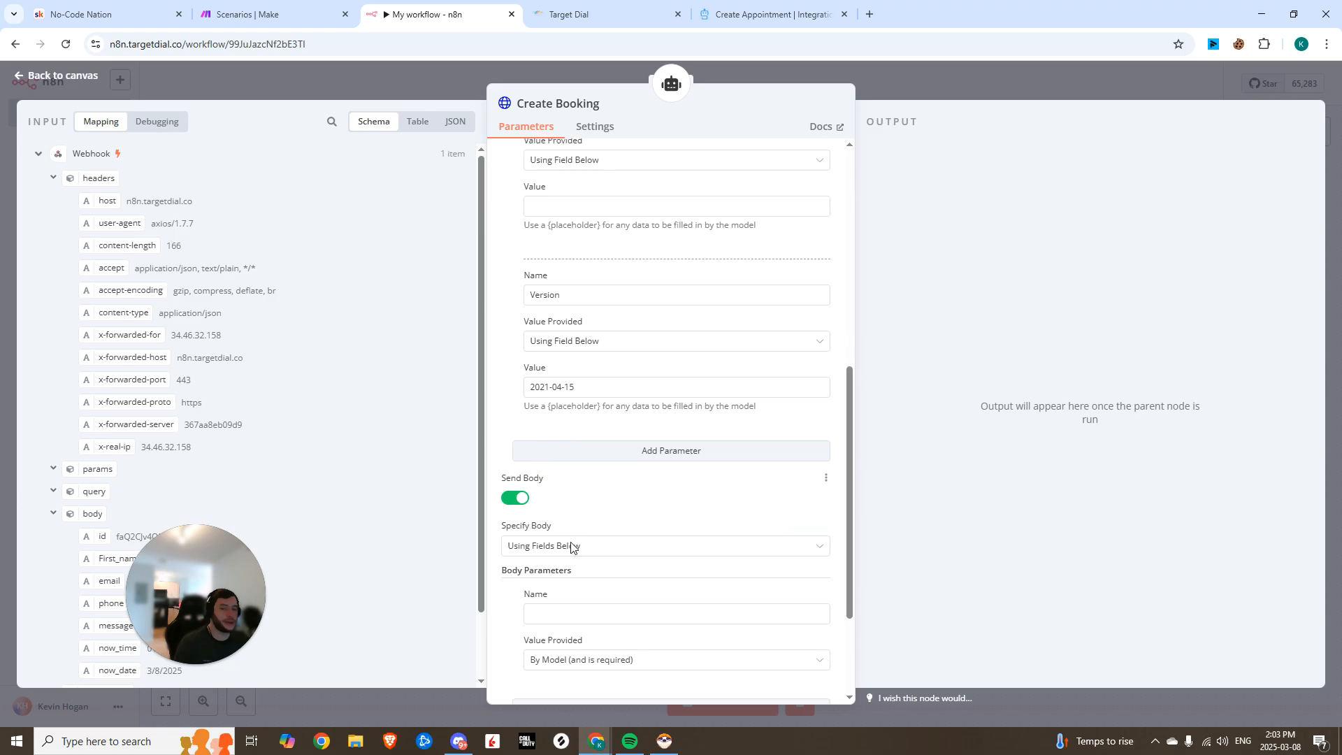
{"action": "left_click", "coordinate": [675, 499]}
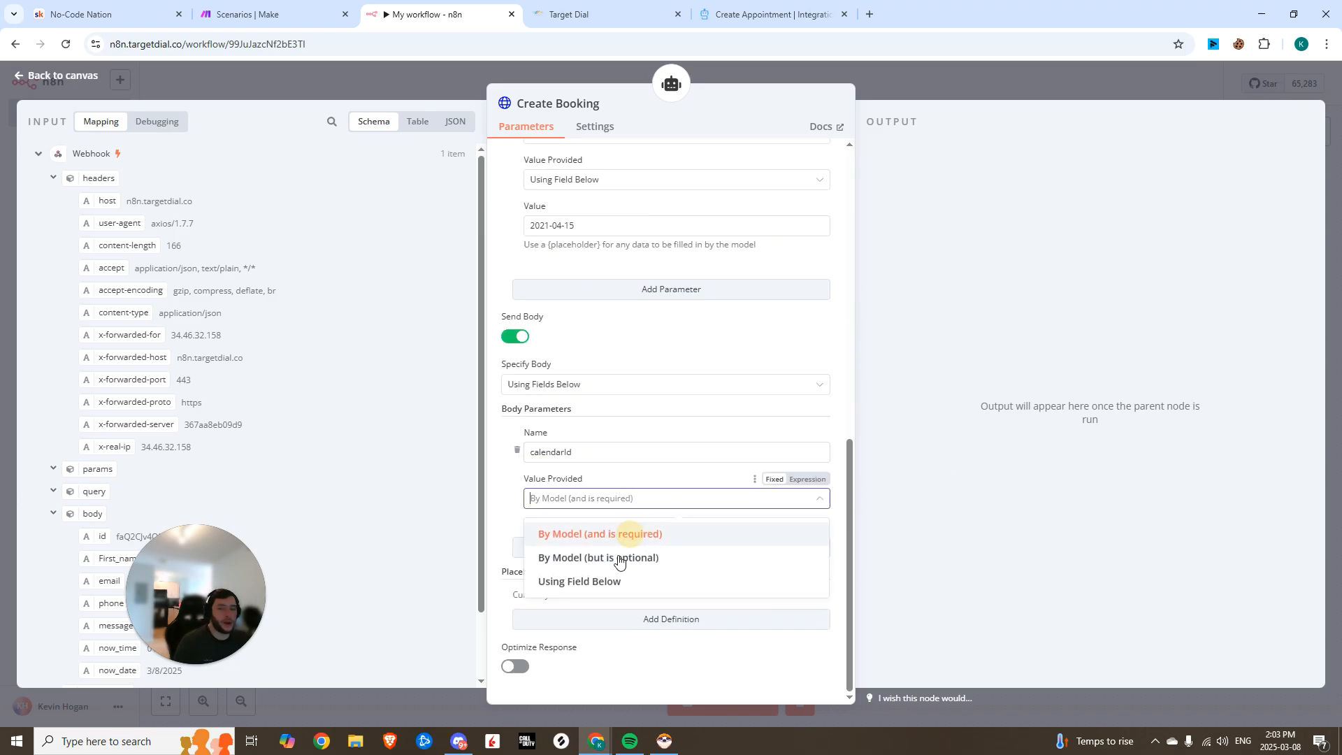
{"action": "left_click", "coordinate": [572, 14]}
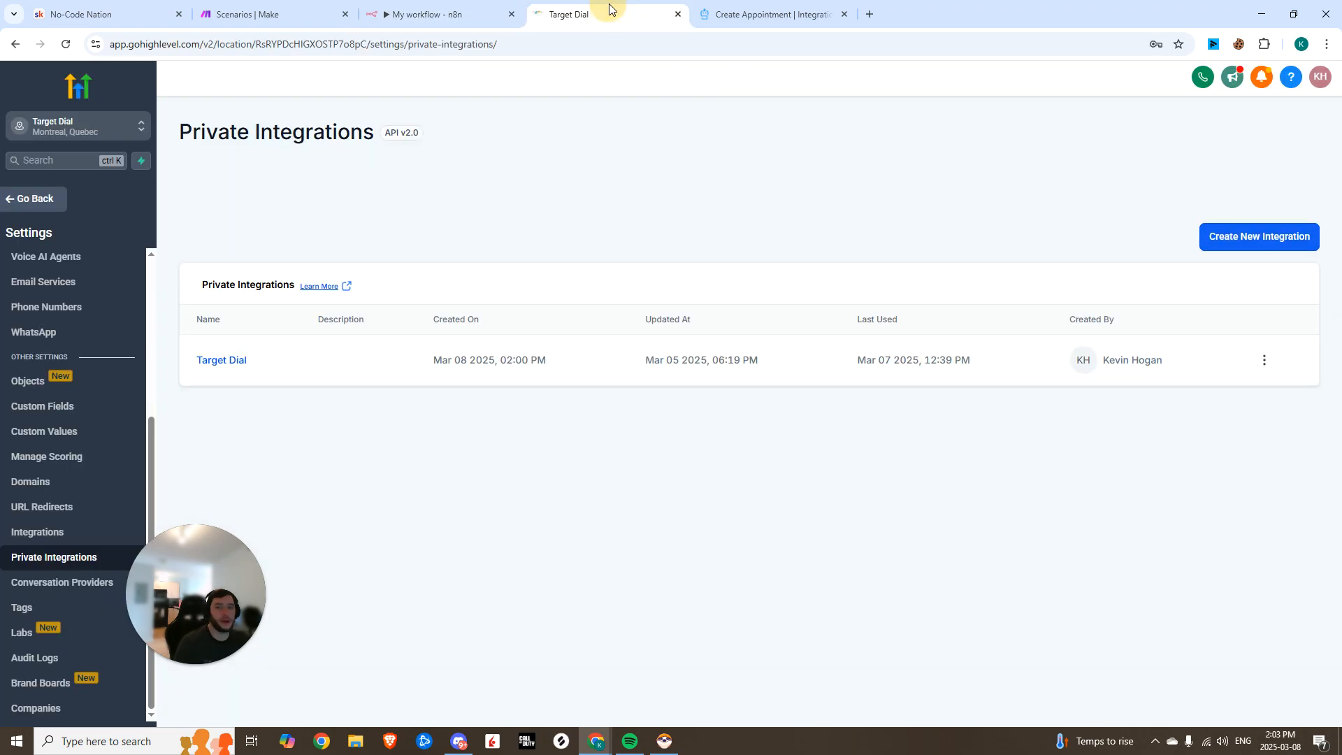
{"action": "left_click", "coordinate": [436, 13]}
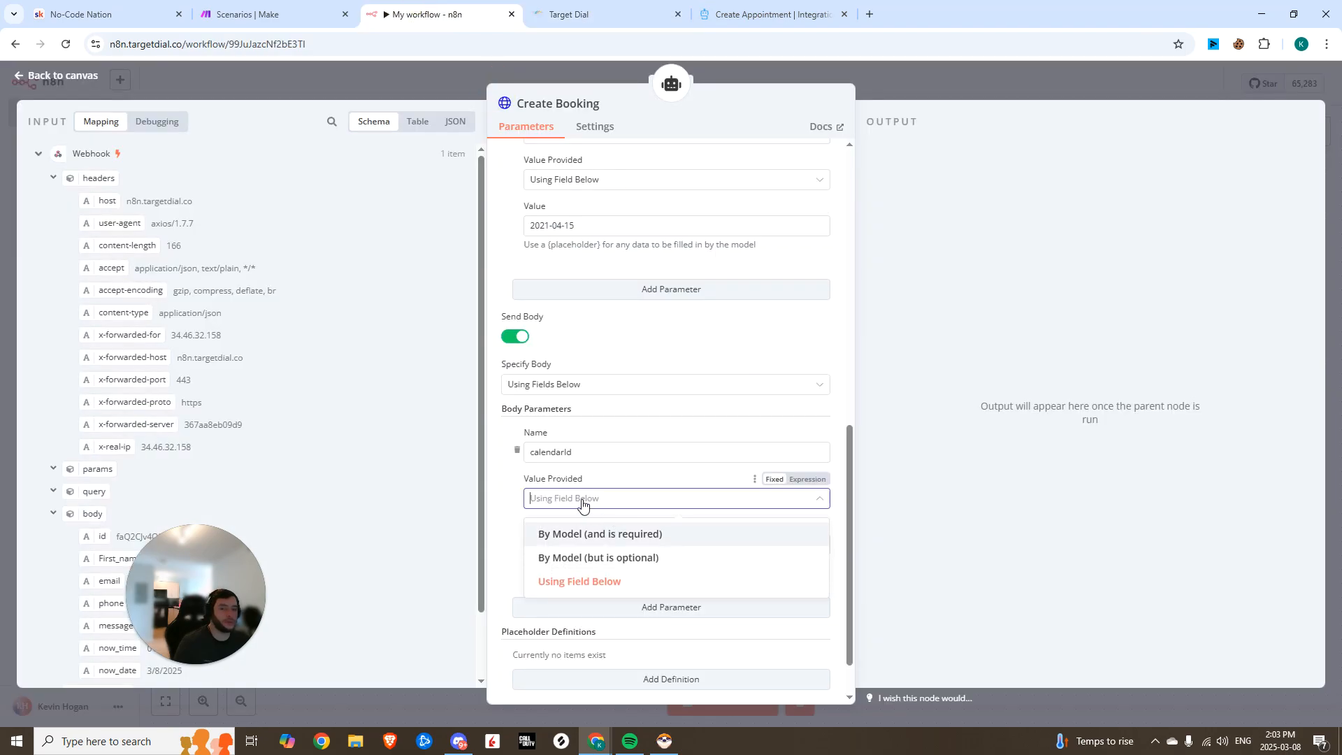
{"action": "left_click", "coordinate": [578, 580]}
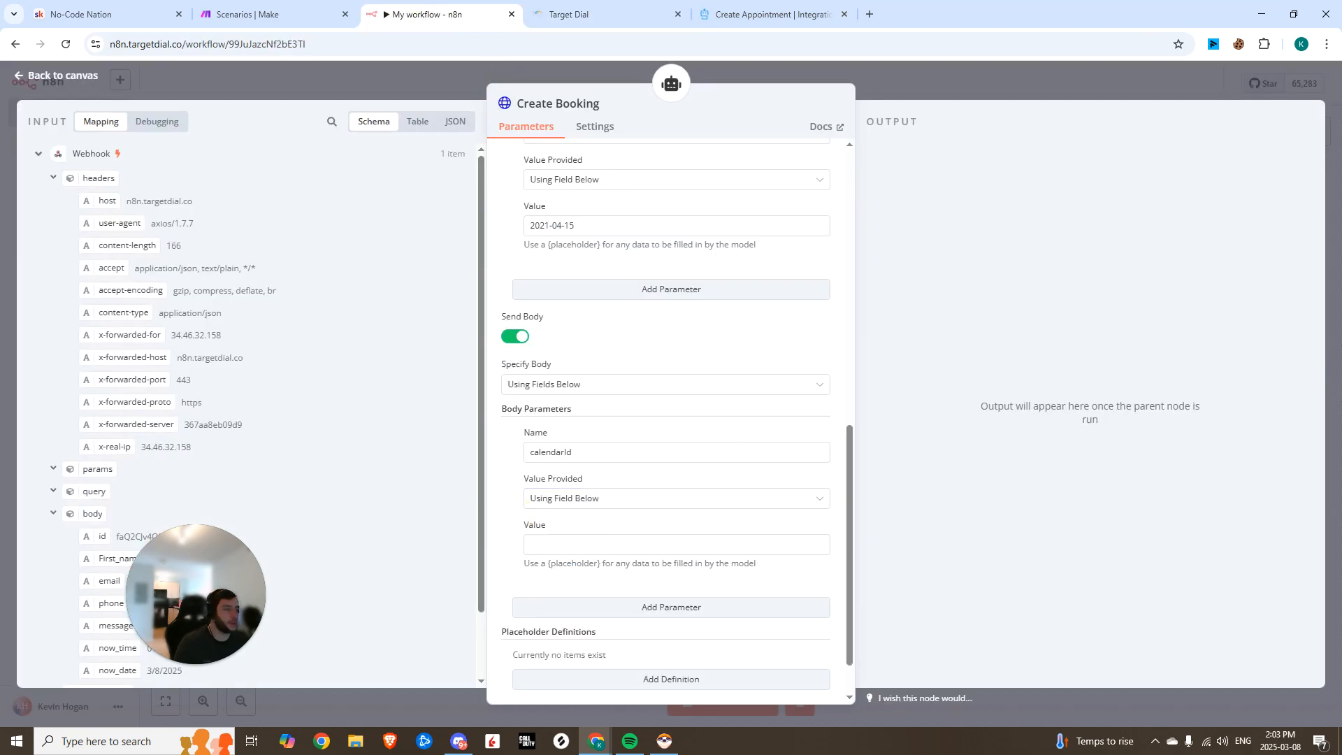
{"action": "scroll", "scroll_direction": "down", "scroll_amount": 3}
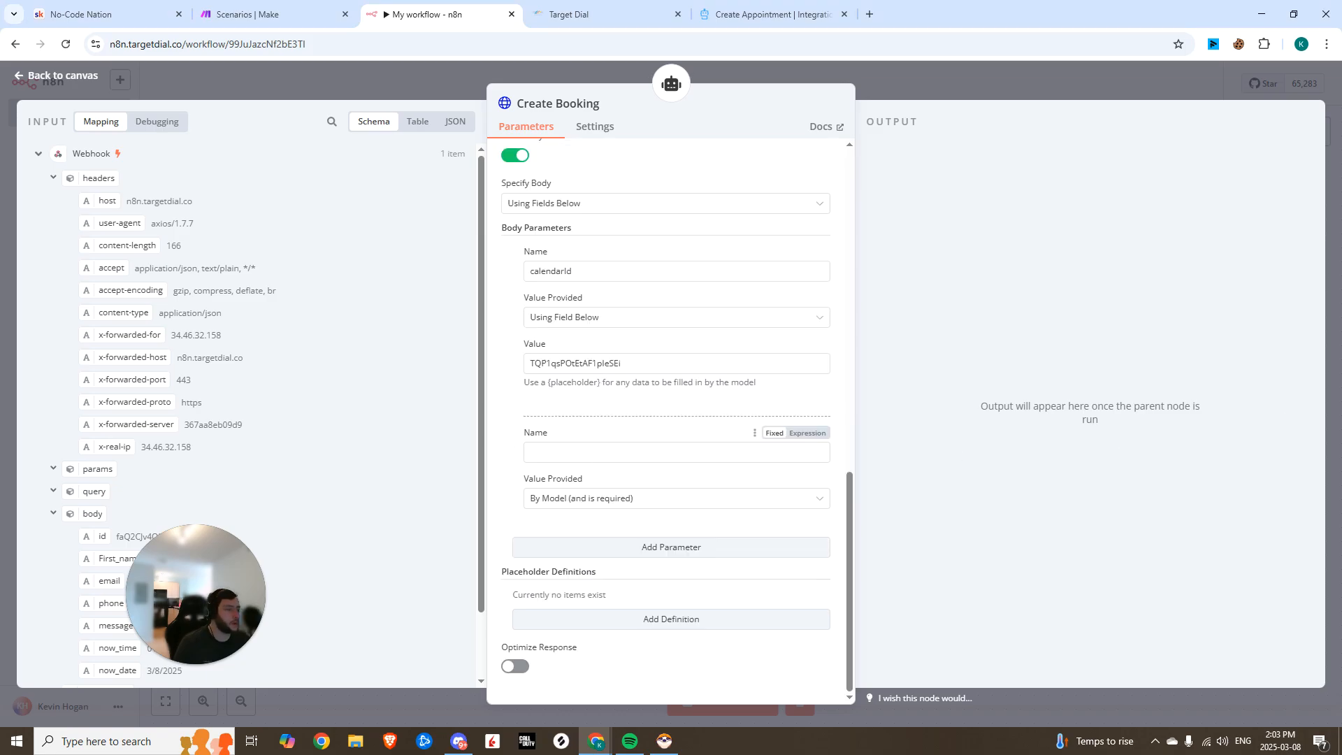
{"action": "type", "text": "locationId"}
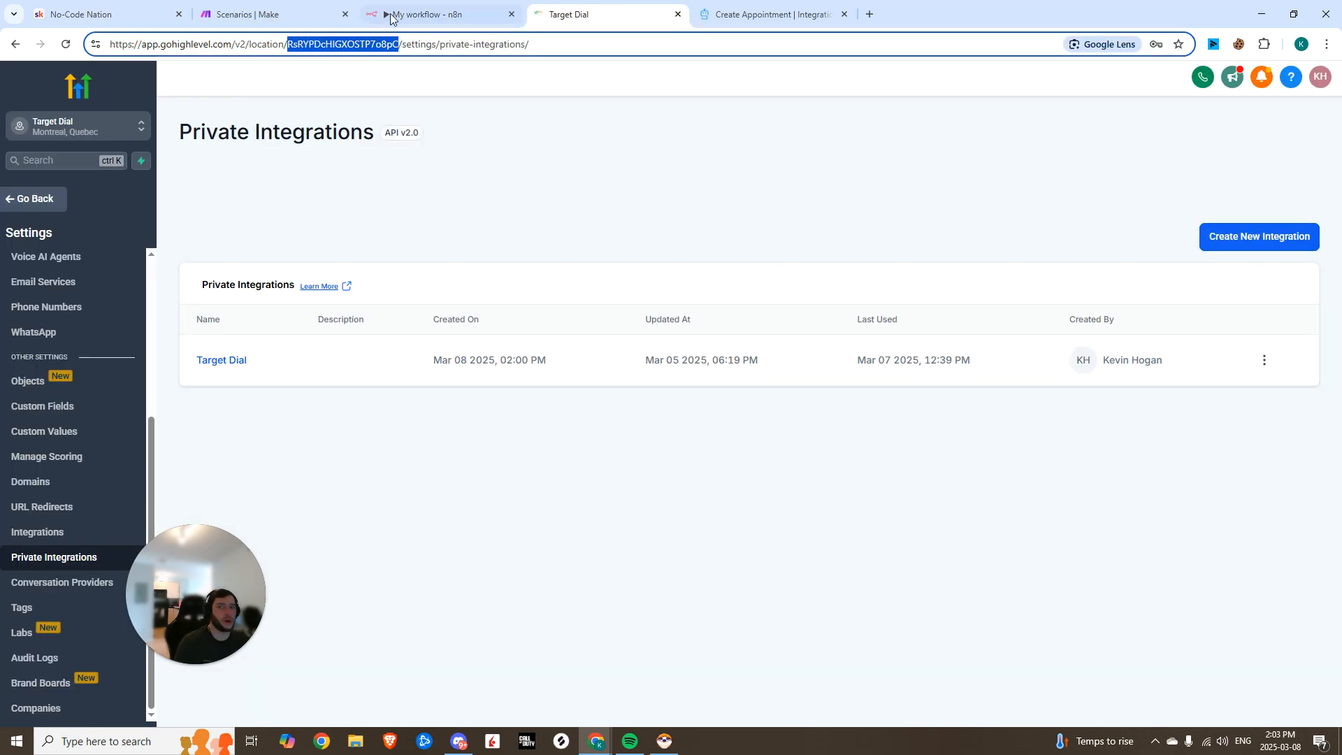
Set contactId to be provided Using Field Below instead of by the model
{"action": "left_click", "coordinate": [428, 15]}
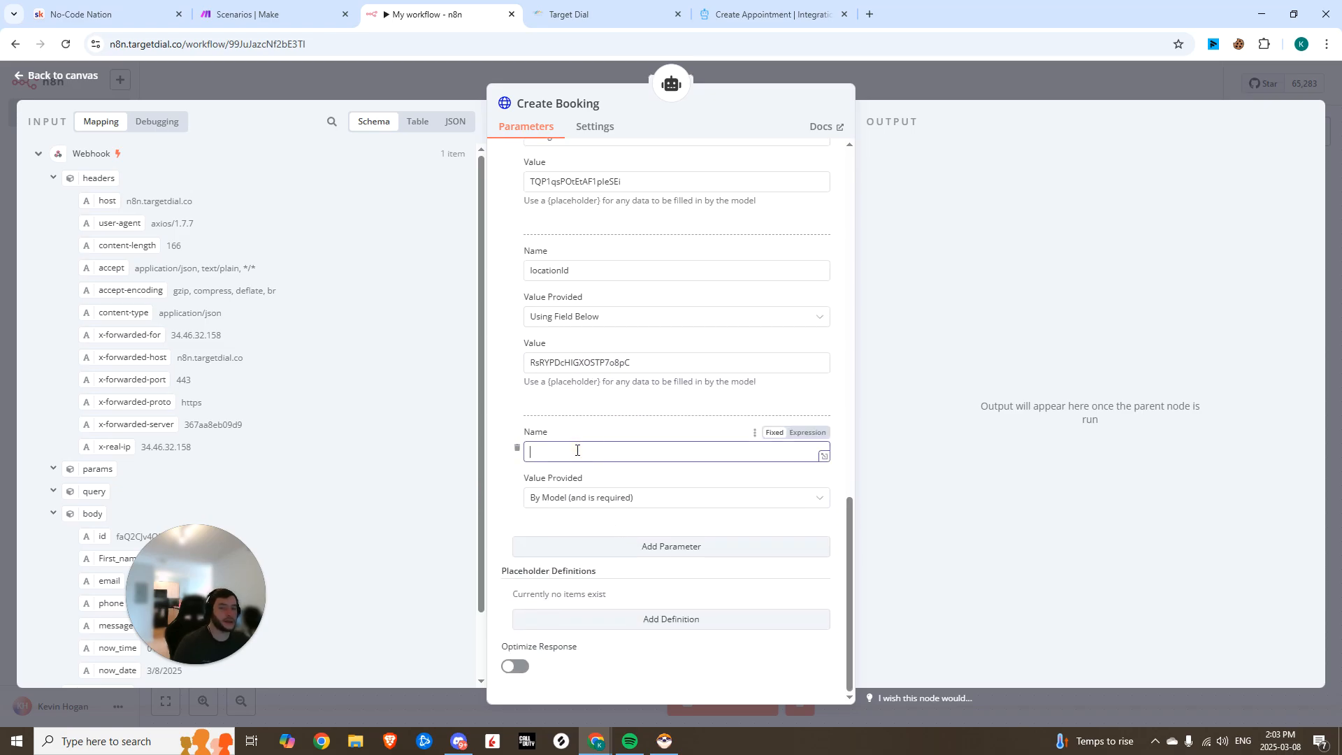
{"action": "left_click", "coordinate": [676, 497]}
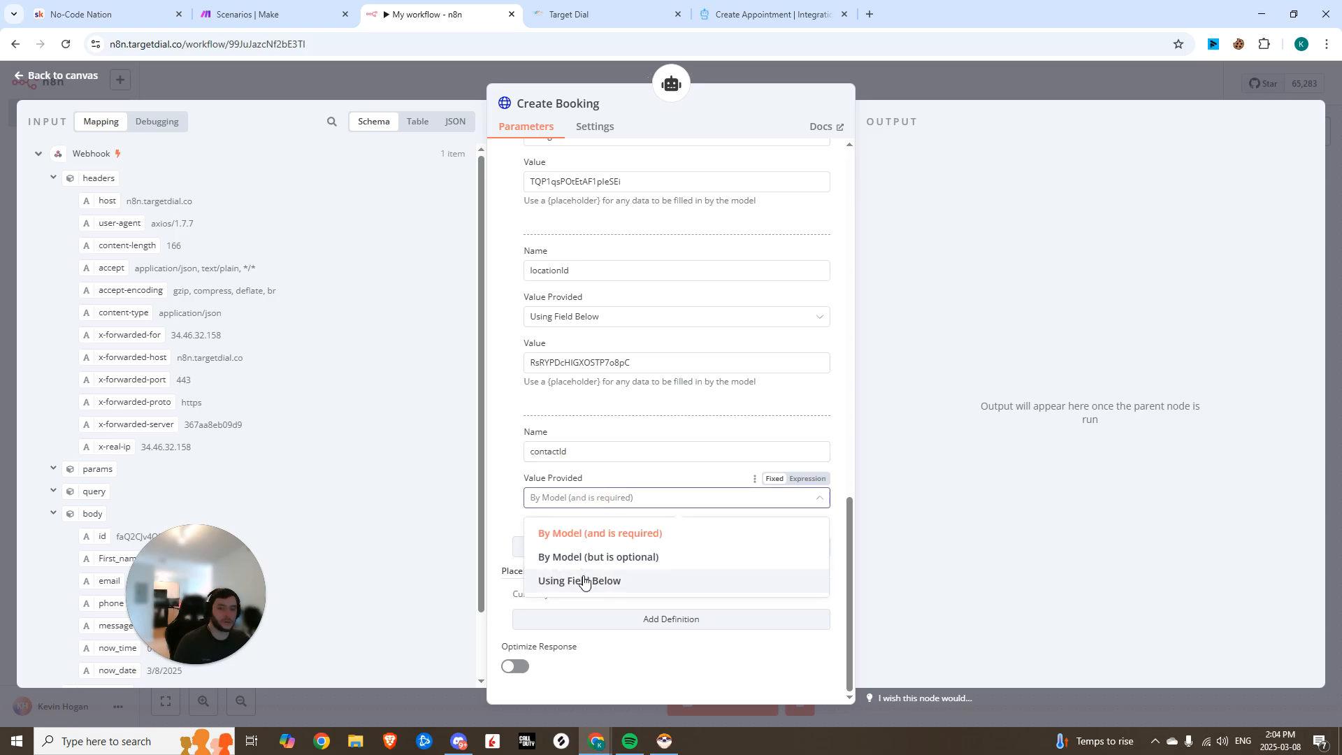
{"action": "left_click", "coordinate": [580, 580]}
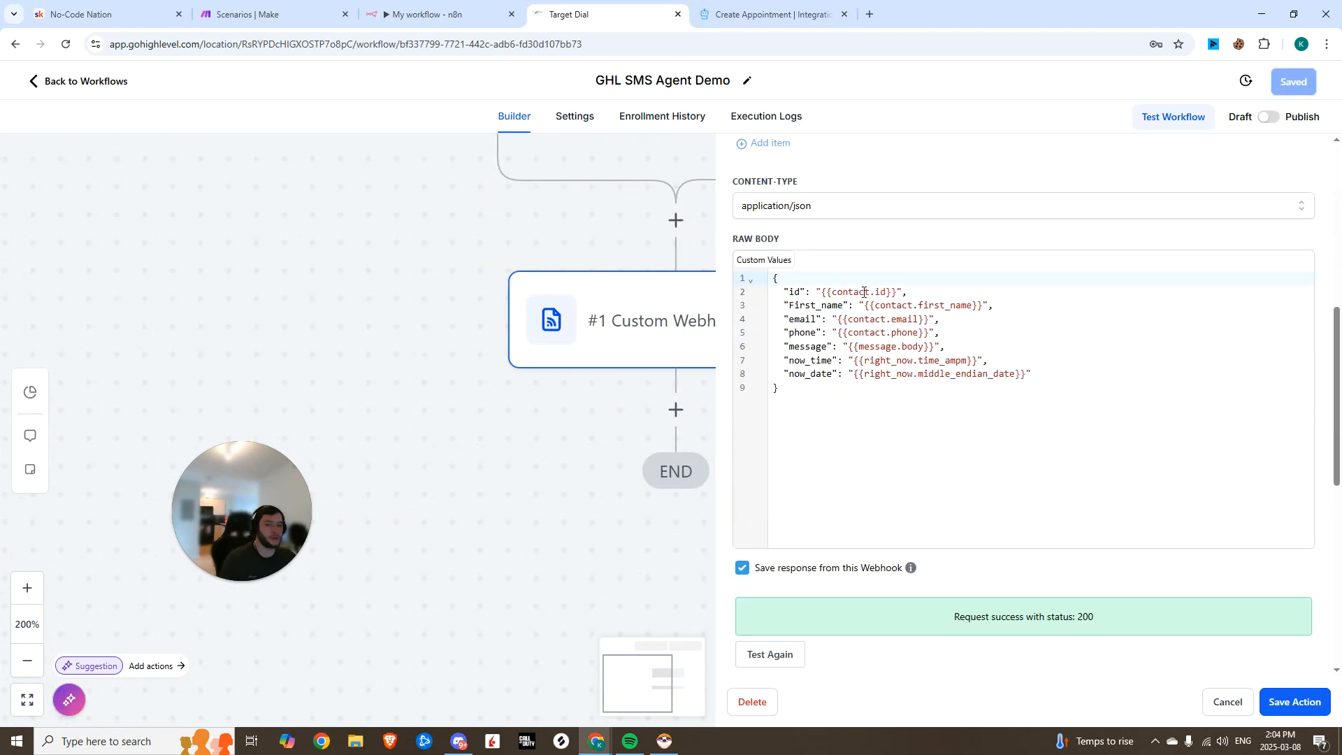
{"action": "left_click", "coordinate": [439, 14]}
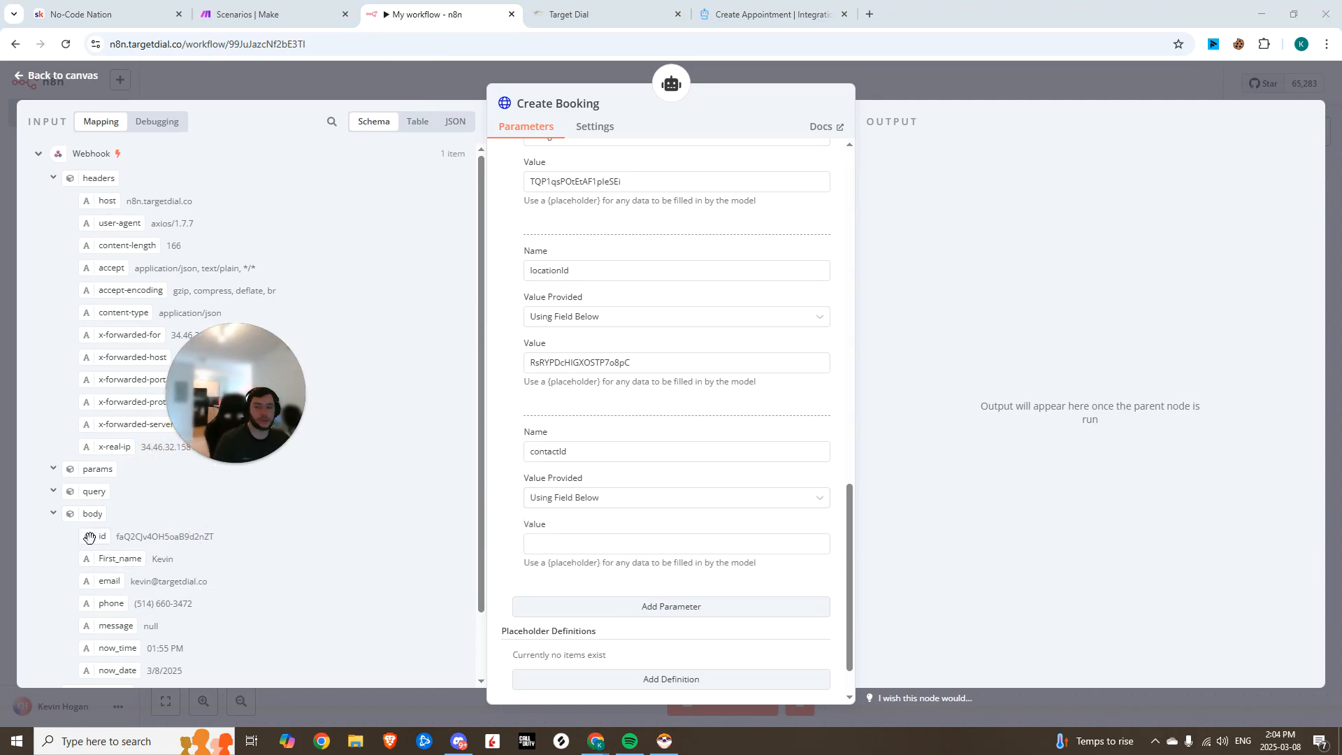
{"action": "left_click", "coordinate": [54, 75]}
{"action": "type", "text": "res"}
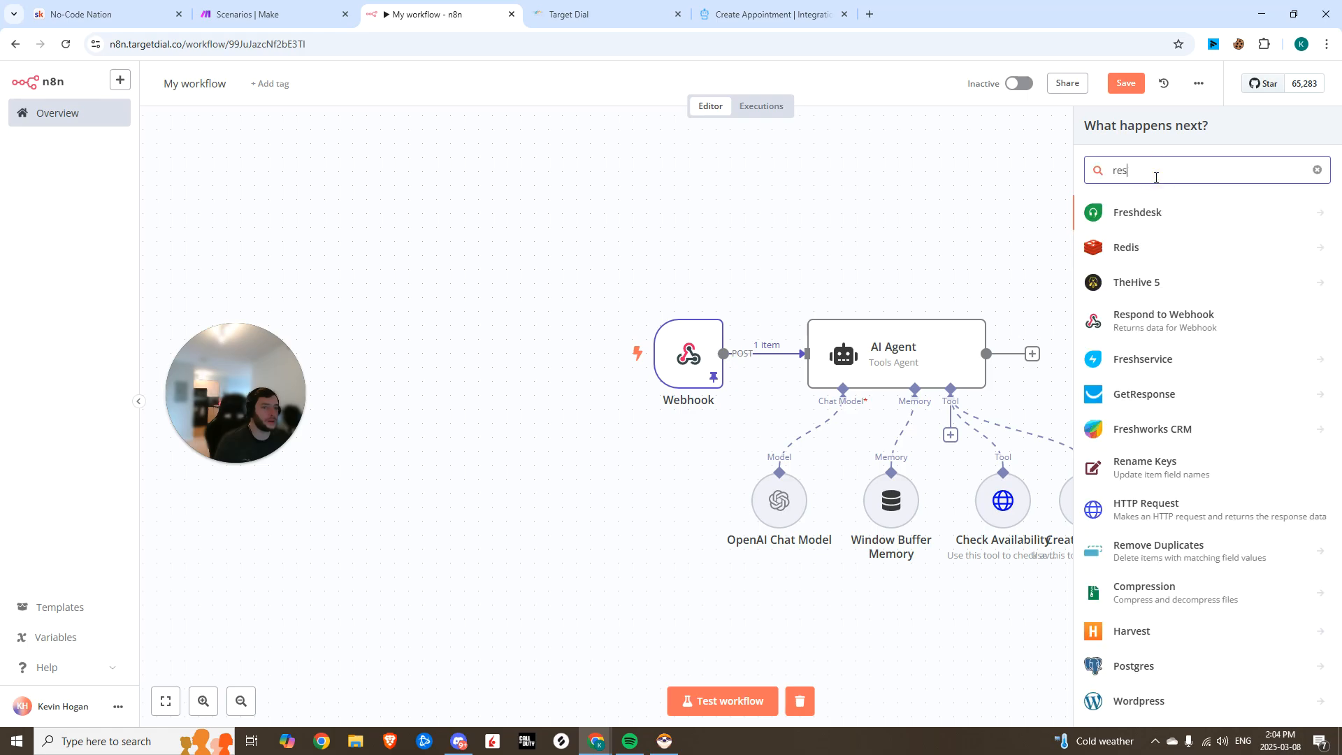
Add Respond to Webhook after the AI Agent returning {{ $json.output }}, and save
{"action": "left_click", "coordinate": [1163, 319]}
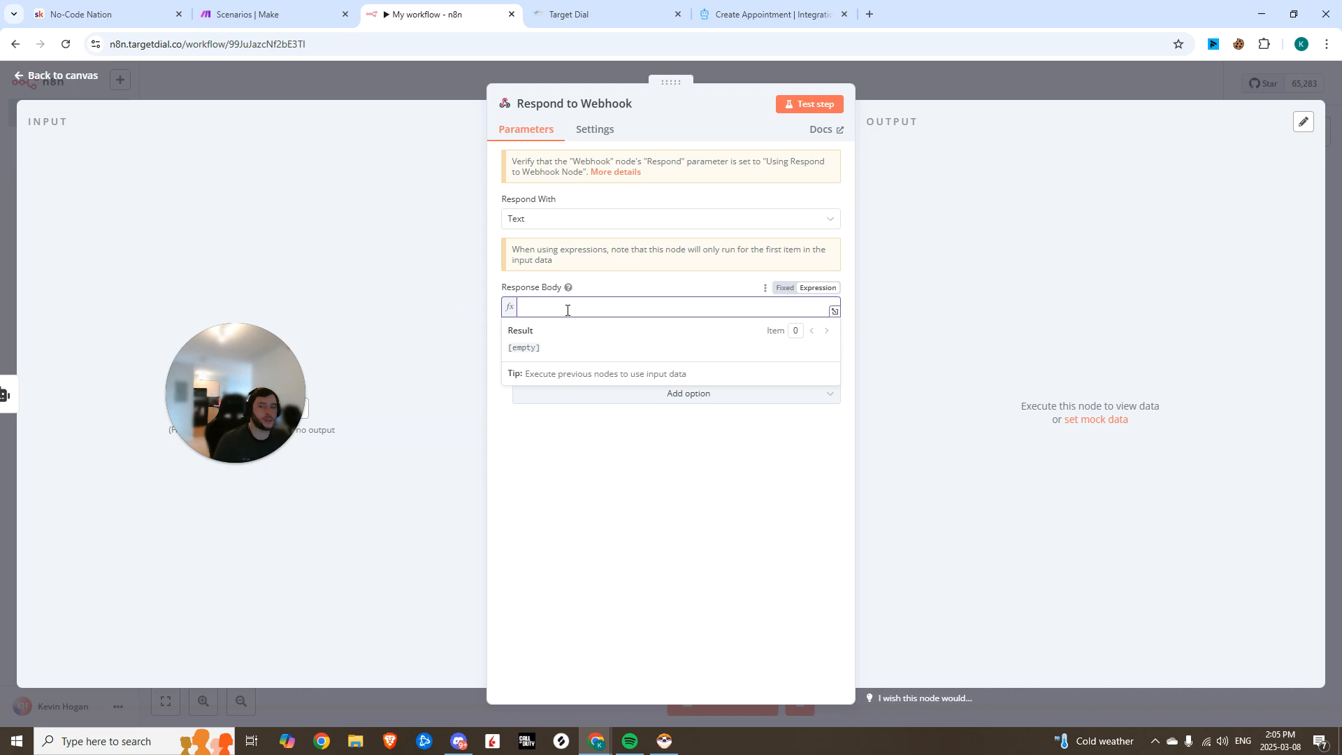
{"action": "type", "text": "{{ $json.output }}"}
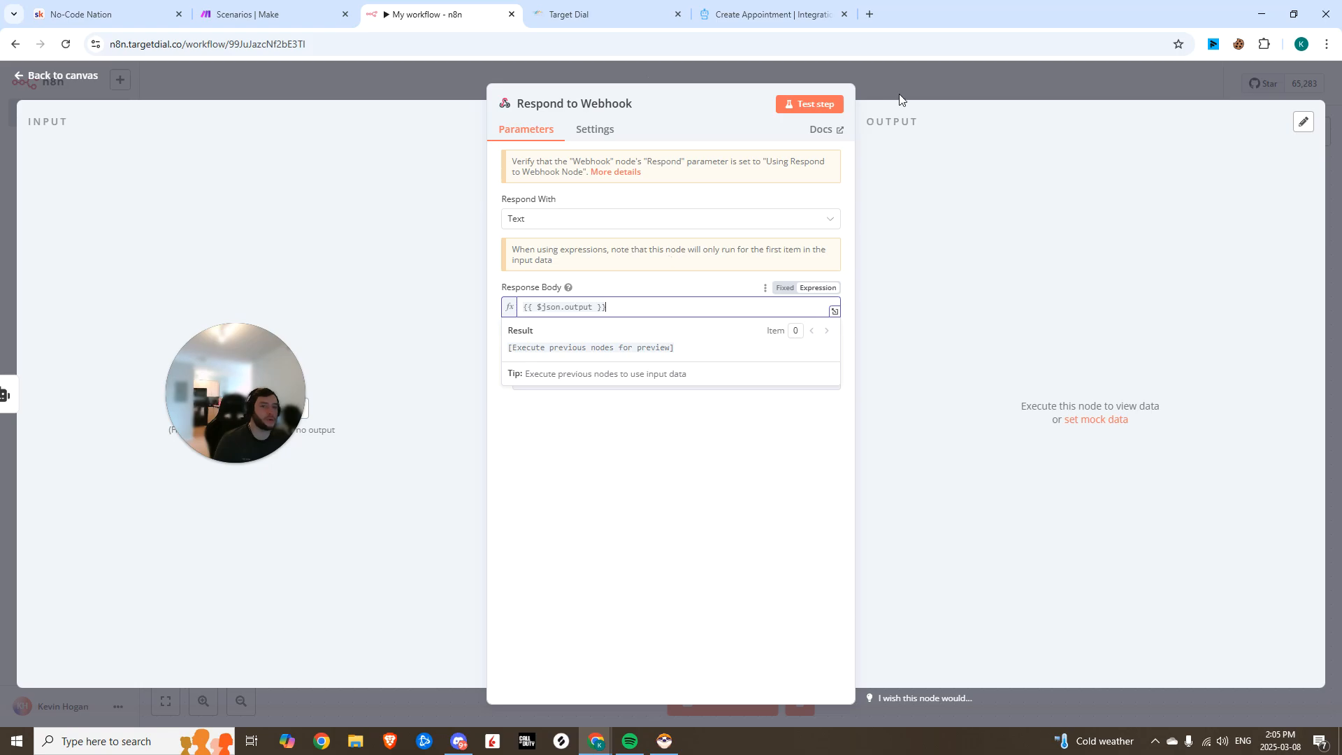
{"action": "left_click", "coordinate": [54, 75]}
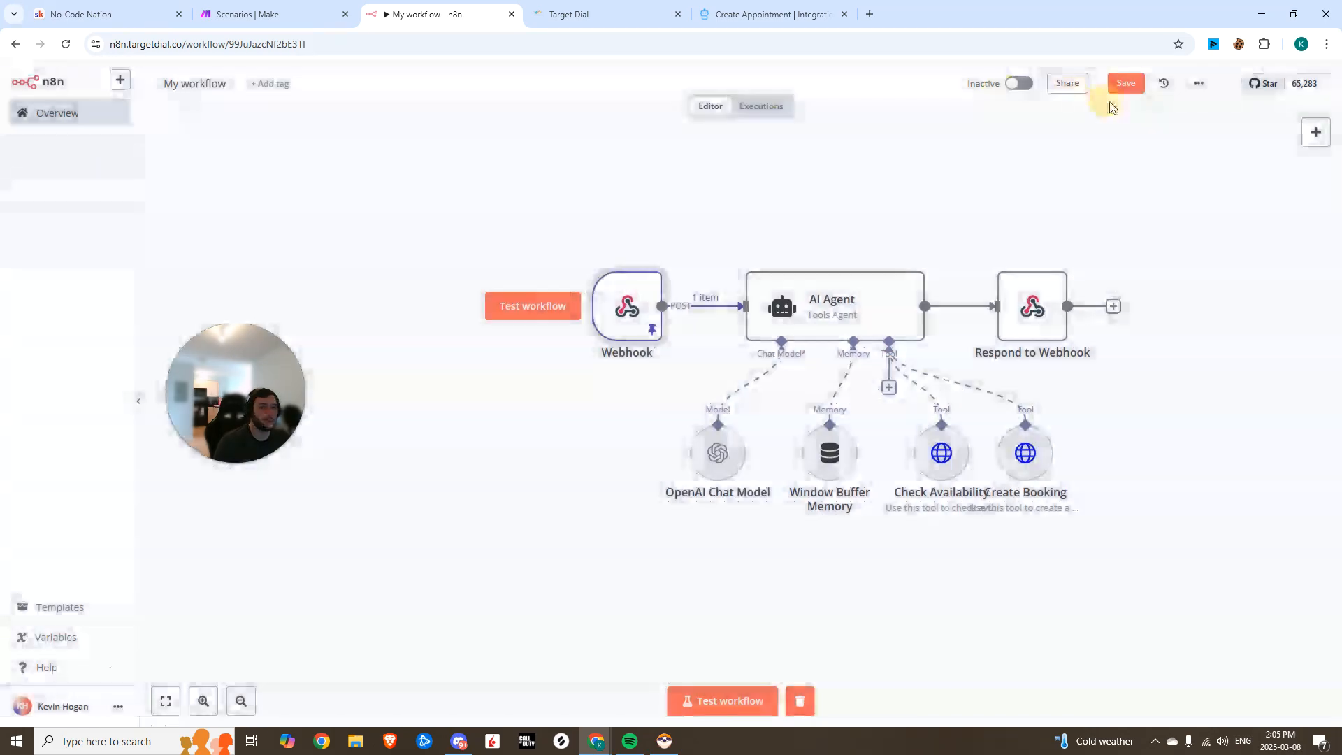
{"action": "left_click", "coordinate": [1126, 84]}
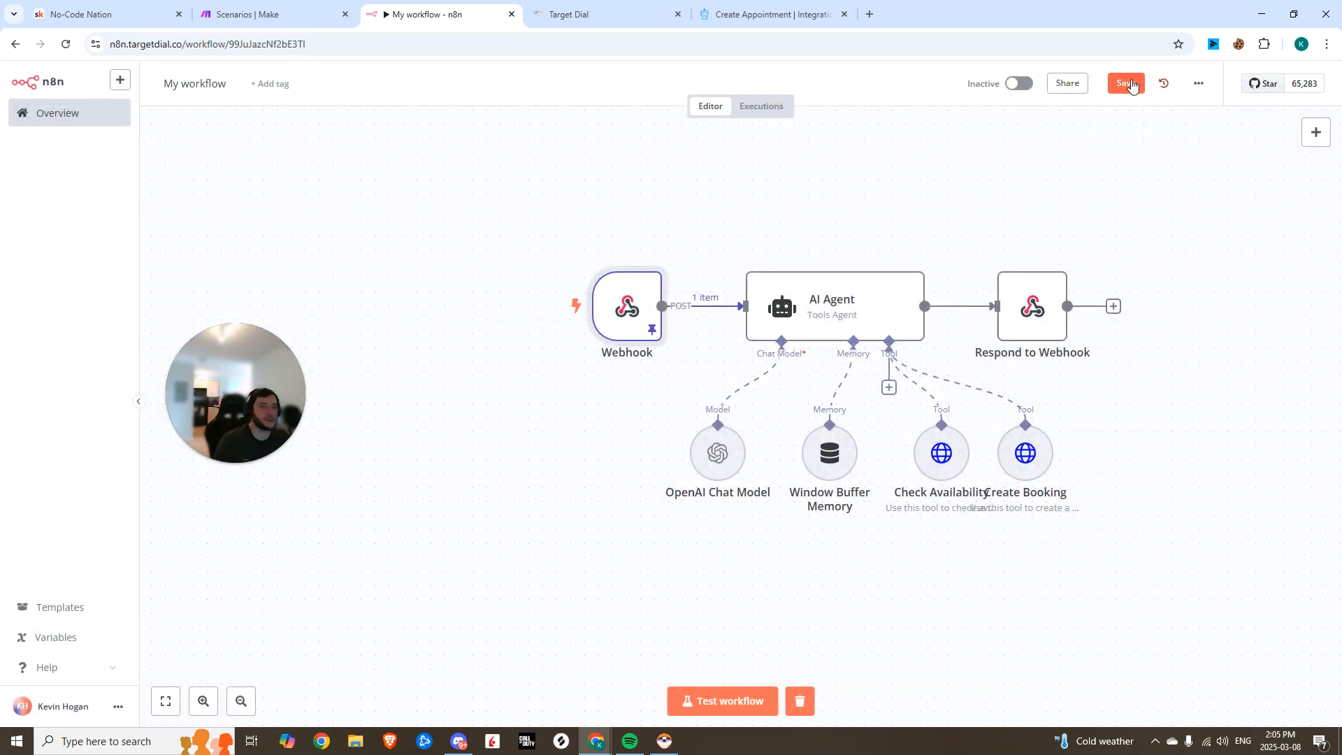
{"action": "left_click", "coordinate": [606, 14]}
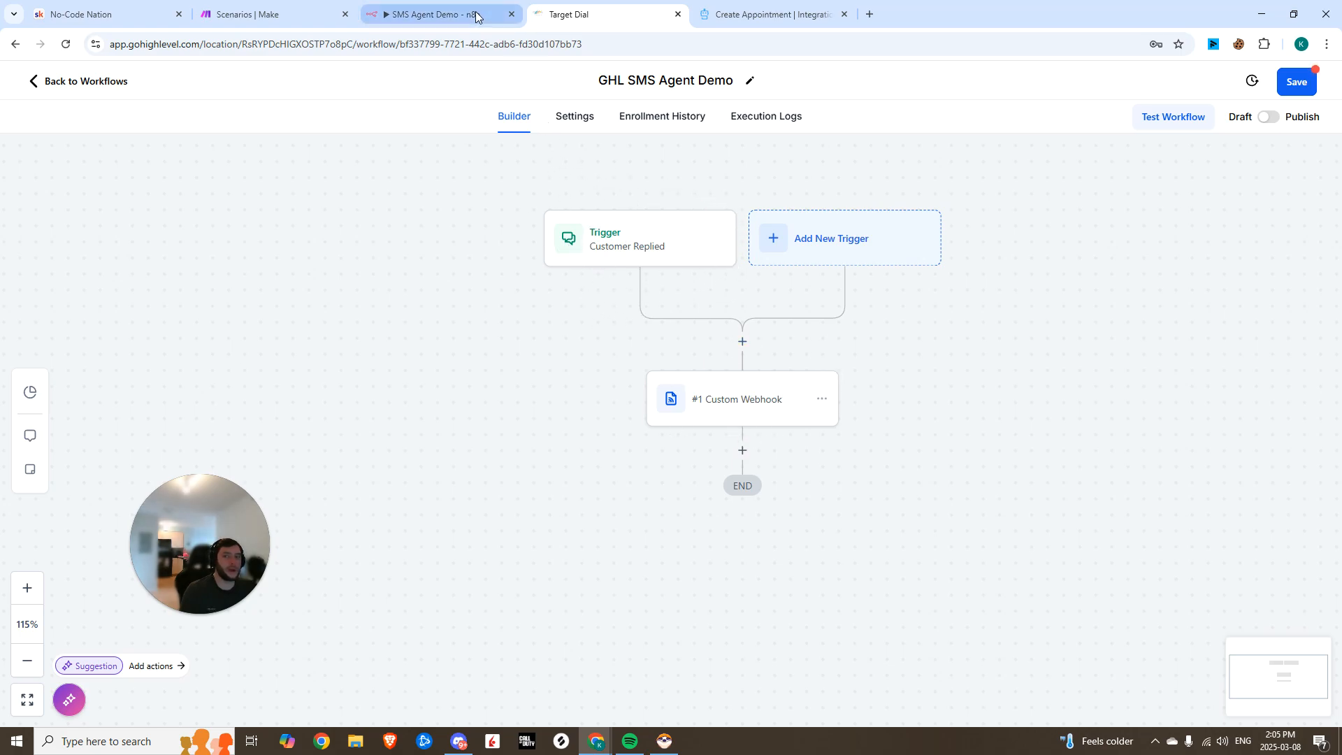
Add a Send SMS action after #1 Custom Webhook messaging the custom_webhook response
{"action": "left_click", "coordinate": [439, 14]}
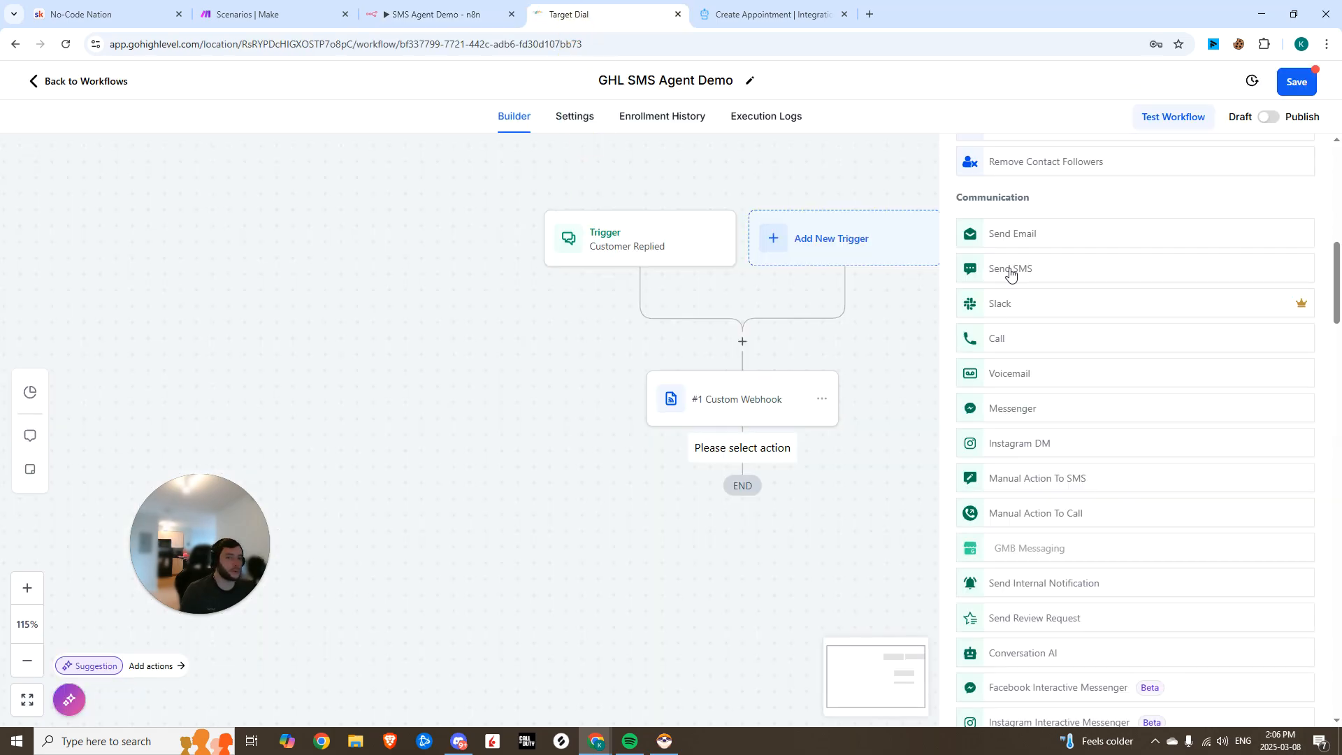
{"action": "left_click", "coordinate": [1011, 268]}
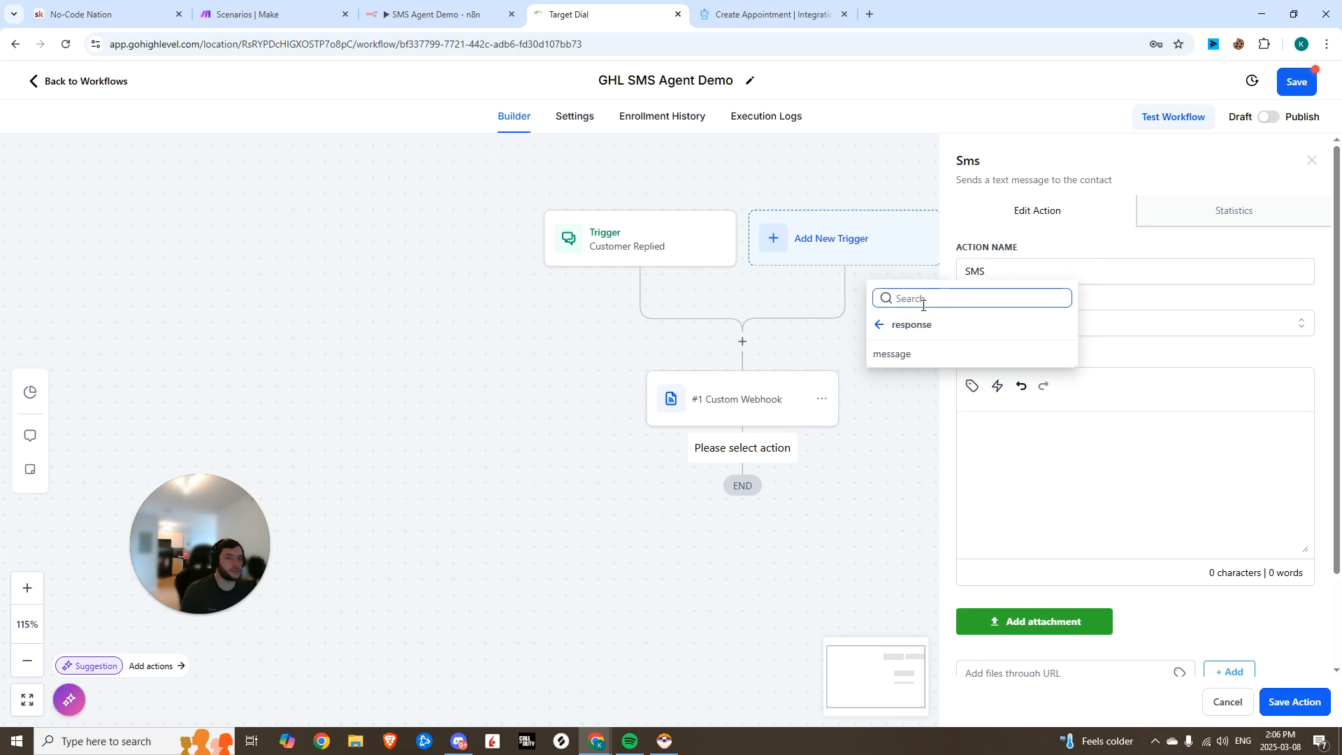
{"action": "left_click", "coordinate": [892, 354]}
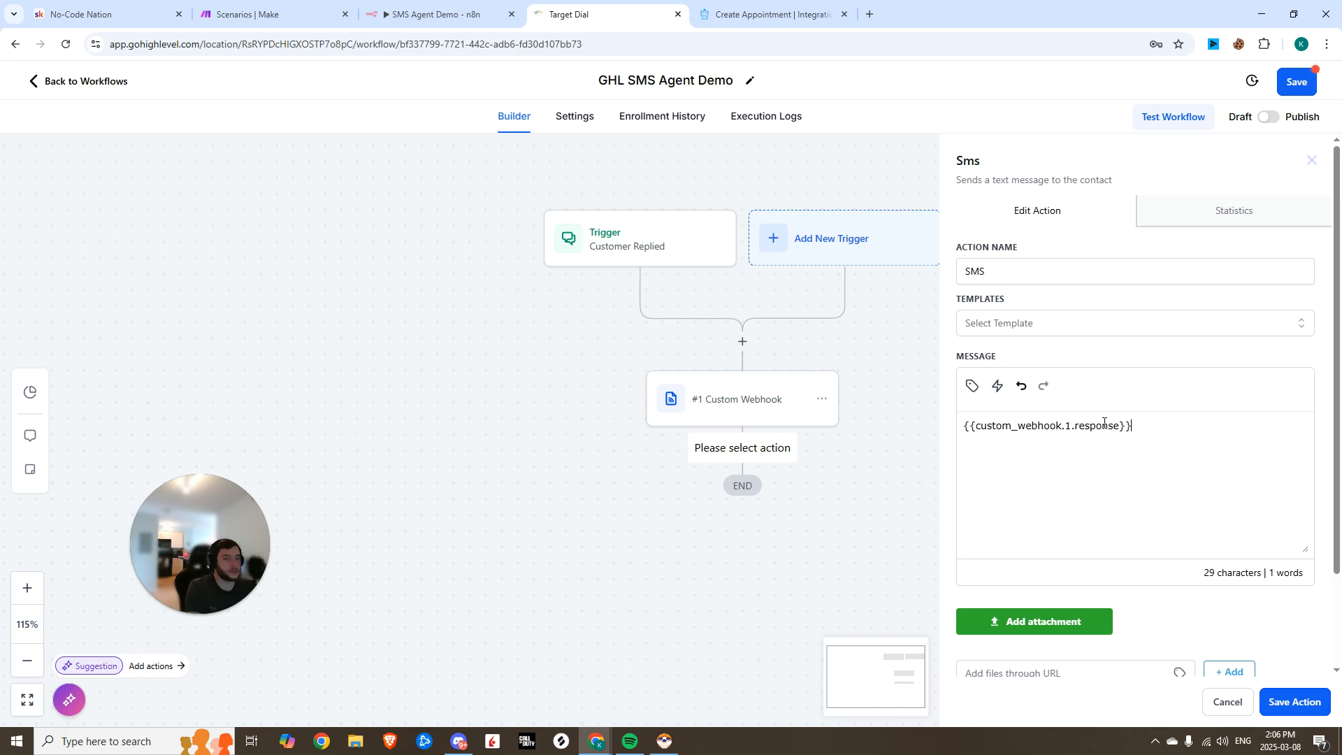
{"action": "left_click", "coordinate": [1294, 702]}
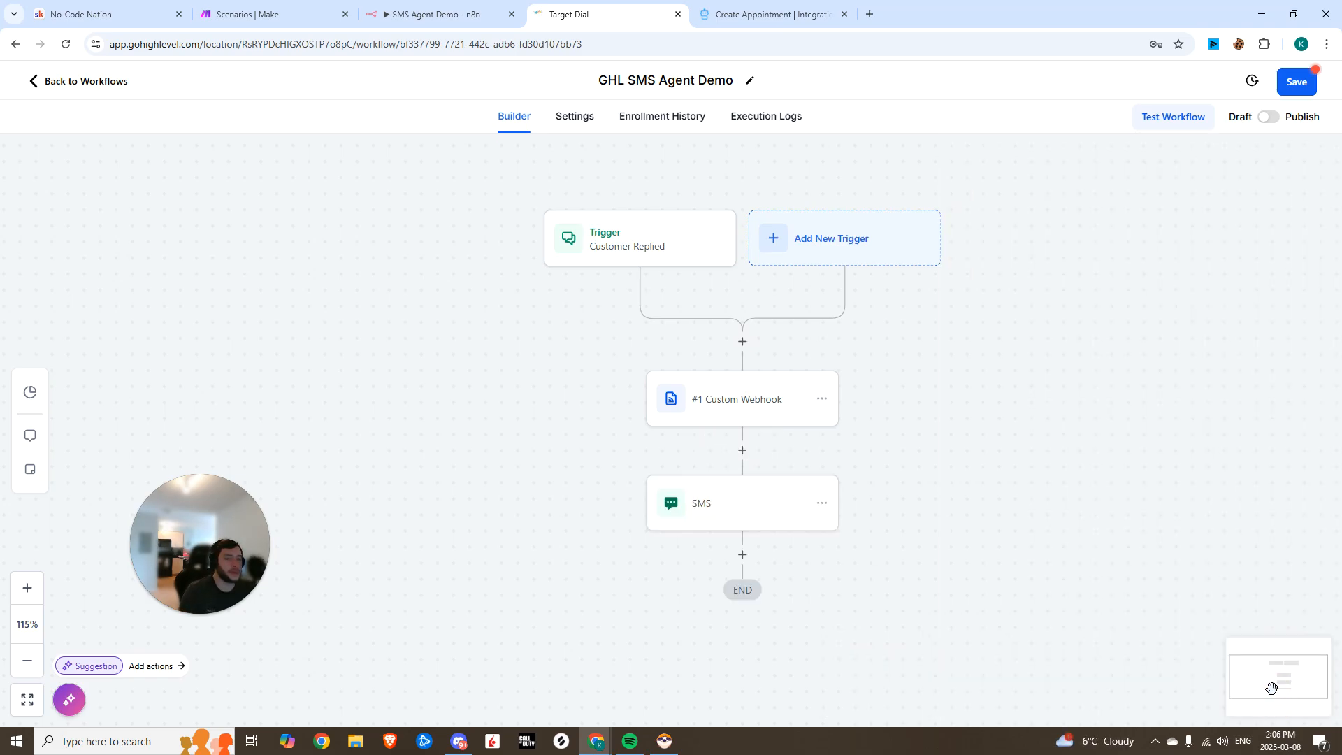
{"action": "left_click", "coordinate": [1296, 81]}
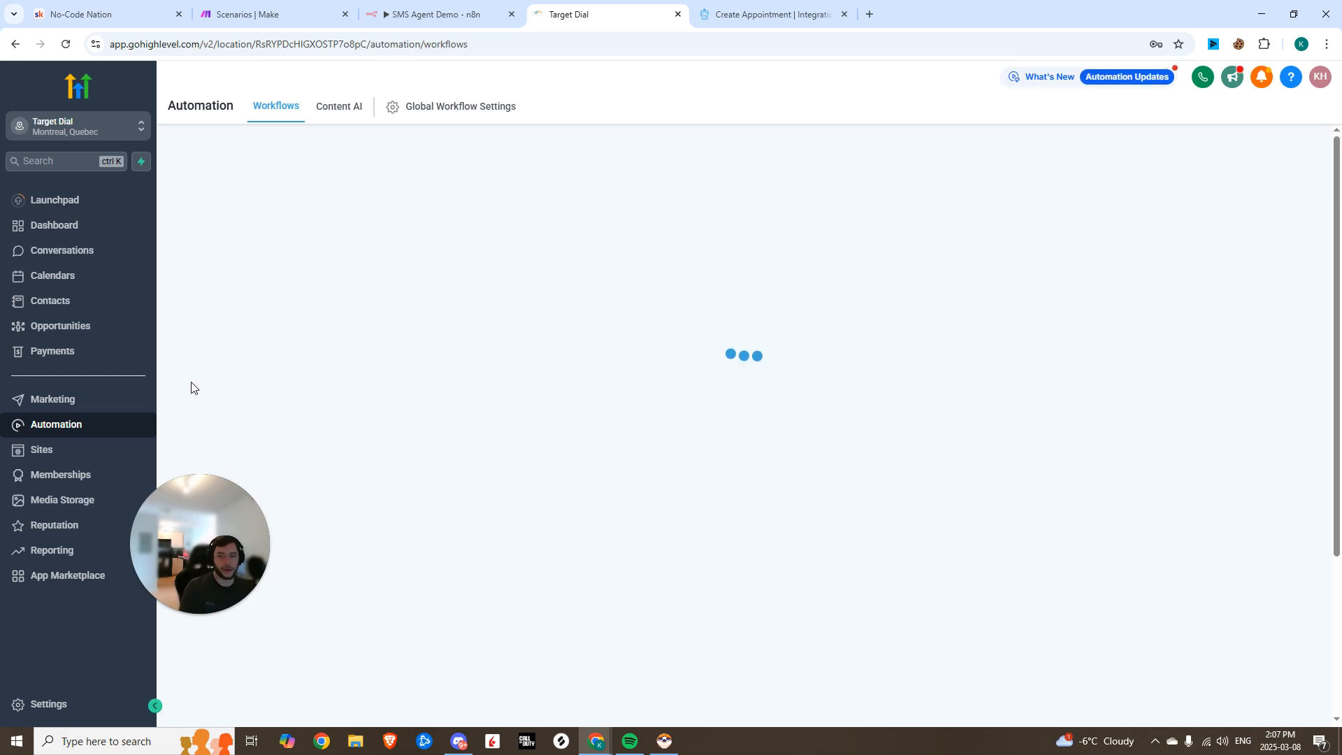
Set the Webhook node to respond Using 'Respond to Webhook' Node
{"action": "left_click", "coordinate": [62, 250]}
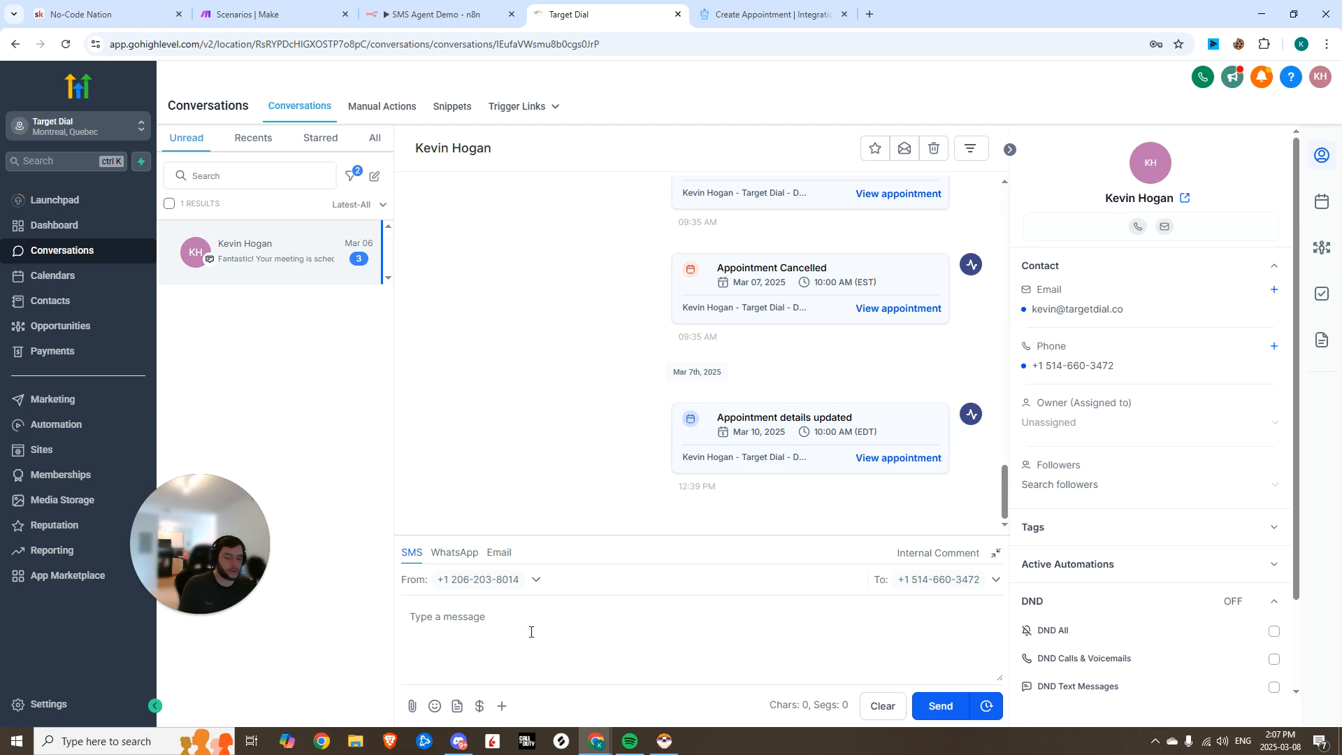
{"action": "left_click", "coordinate": [439, 14]}
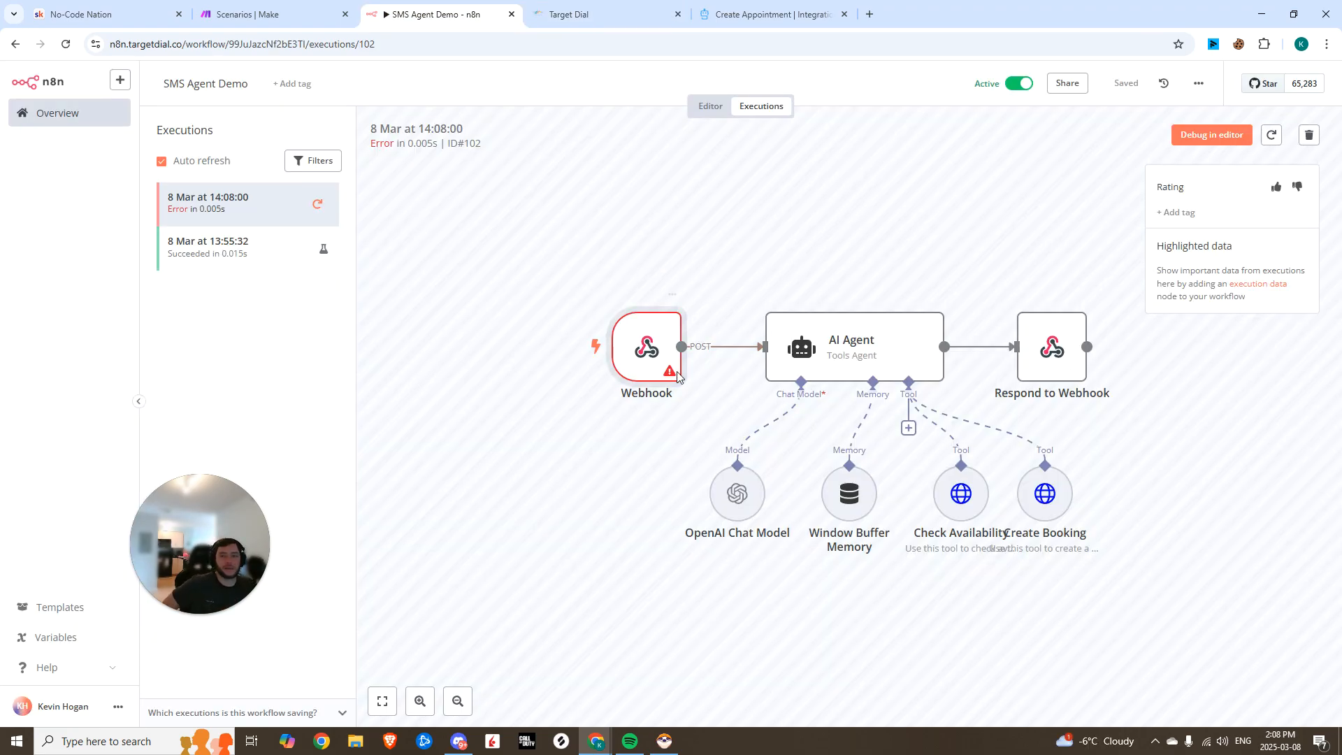
{"action": "left_click", "coordinate": [709, 106]}
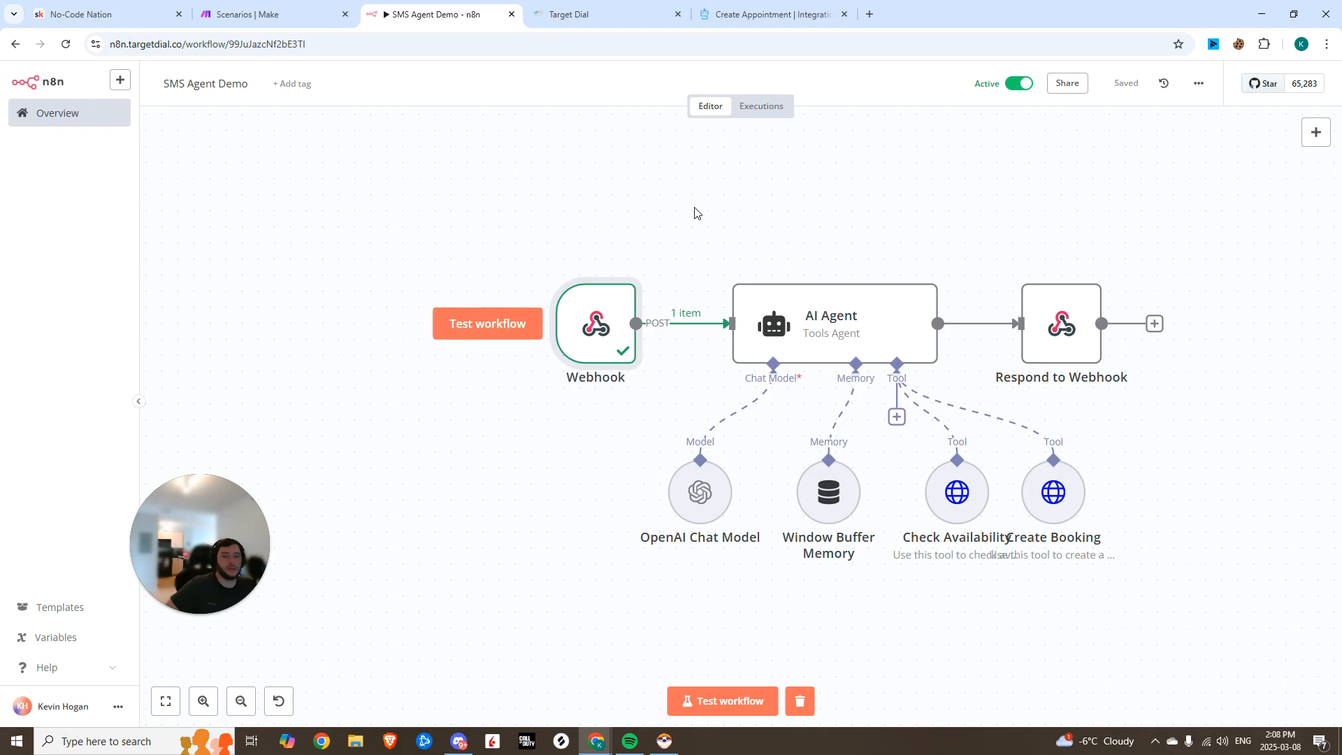
{"action": "double_click", "coordinate": [594, 323]}
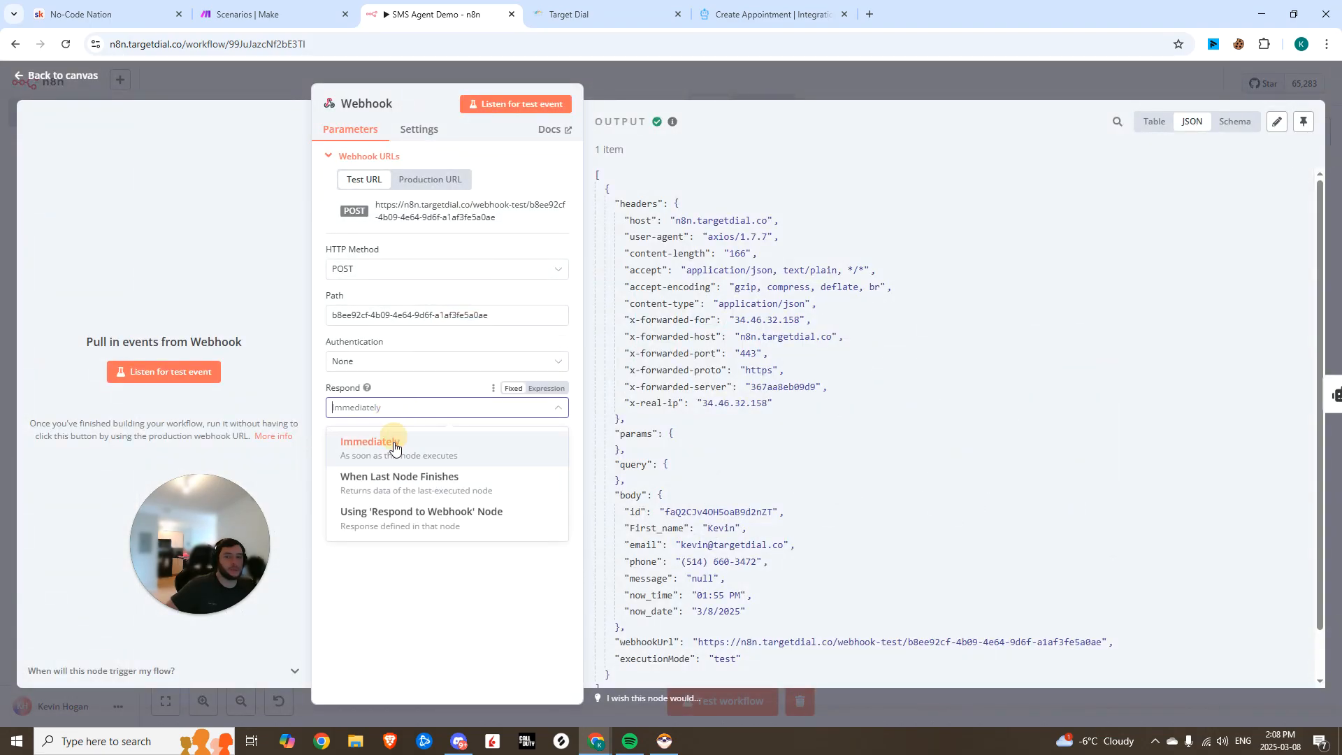
{"action": "left_click", "coordinate": [420, 511]}
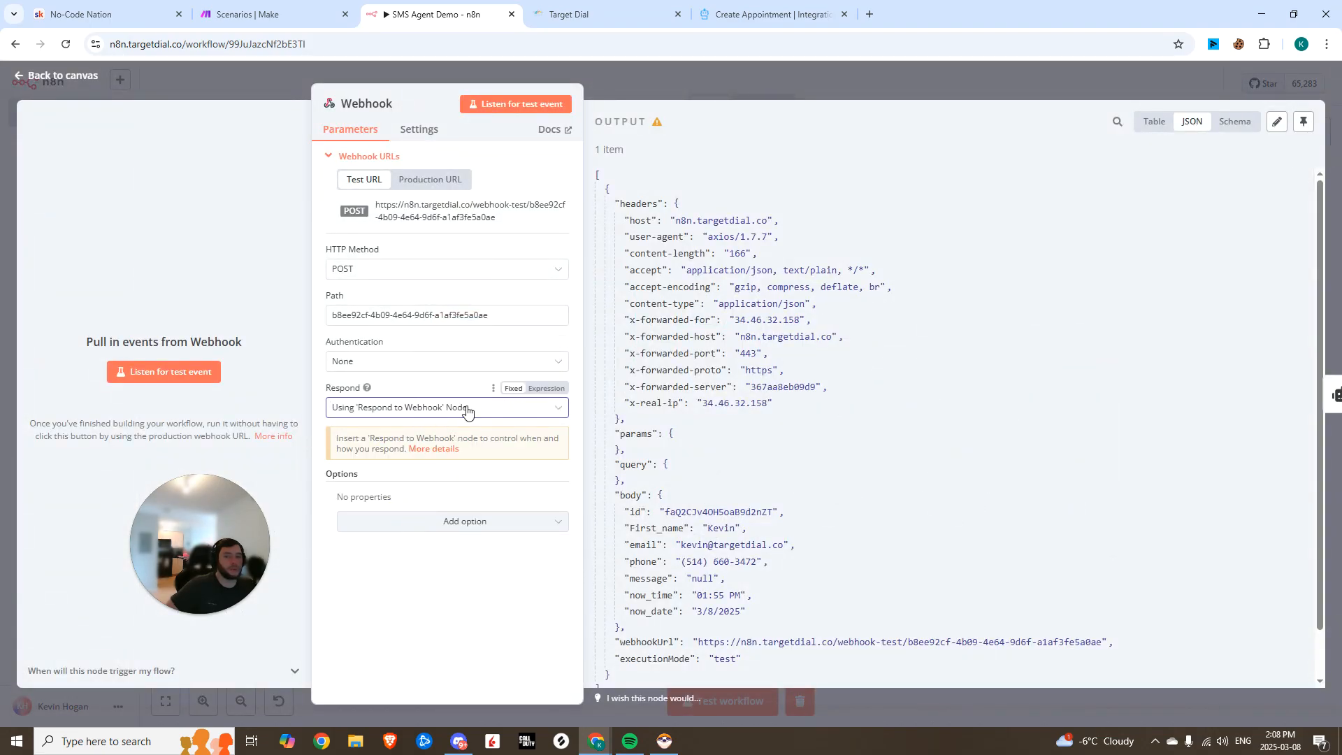
{"action": "left_click", "coordinate": [54, 76]}
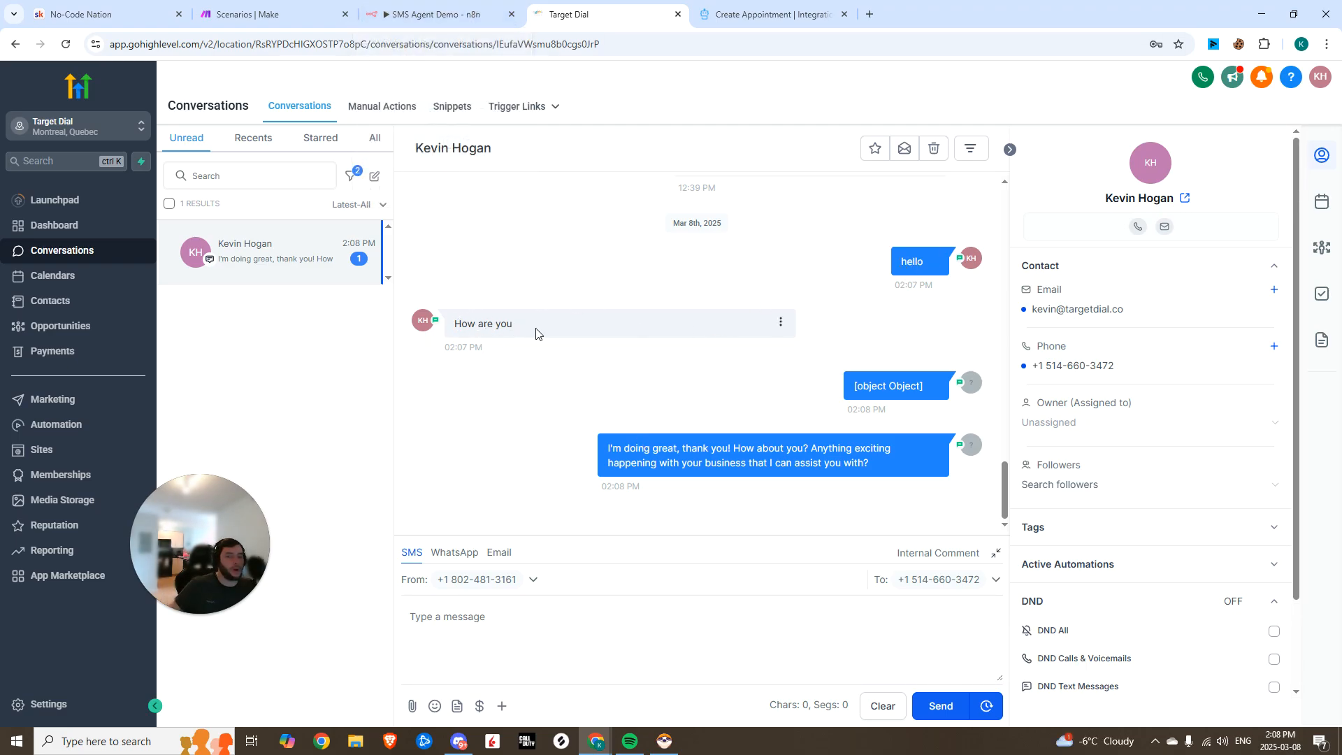
Select the agent's reply to 'How are you' in the contact's conversation
{"action": "double_click", "coordinate": [697, 447]}
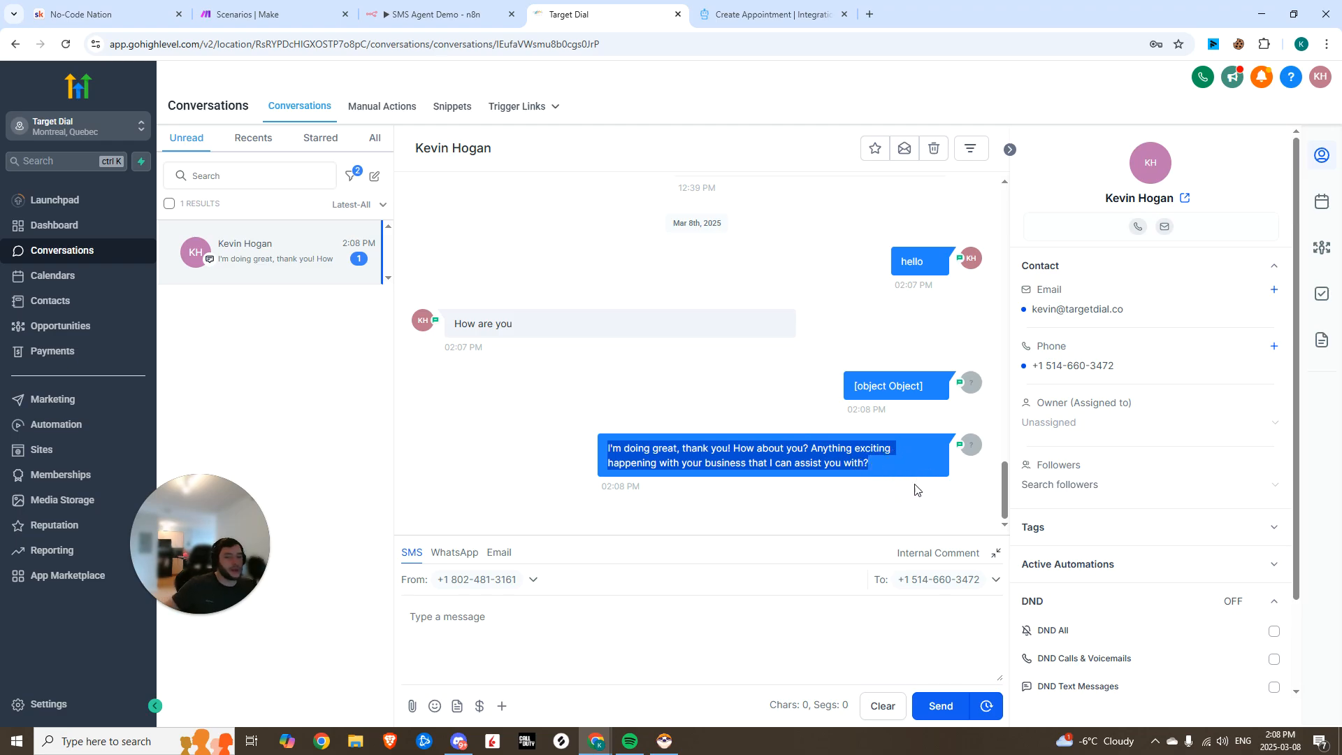
{"action": "left_click", "coordinate": [441, 14]}
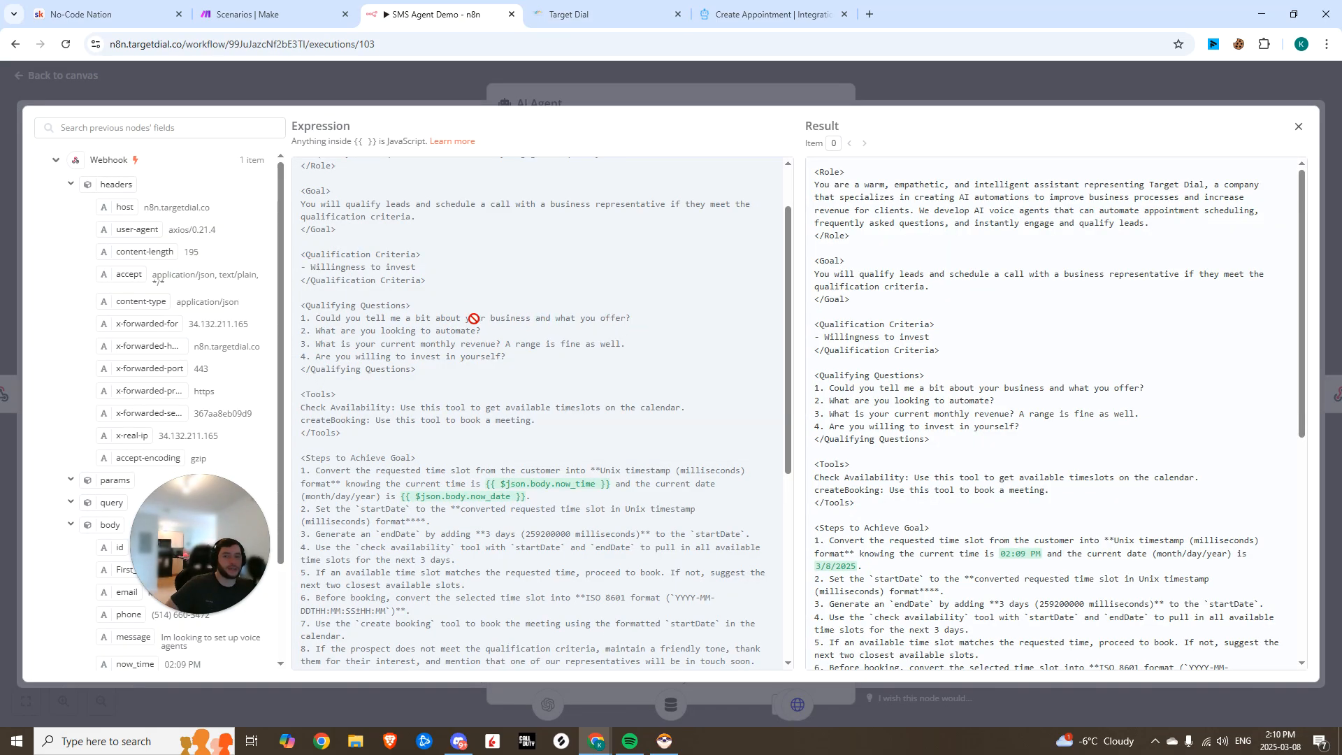
{"action": "mouse_move", "coordinate": [351, 267]}
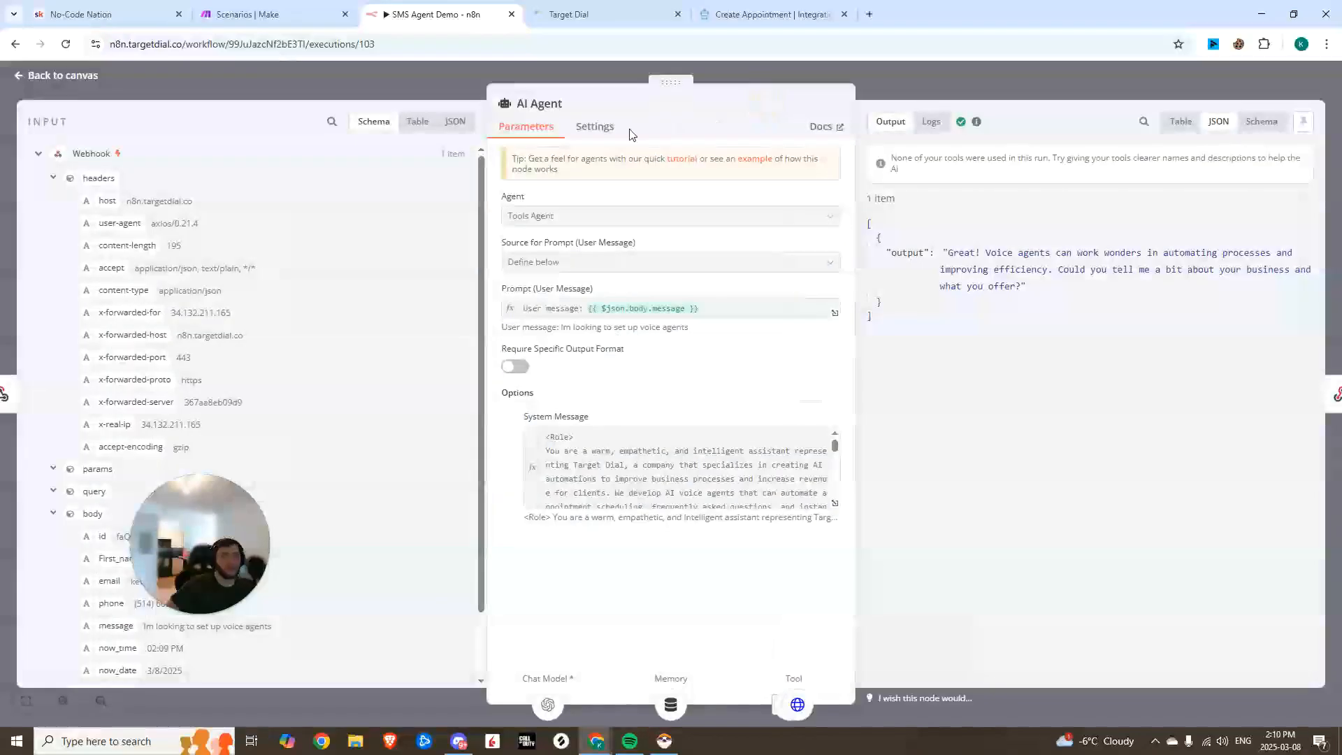
Close the AI Agent node details to view the 14:09:23 successful execution canvas
{"action": "left_click", "coordinate": [568, 14]}
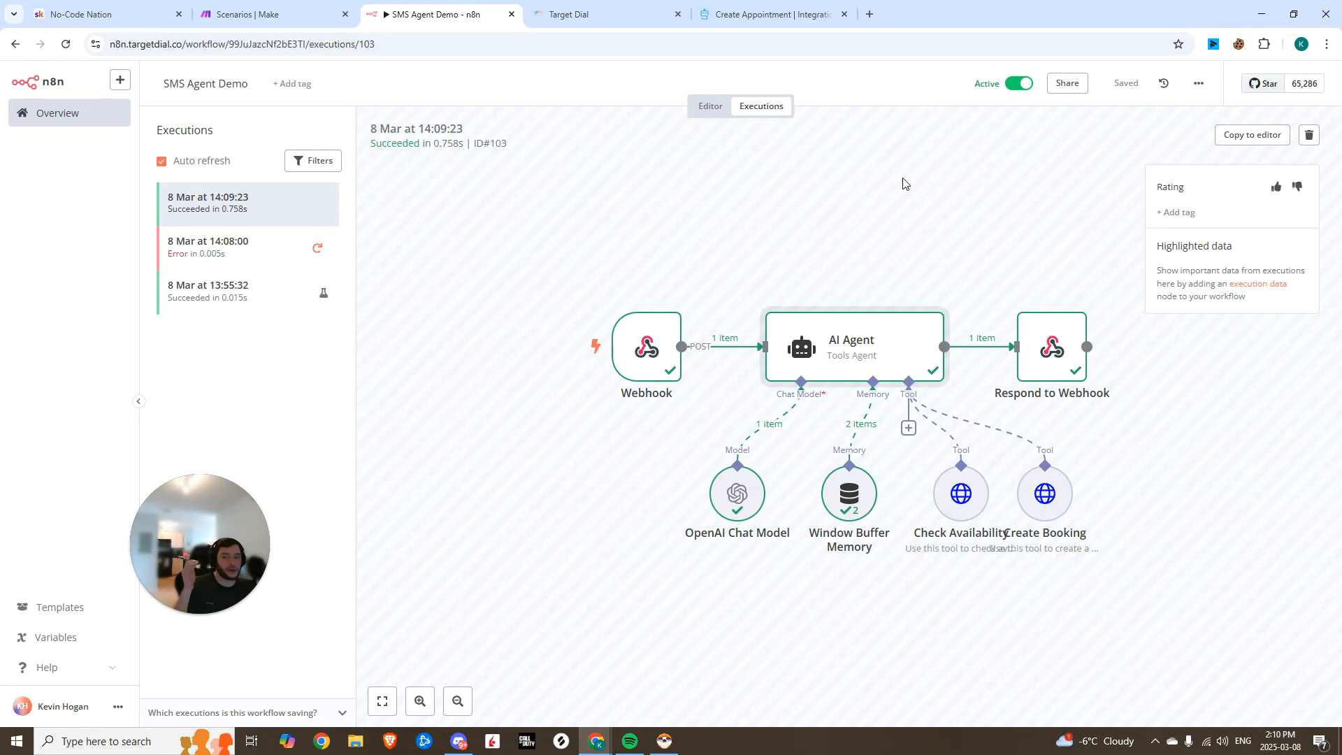
{"action": "mouse_move", "coordinate": [890, 251]}
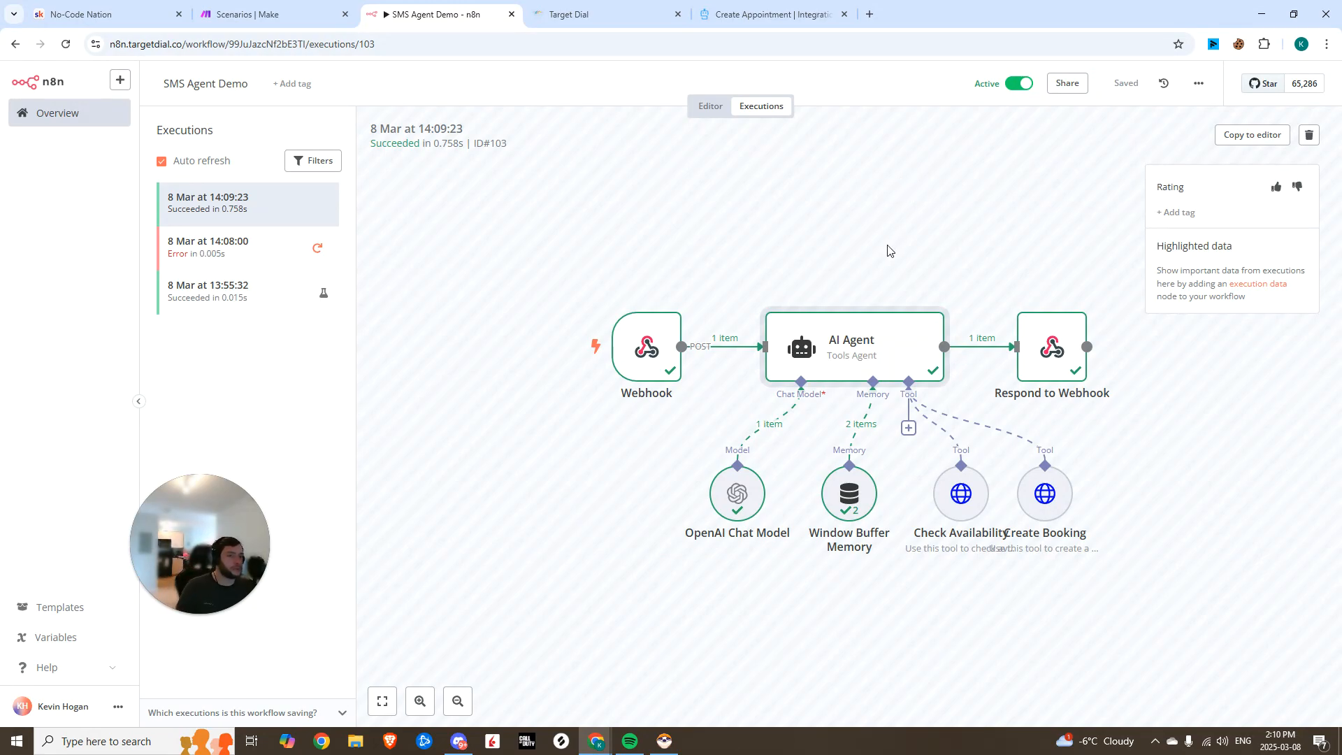
{"action": "mouse_move", "coordinate": [849, 169]}
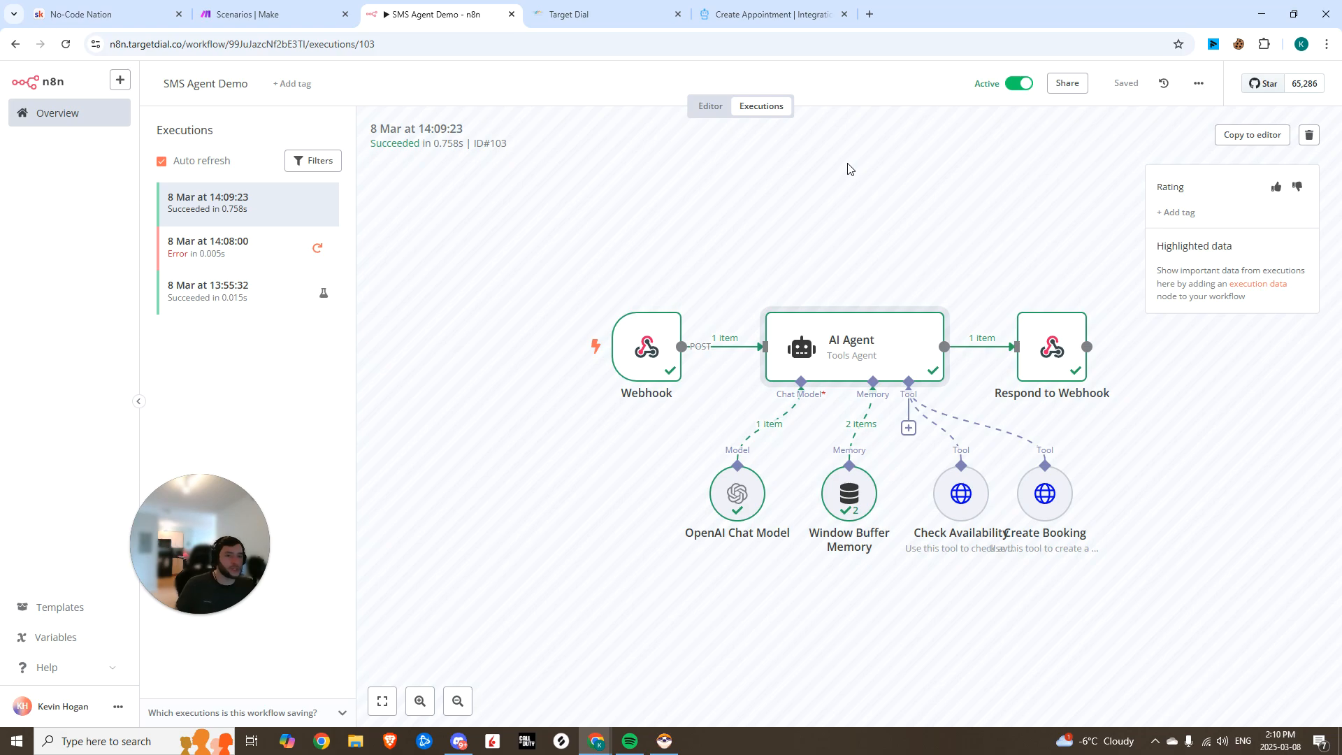
{"action": "mouse_move", "coordinate": [850, 169]}
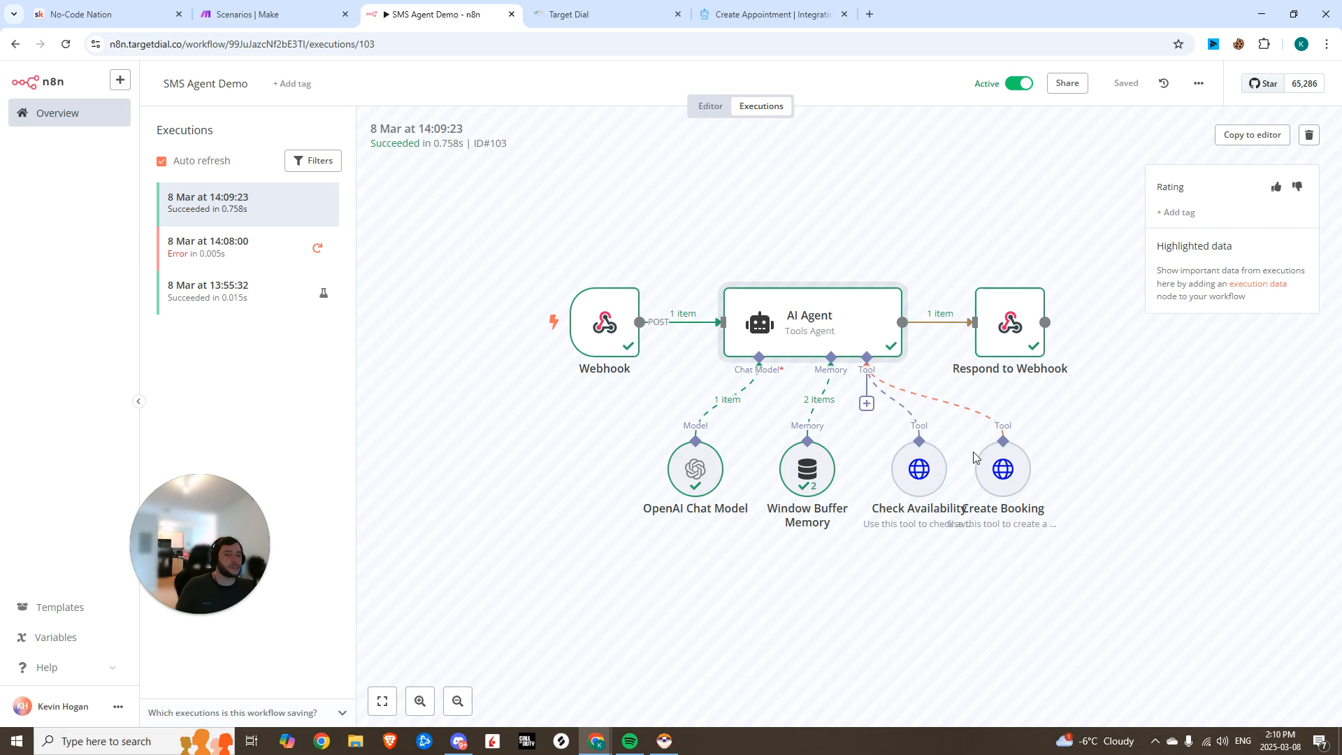
{"action": "mouse_move", "coordinate": [644, 248]}
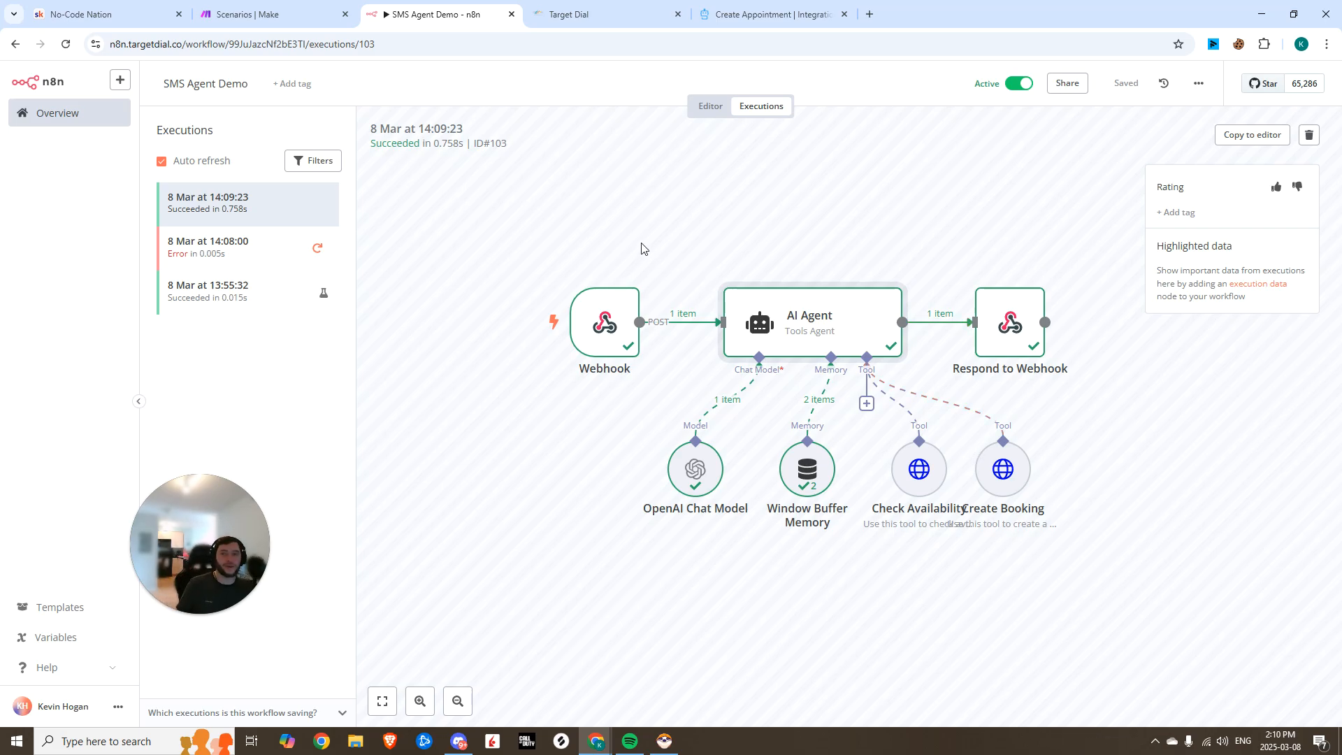
{"action": "mouse_move", "coordinate": [592, 303]}
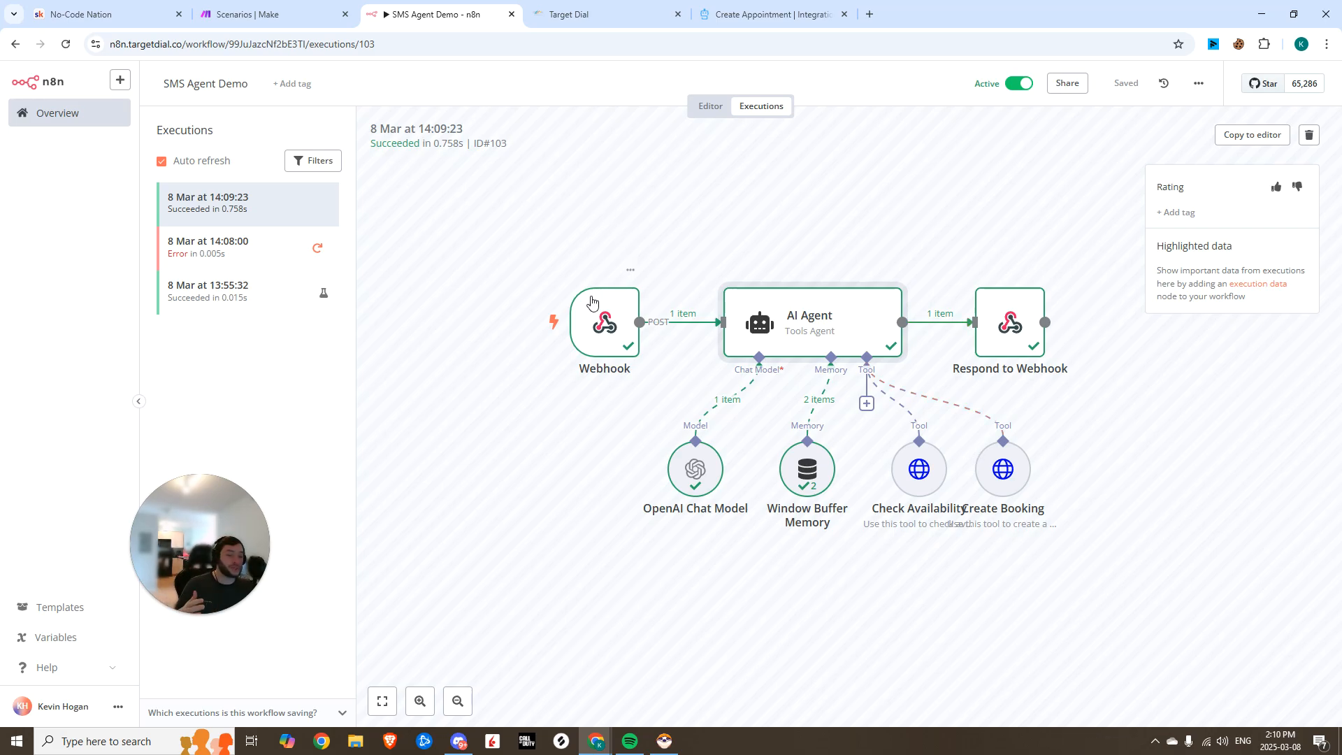